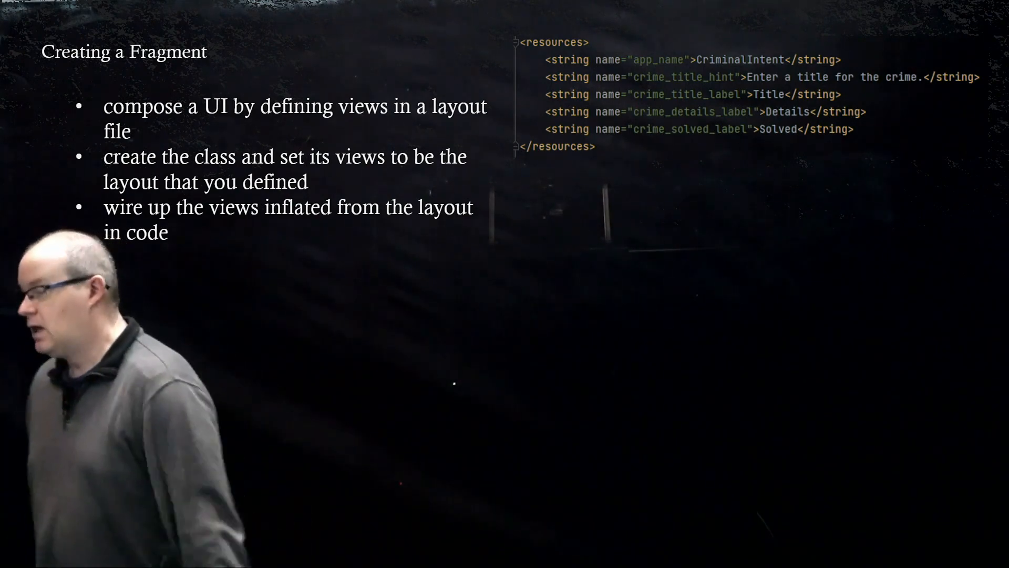
Switch from the slides to the Android Studio window showing Crime.kt
{"action": "left_click", "coordinate": [577, 555]}
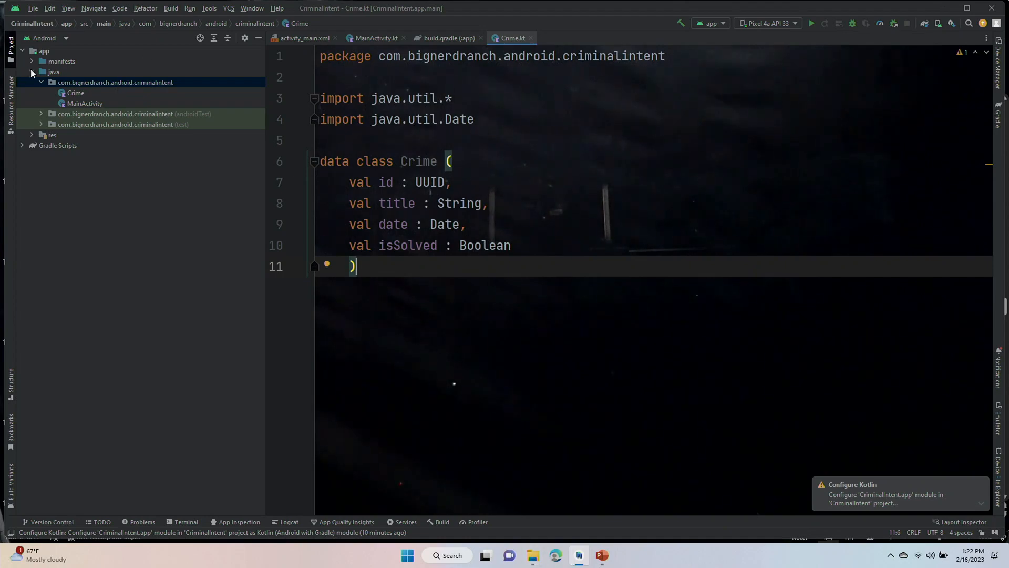
Open strings.xml from res > values in the Project pane
{"action": "left_click", "coordinate": [30, 72]}
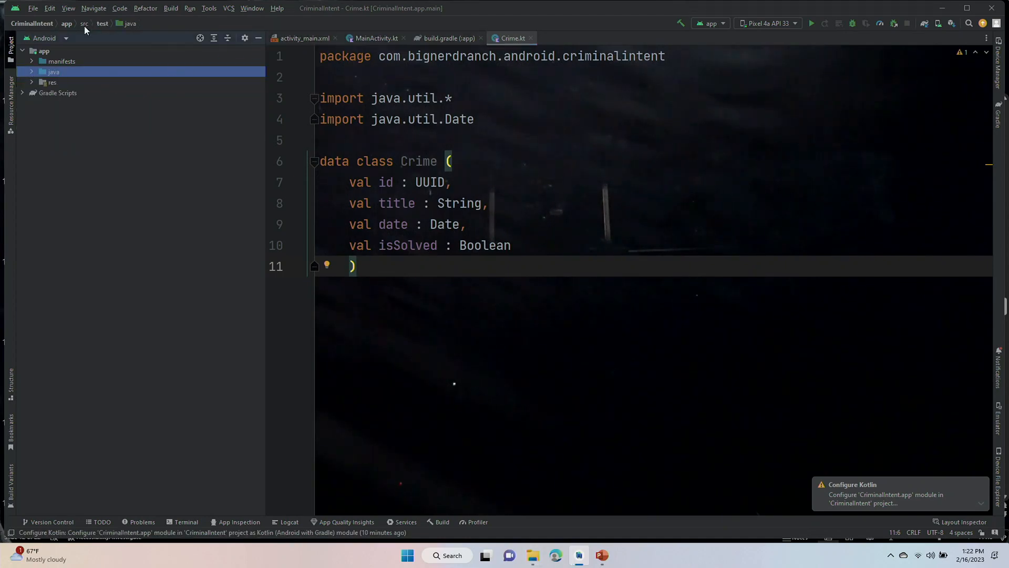
{"action": "left_click", "coordinate": [32, 82]}
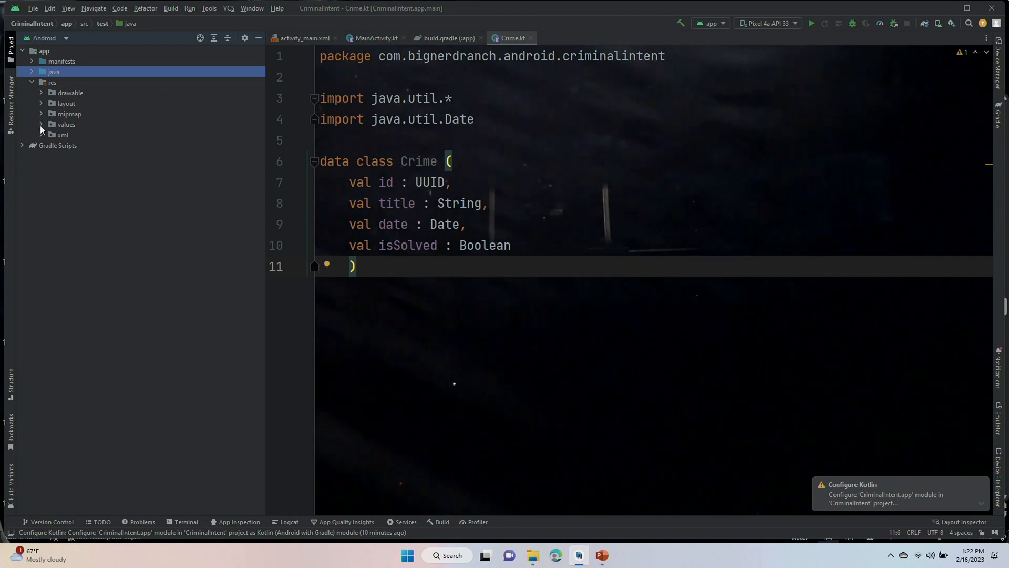
{"action": "double_click", "coordinate": [82, 145]}
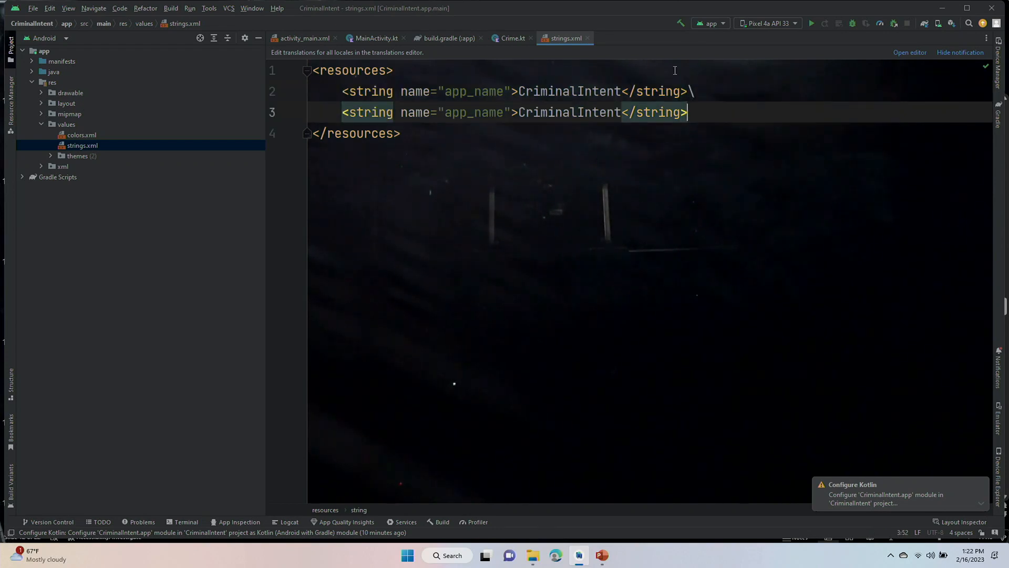
{"action": "mouse_move", "coordinate": [339, 196]}
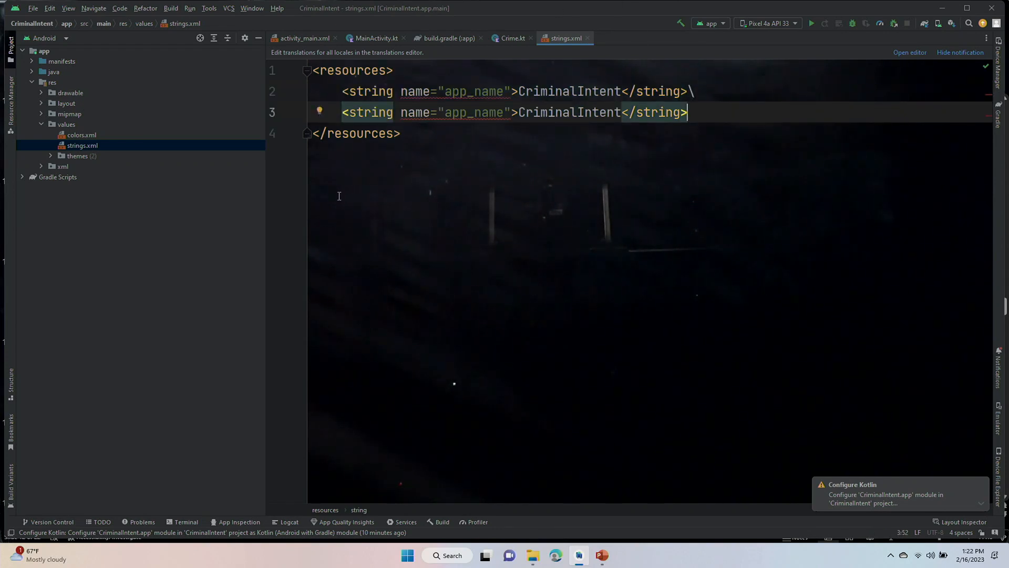
Rename the duplicated string to crime_title_hint with value 'Enter a title for the crime.'
{"action": "double_click", "coordinate": [487, 112]}
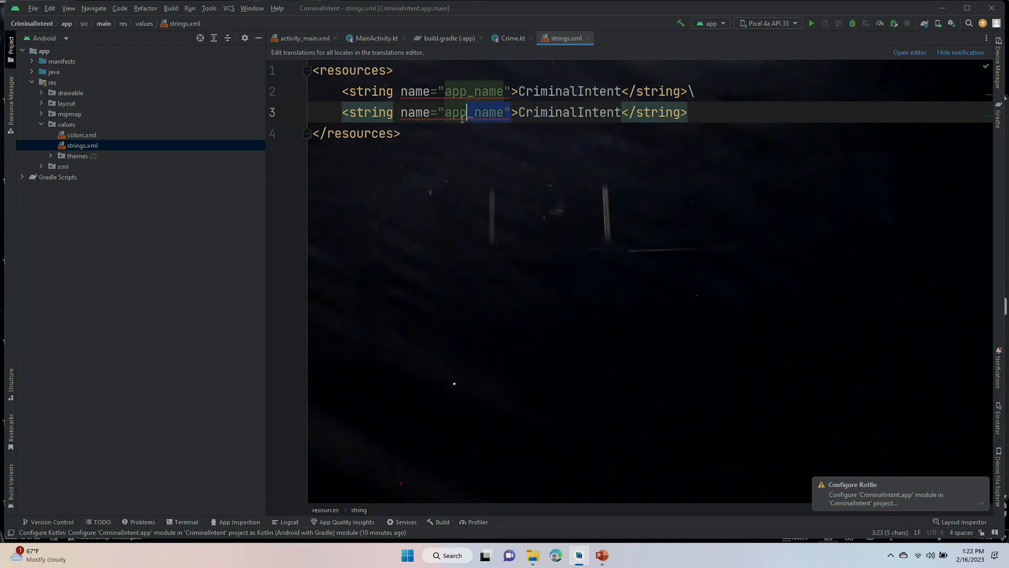
{"action": "type", "text": "cri"}
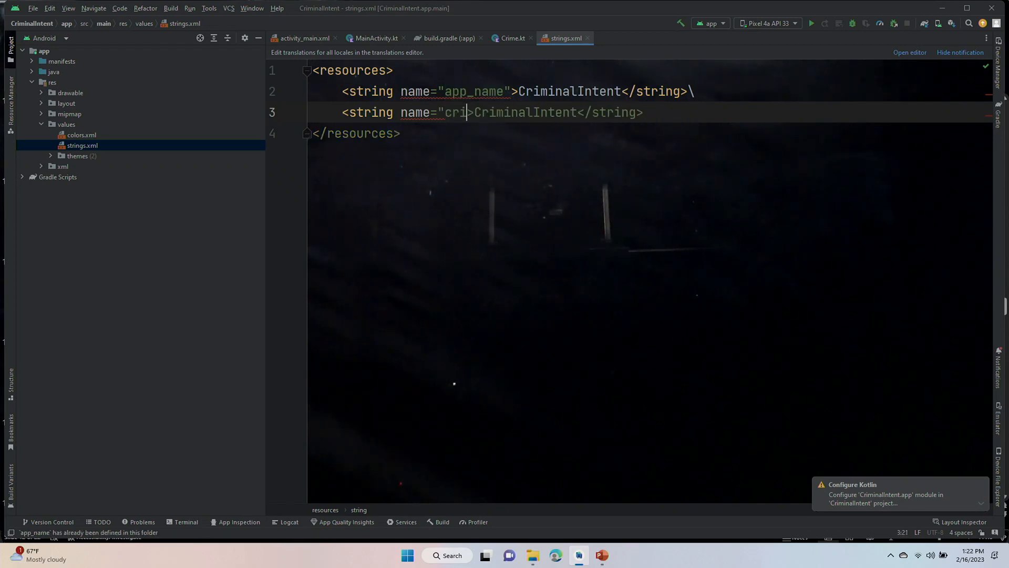
{"action": "type", "text": "me_t"}
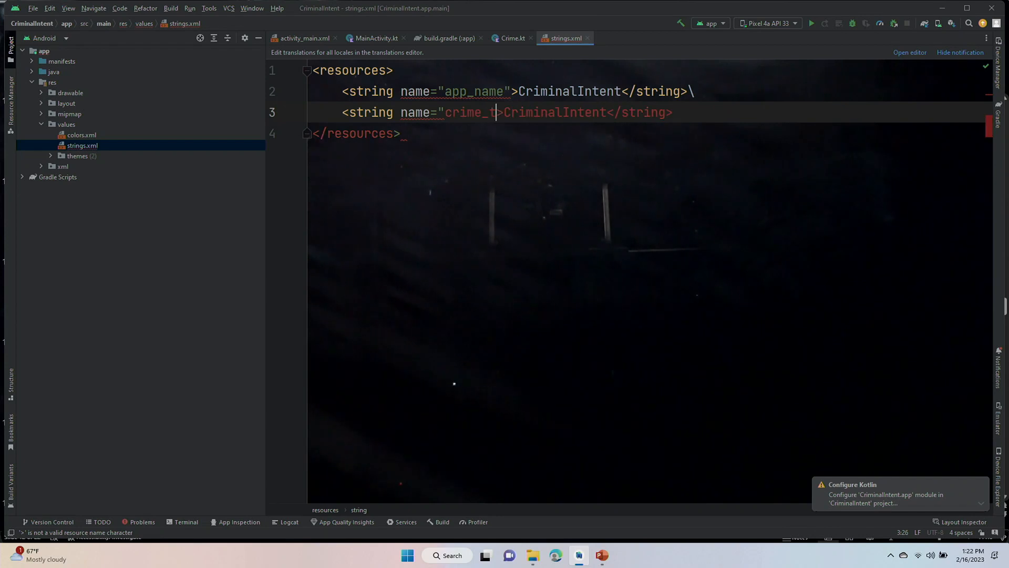
{"action": "type", "text": "itle_hint\""}
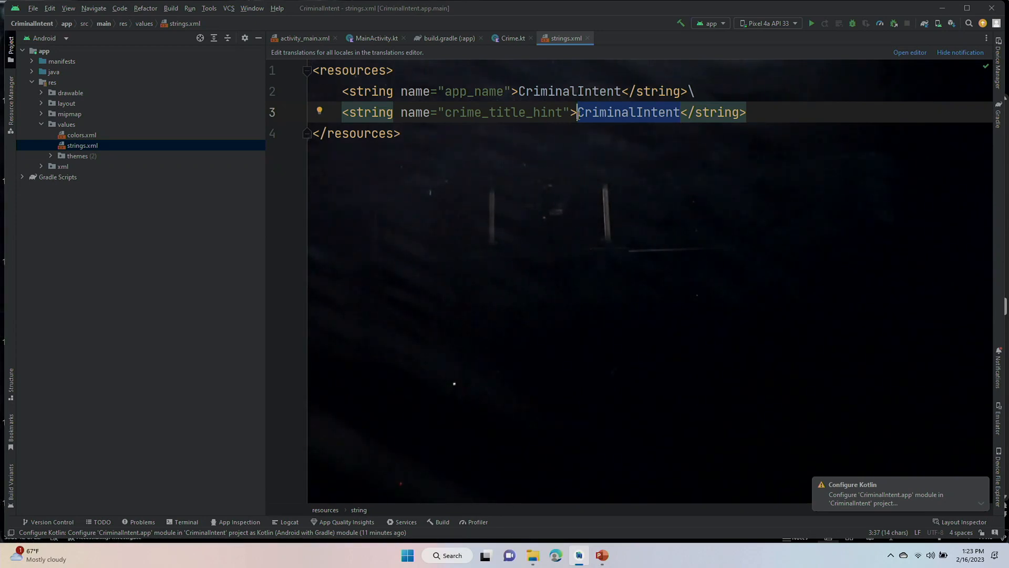
{"action": "type", "text": "E"}
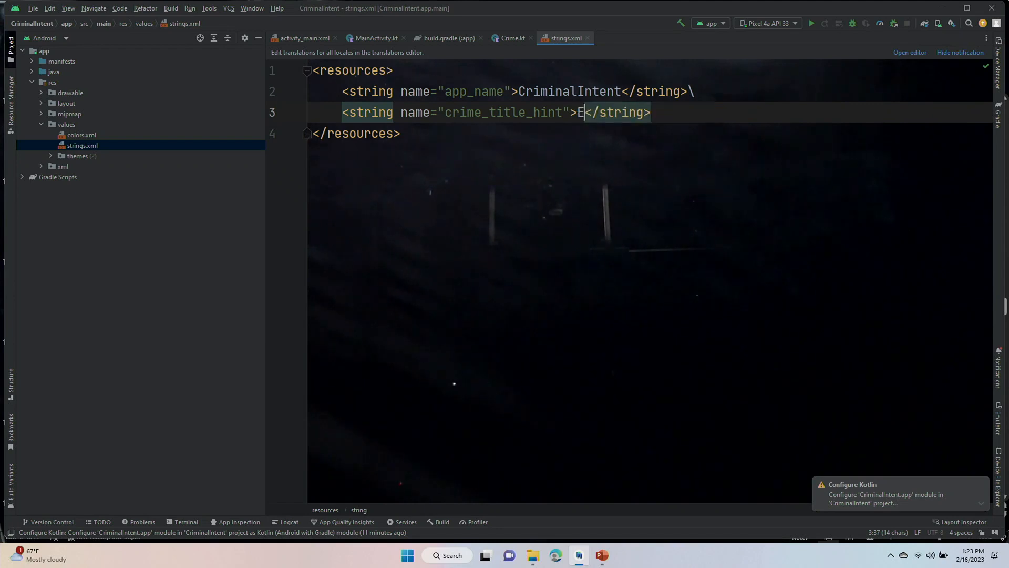
{"action": "type", "text": "nter a title"}
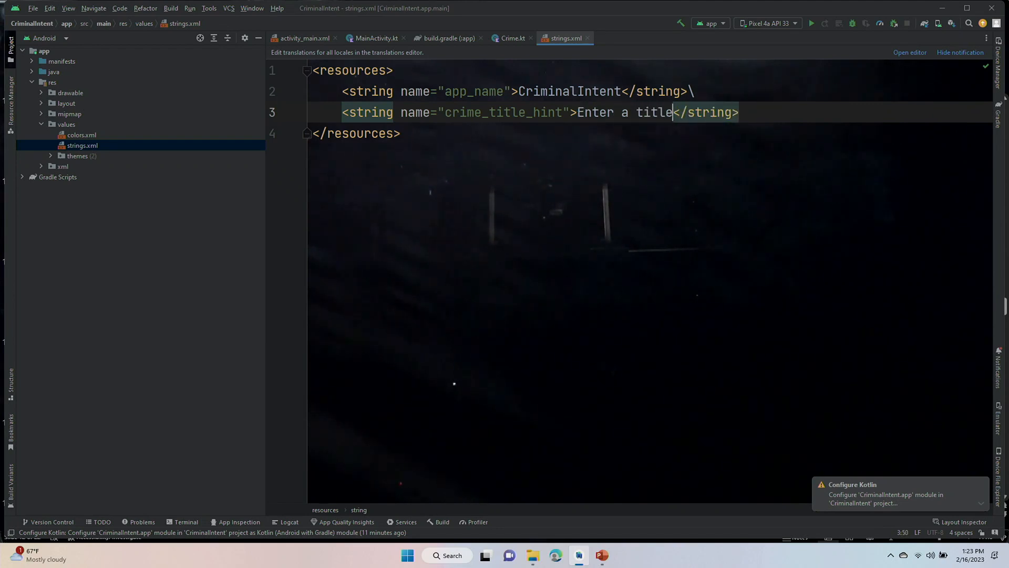
{"action": "type", "text": "for the crim"}
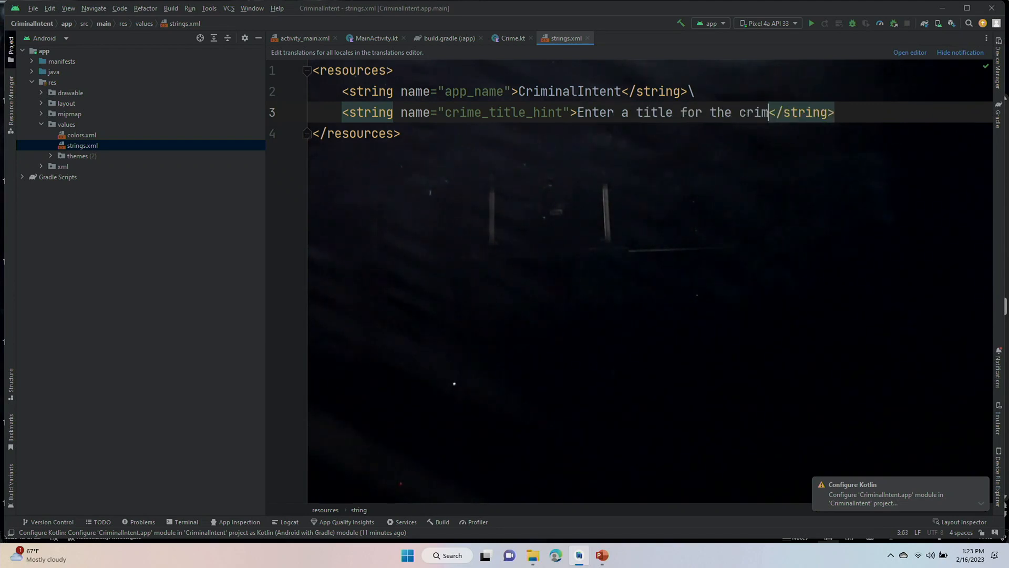
{"action": "type", "text": "e."}
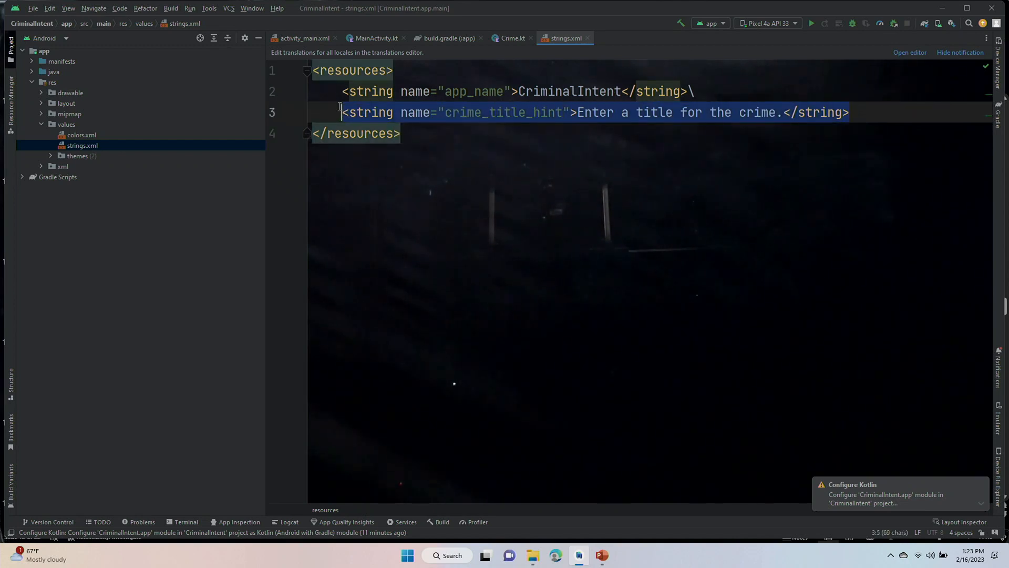
{"action": "left_click", "coordinate": [862, 112]}
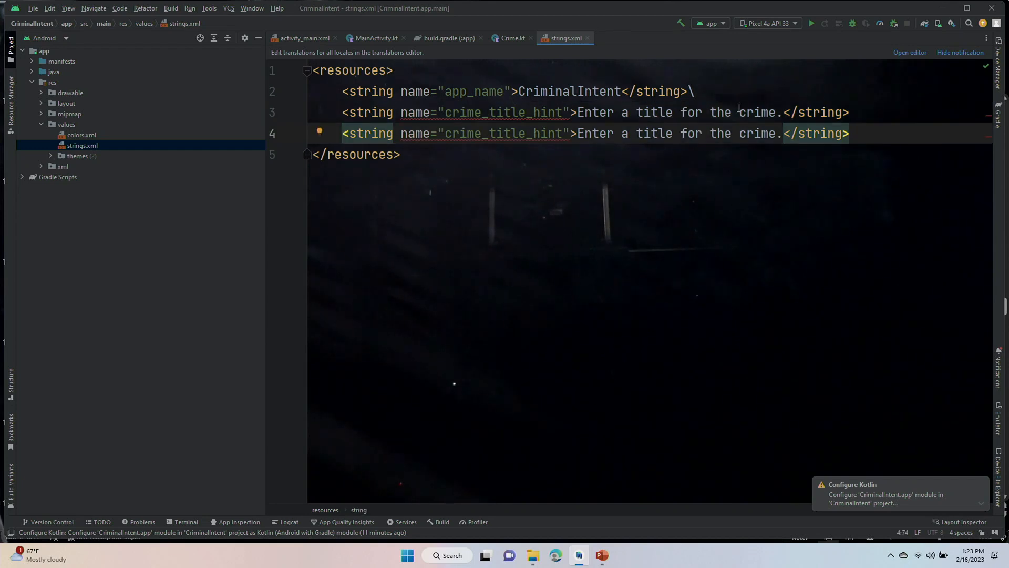
{"action": "mouse_move", "coordinate": [572, 138]}
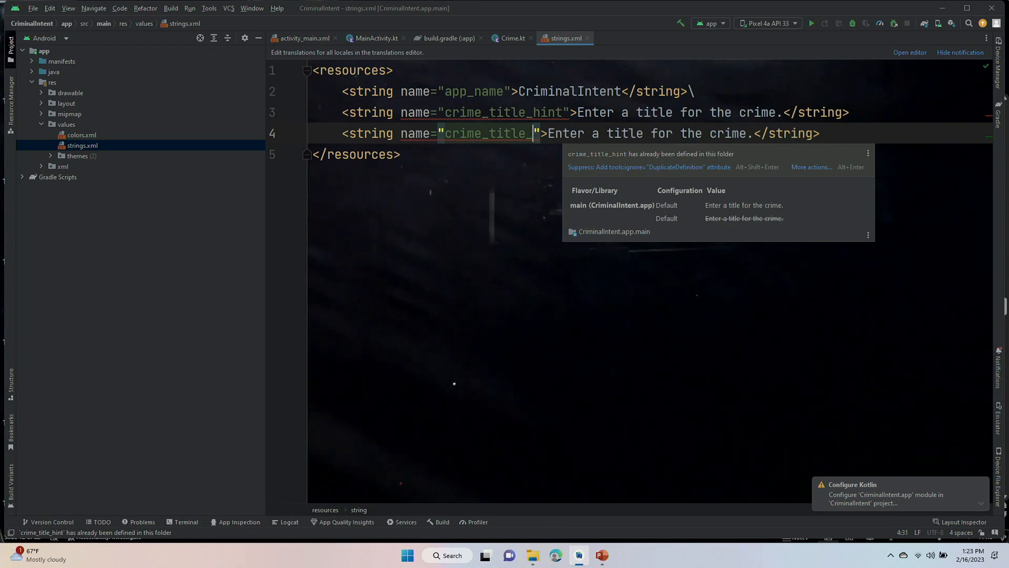
Define crime_title_label as 'Title' and crime_details_label as 'Details'
{"action": "type", "text": "label"}
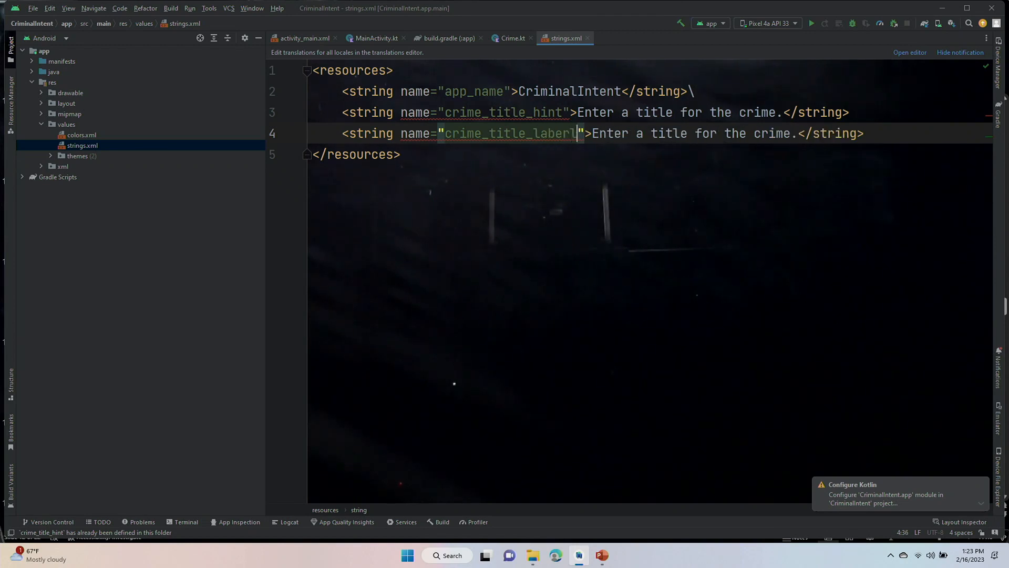
{"action": "key", "text": "Backspace"}
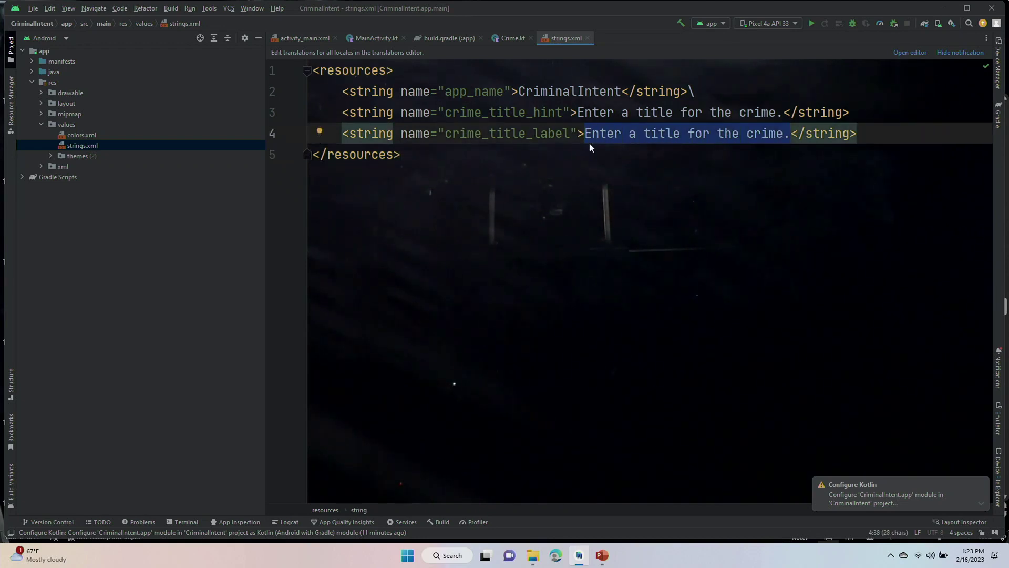
{"action": "type", "text": "Title"}
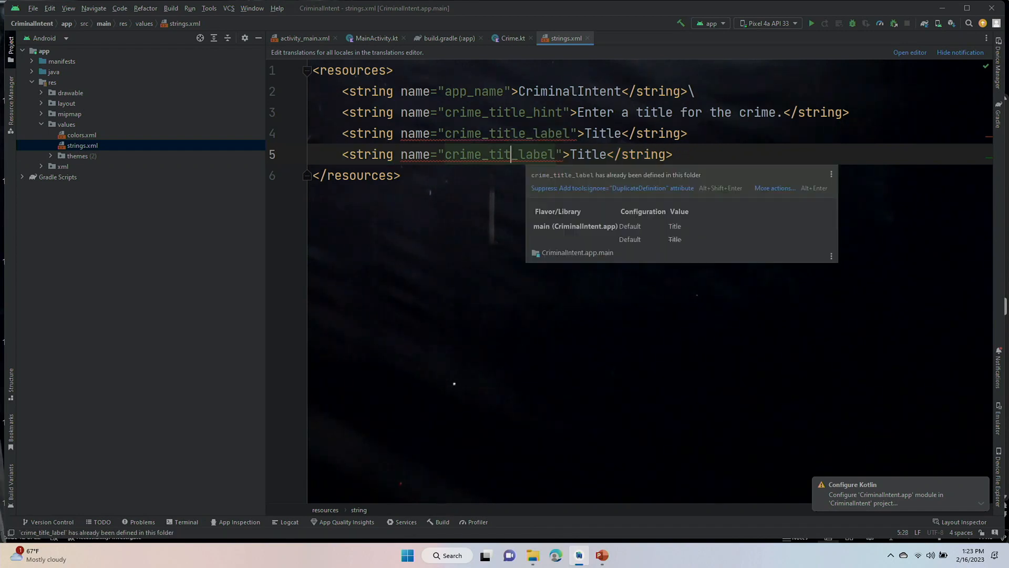
{"action": "type", "text": "details"}
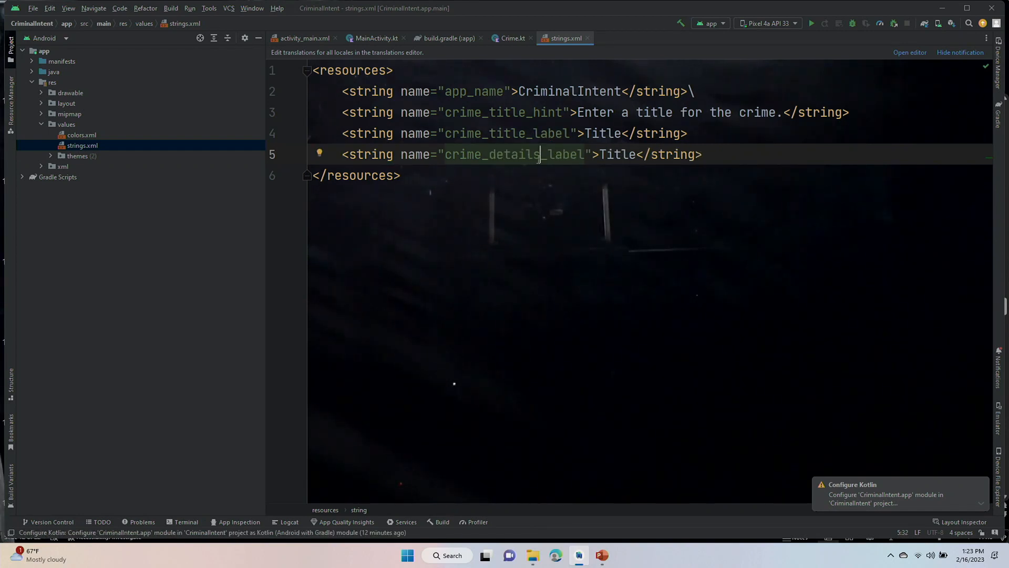
{"action": "left_click", "coordinate": [636, 155]}
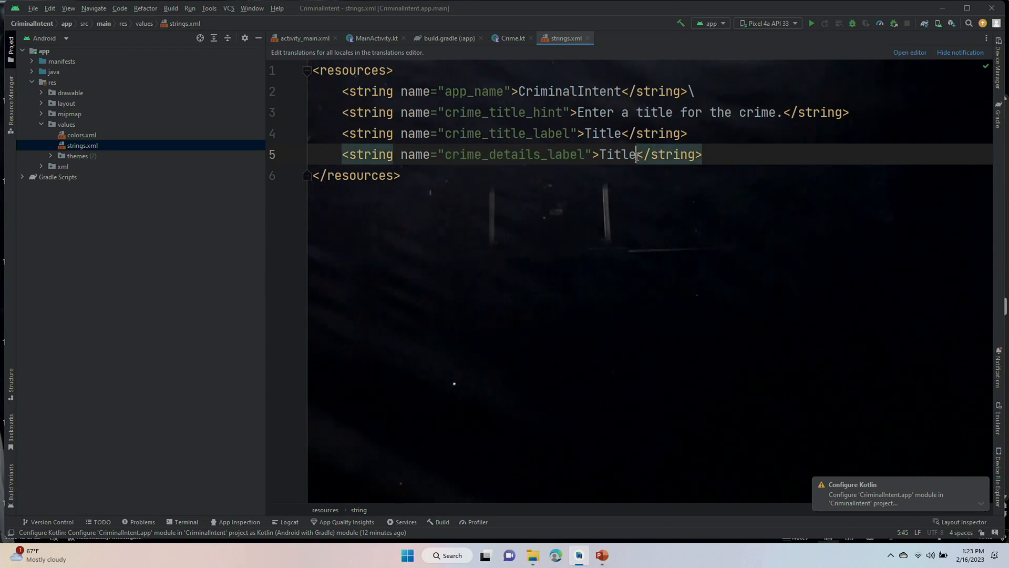
{"action": "key", "text": "Backspace"}
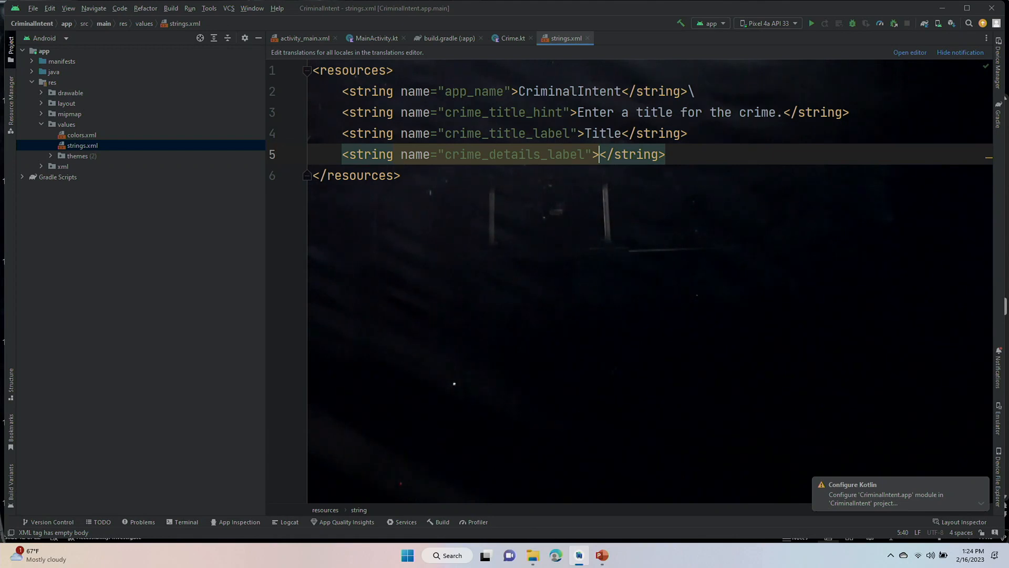
{"action": "type", "text": "Details"}
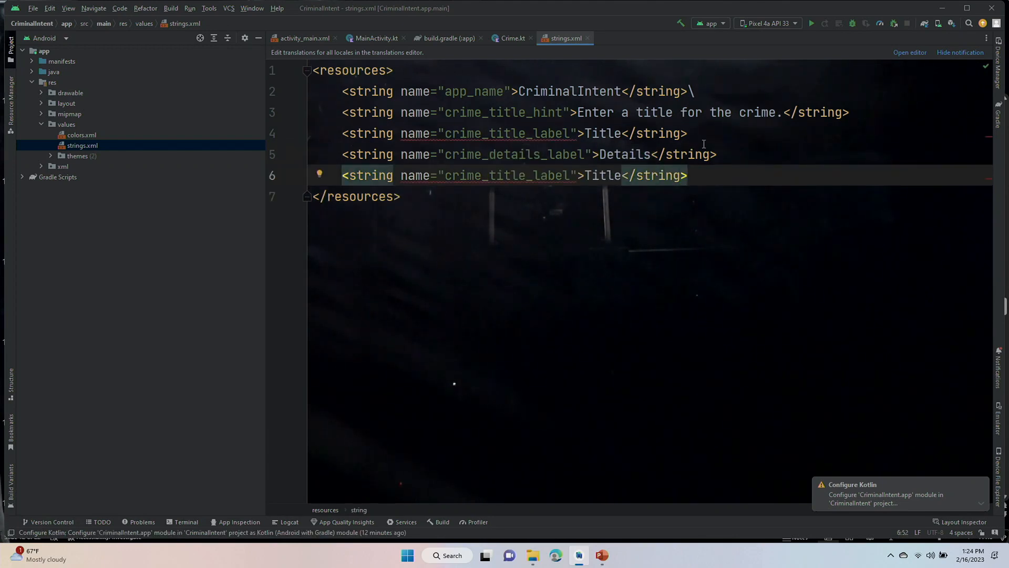
Define crime_solved_label with the value 'Solved'
{"action": "left_click", "coordinate": [526, 176]}
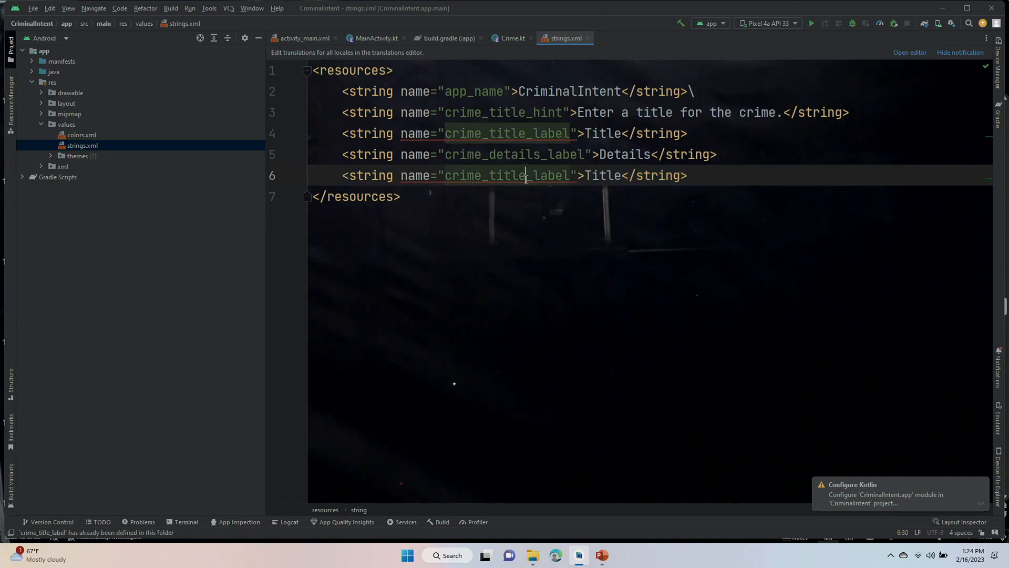
{"action": "type", "text": "solved"}
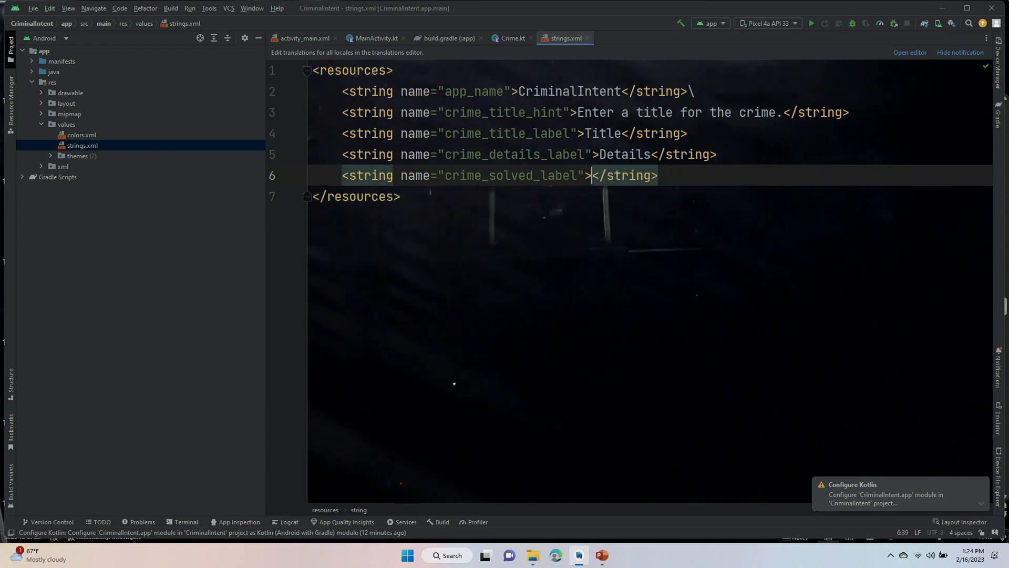
{"action": "type", "text": "Solv"}
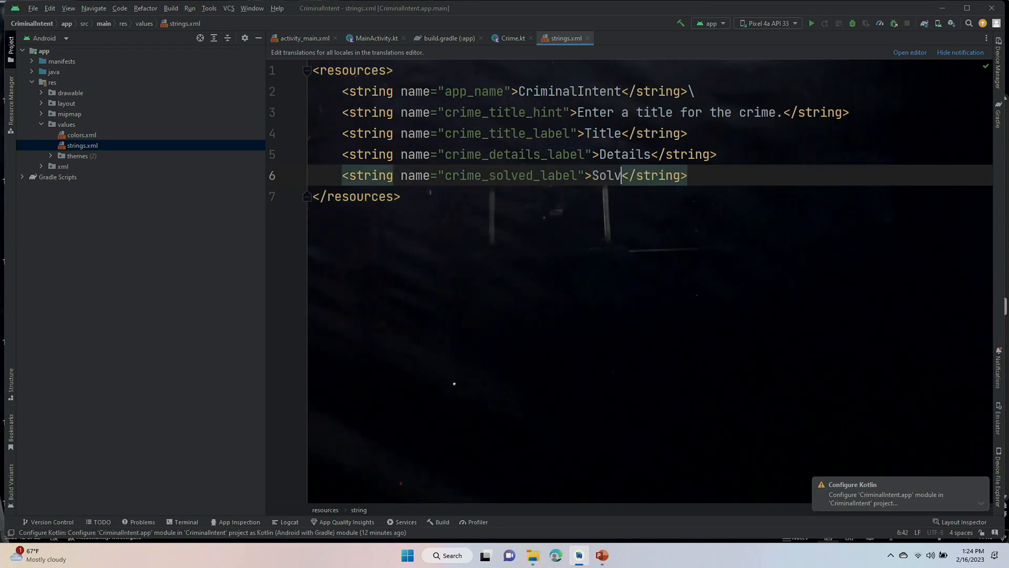
{"action": "type", "text": "ed"}
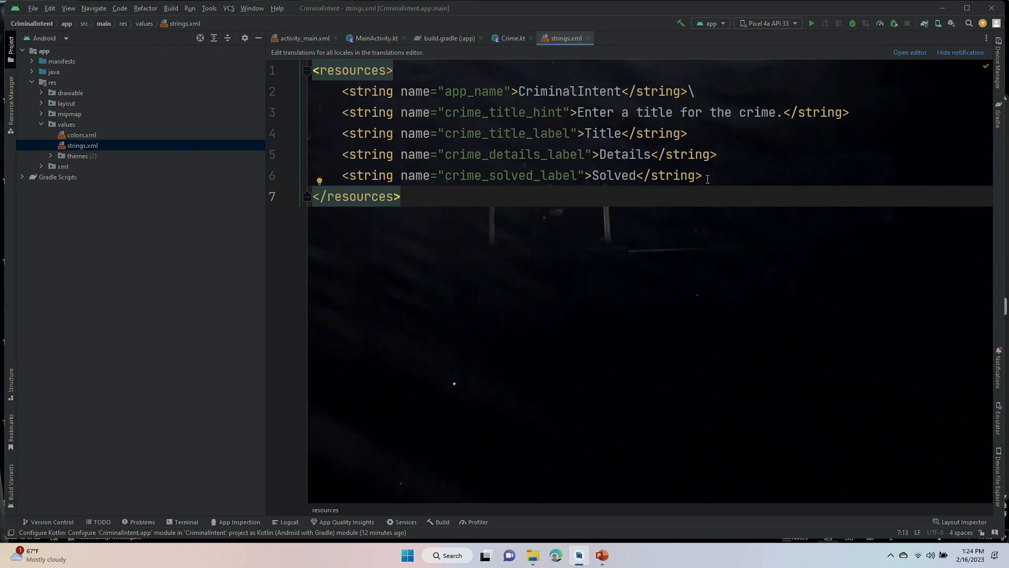
{"action": "mouse_move", "coordinate": [629, 154]}
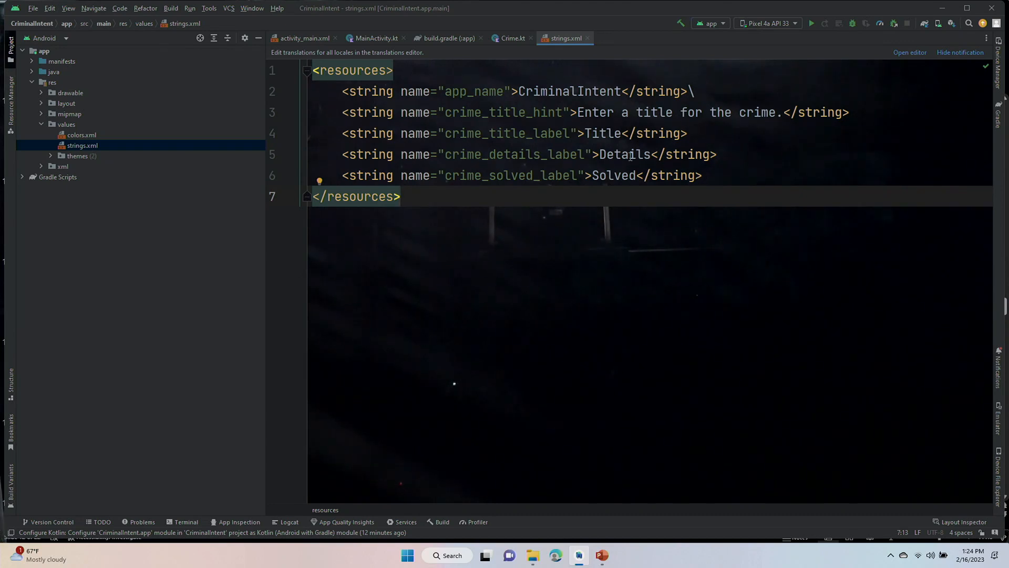
Start a new layout resource in the layout folder named fragment_crime_detail.xml
{"action": "right_click", "coordinate": [65, 104]}
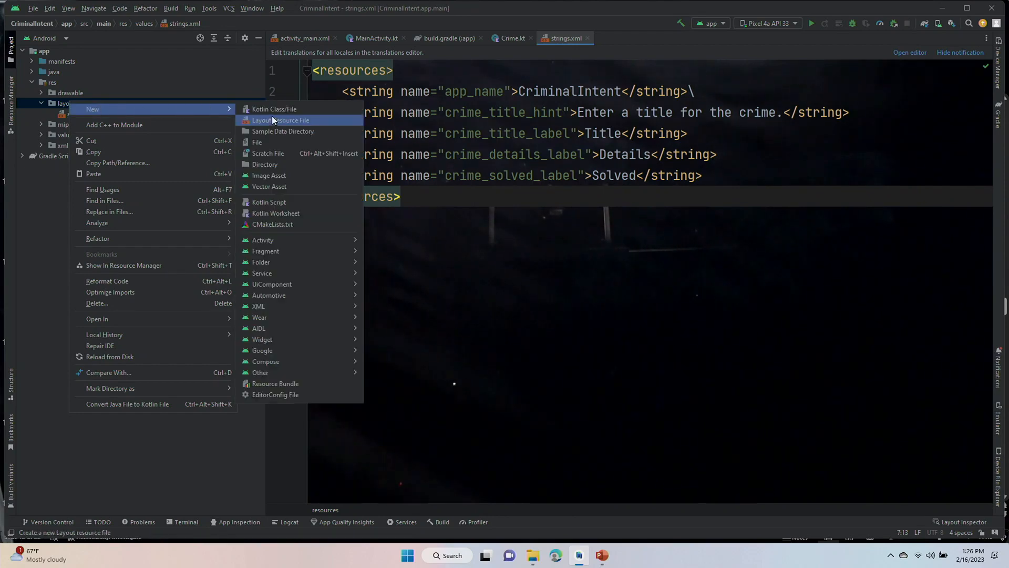
{"action": "left_click", "coordinate": [282, 120]}
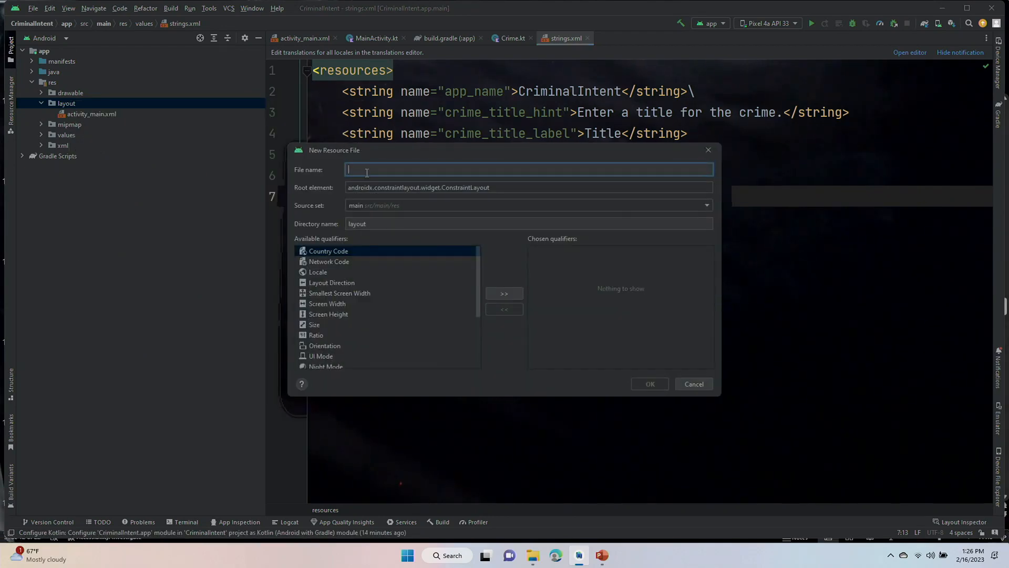
{"action": "type", "text": "f"}
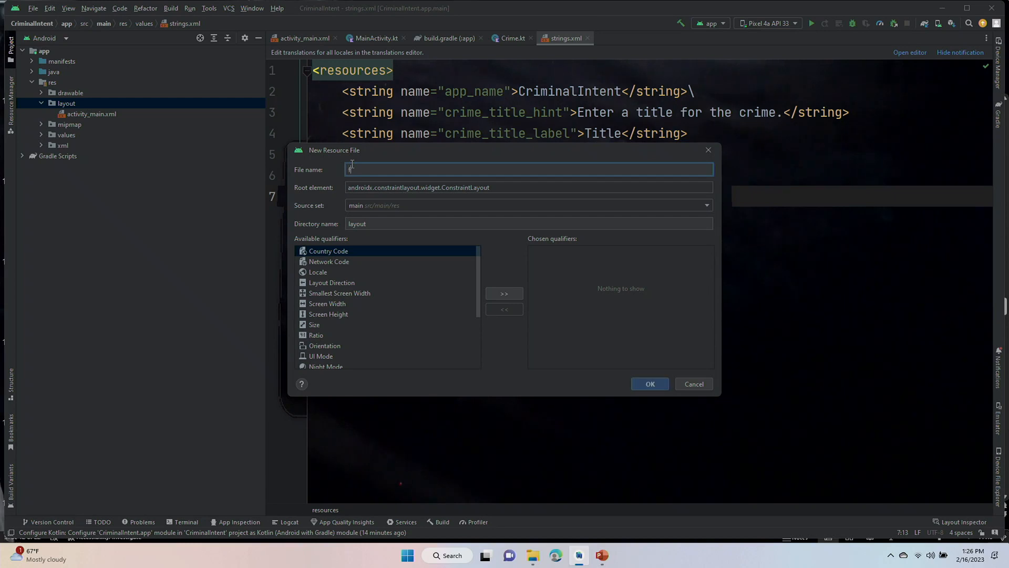
{"action": "type", "text": "fragmen"}
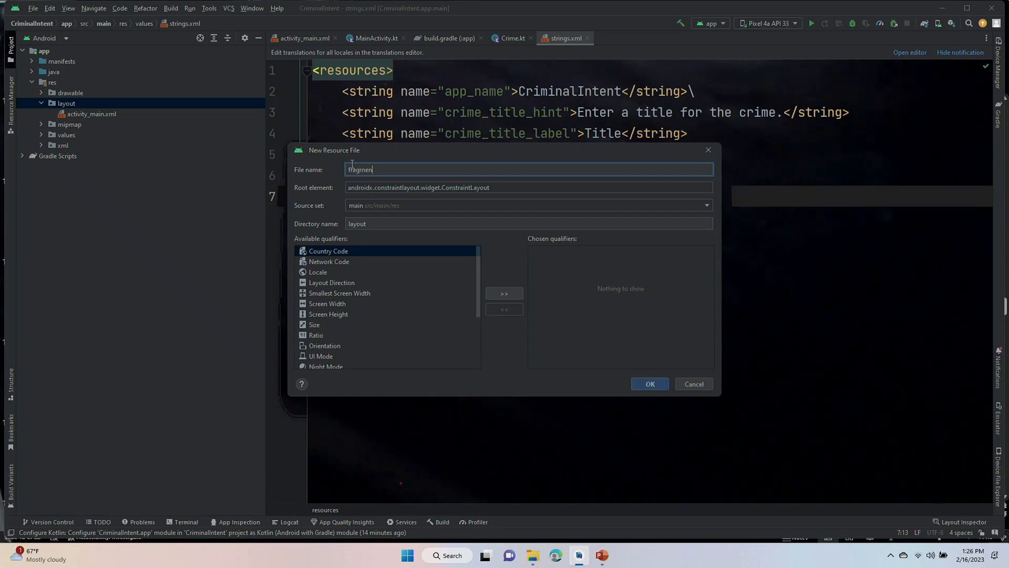
{"action": "type", "text": "t_crime"}
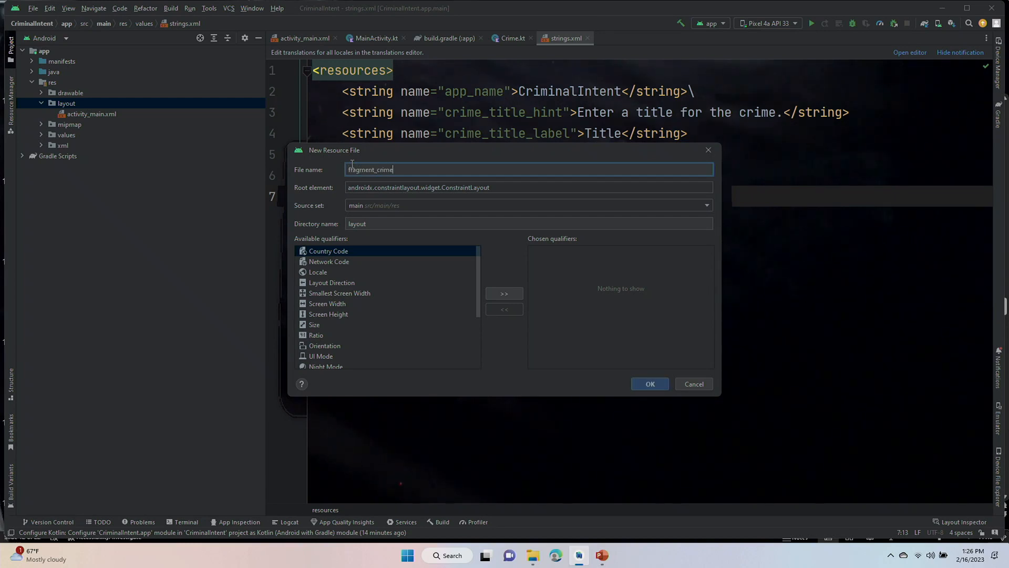
{"action": "type", "text": "_"}
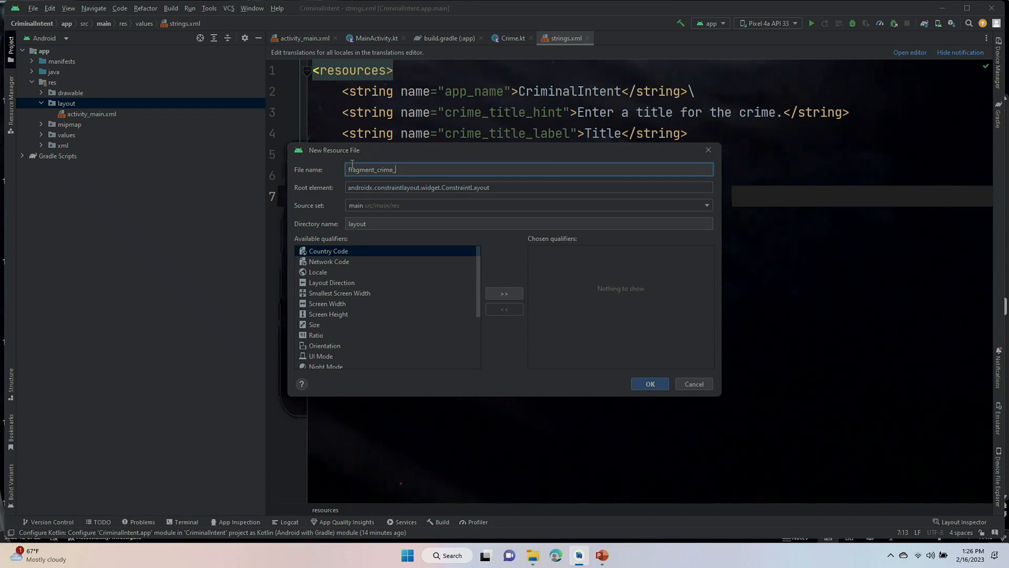
{"action": "type", "text": "detail"}
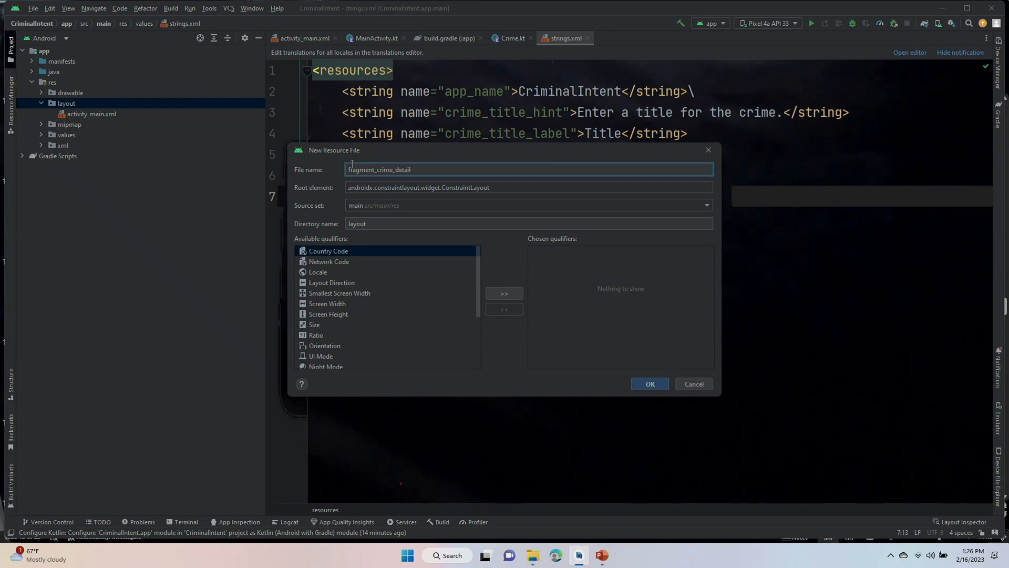
{"action": "type", "text": ".xml"}
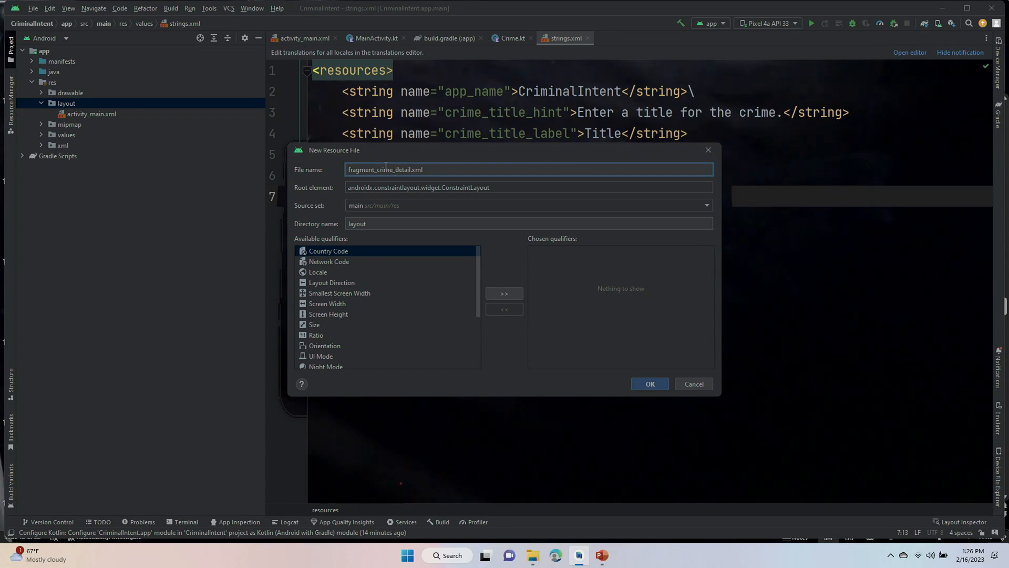
{"action": "mouse_move", "coordinate": [370, 192]}
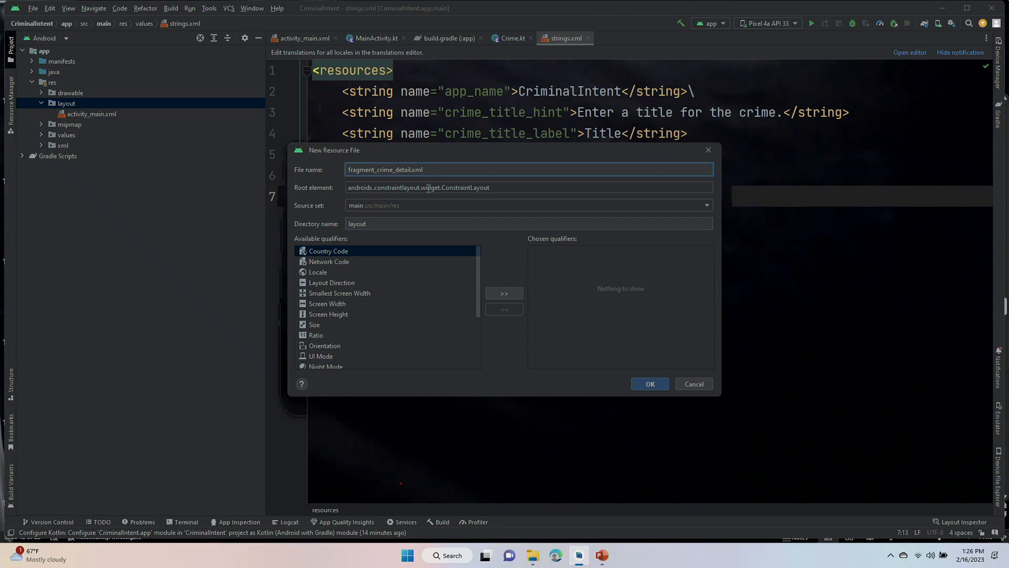
{"action": "mouse_move", "coordinate": [404, 197]}
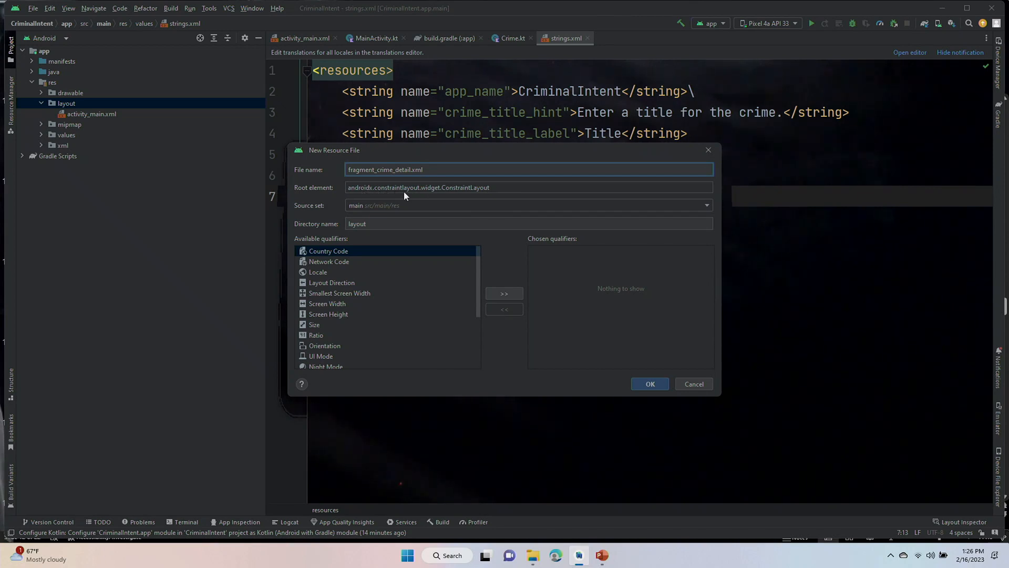
{"action": "mouse_move", "coordinate": [502, 183]}
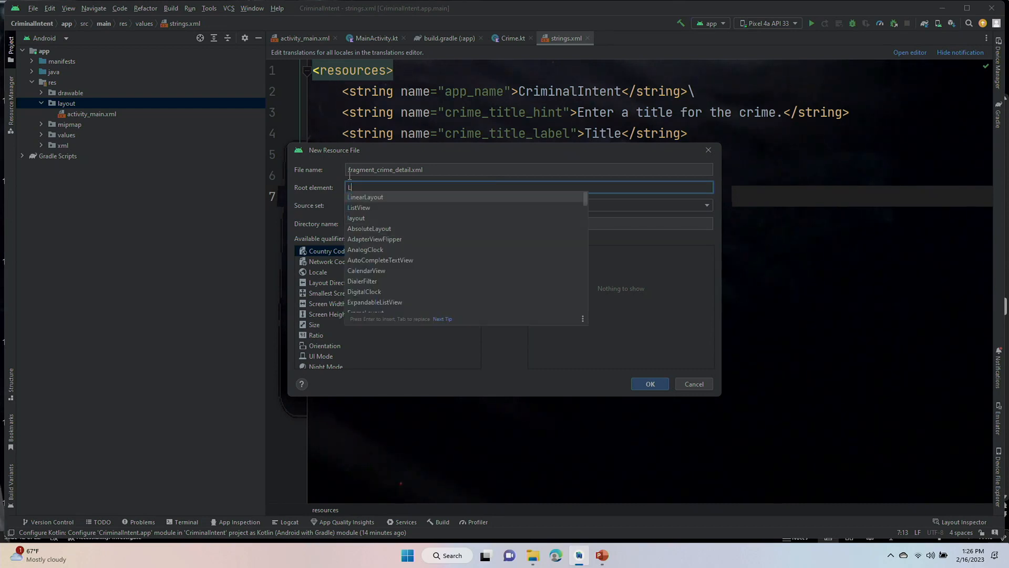
Create the file with a LinearLayout root element and switch to Code view
{"action": "left_click", "coordinate": [364, 196]}
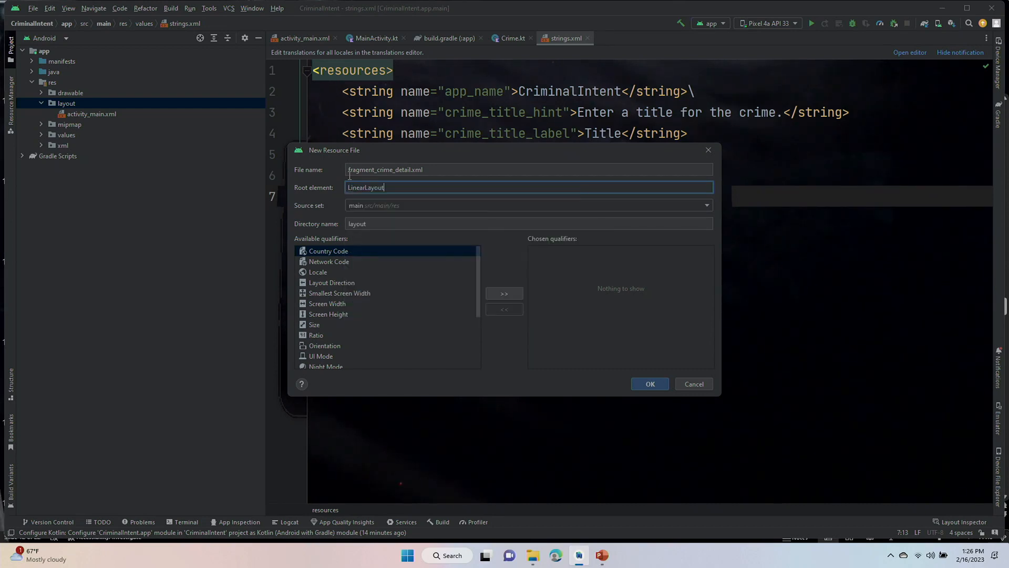
{"action": "mouse_move", "coordinate": [322, 183]}
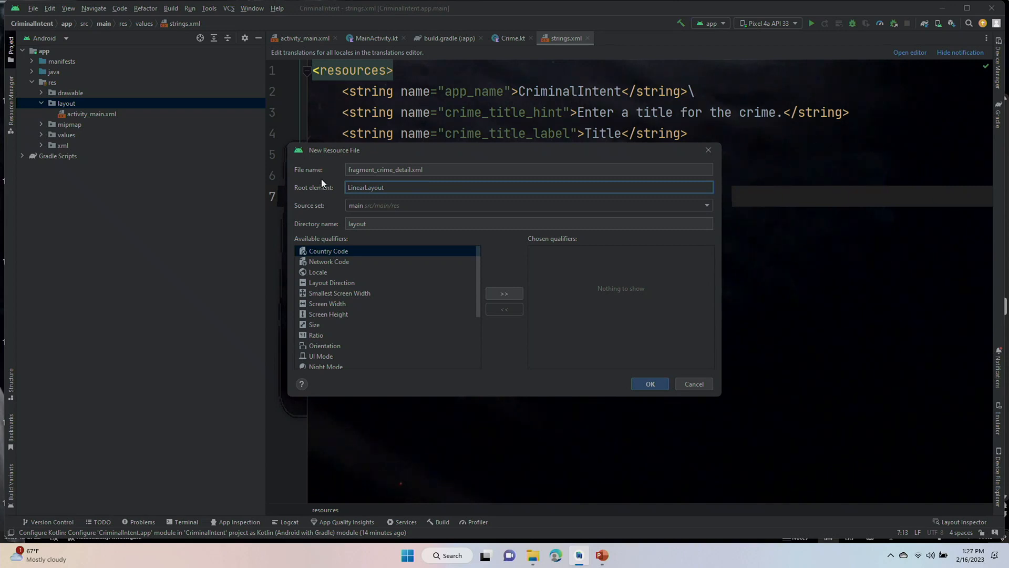
{"action": "mouse_move", "coordinate": [302, 177]}
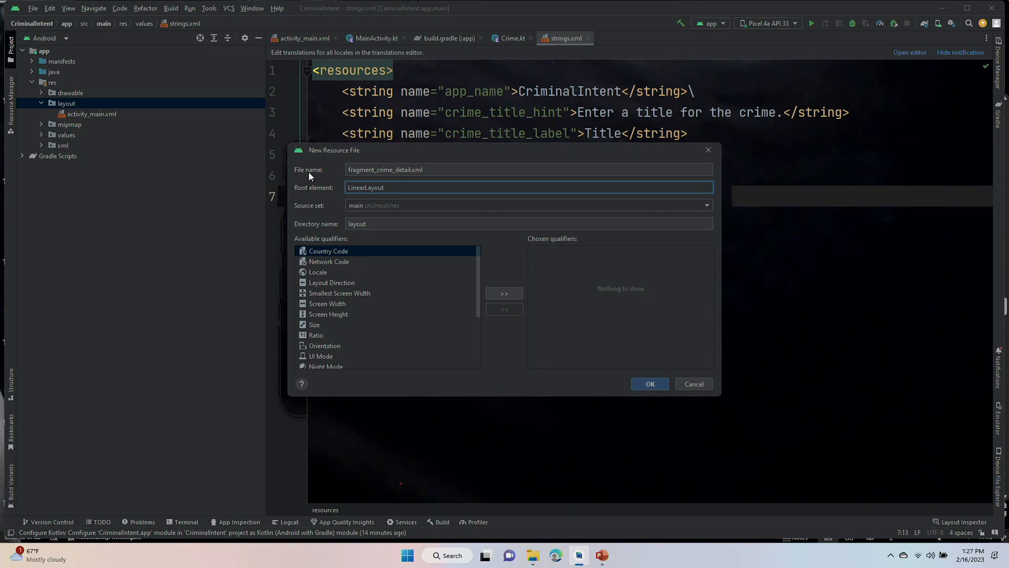
{"action": "mouse_move", "coordinate": [330, 200]}
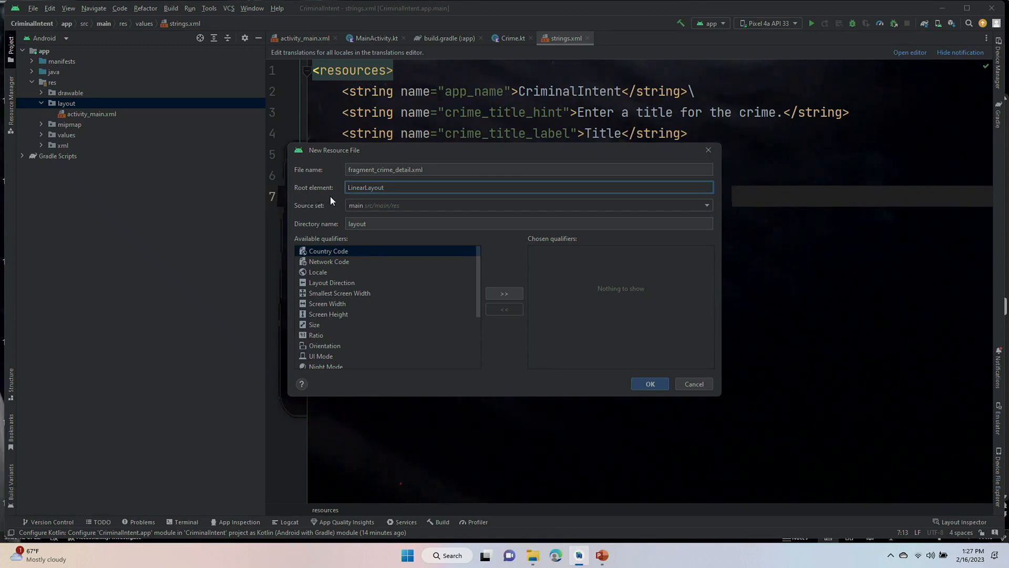
{"action": "left_click", "coordinate": [648, 384]}
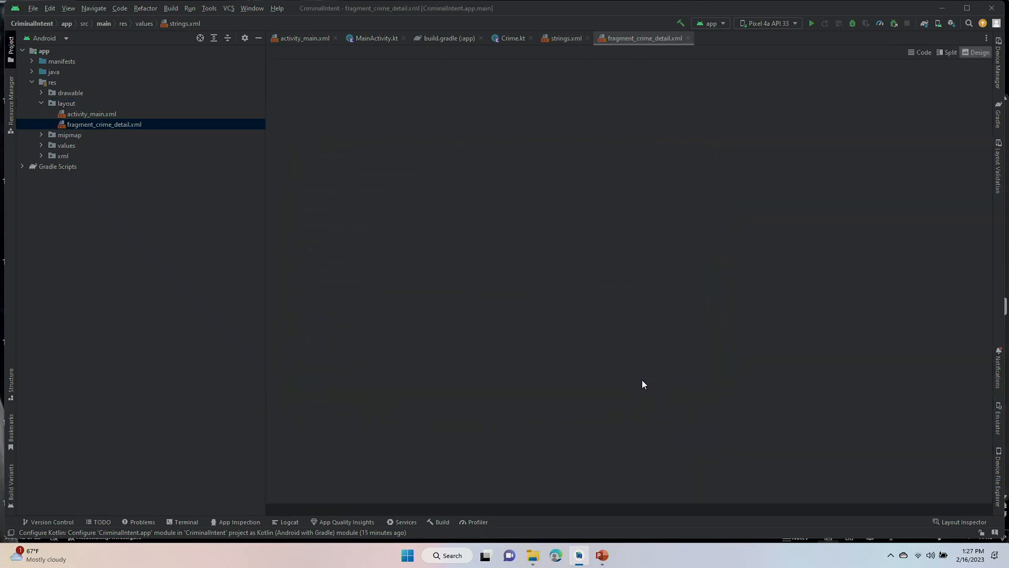
{"action": "left_click", "coordinate": [975, 52]}
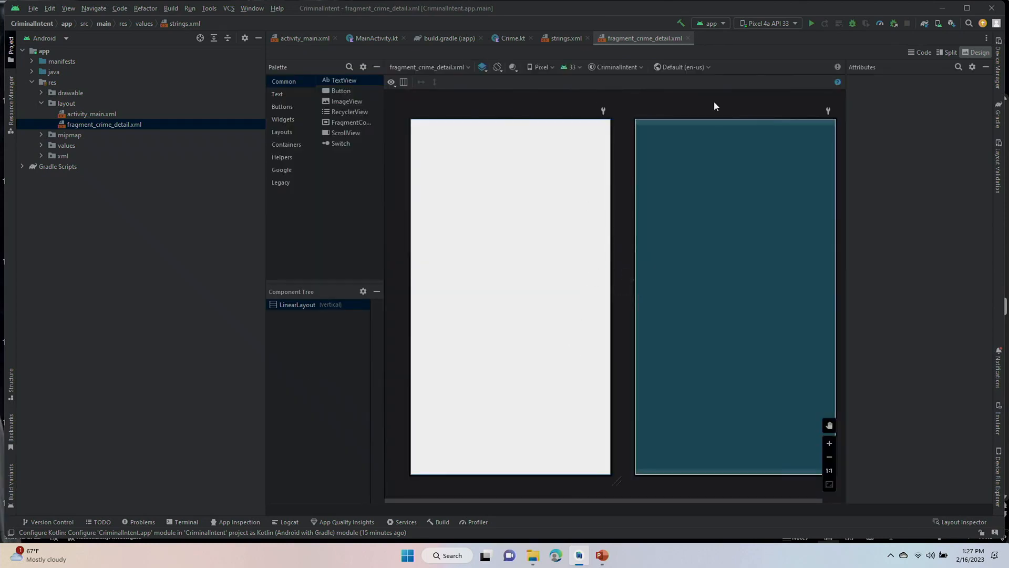
{"action": "left_click", "coordinate": [922, 52]}
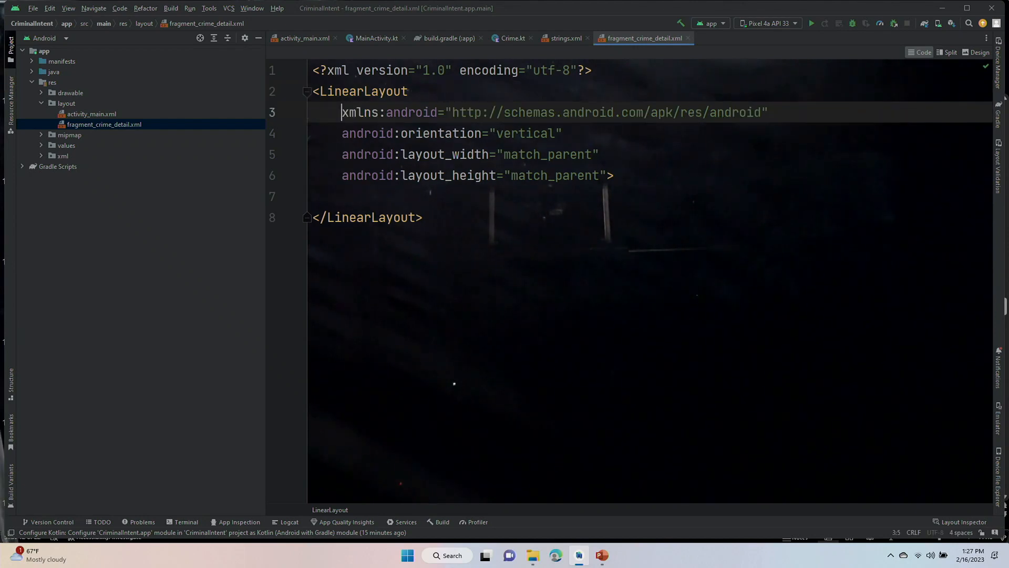
Add xmlns:tools and android:layout_margin="16dp" to the LinearLayout, with blank lines inside
{"action": "left_click", "coordinate": [771, 113]}
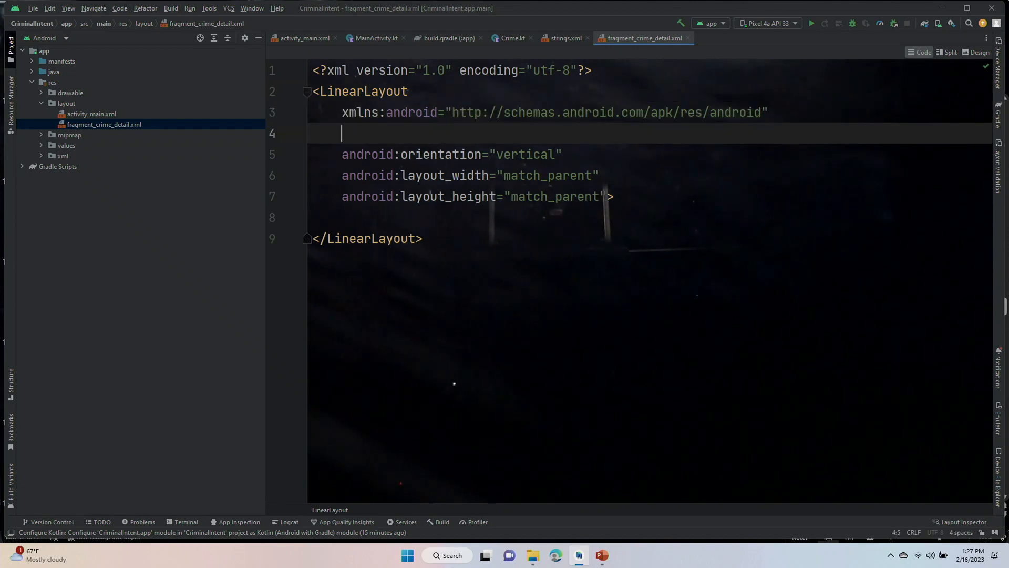
{"action": "type", "text": "xmlns"}
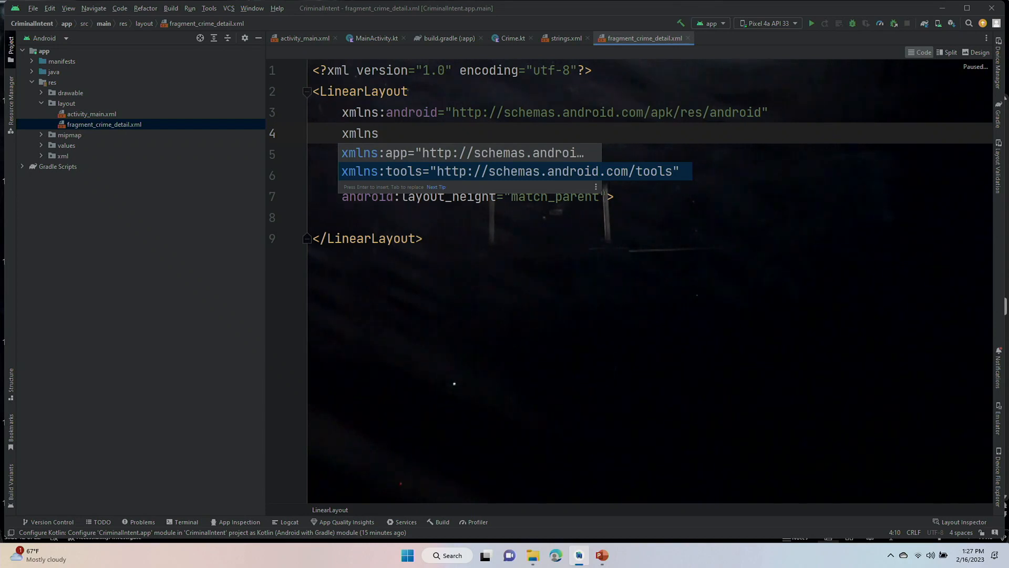
{"action": "key", "text": "enter"}
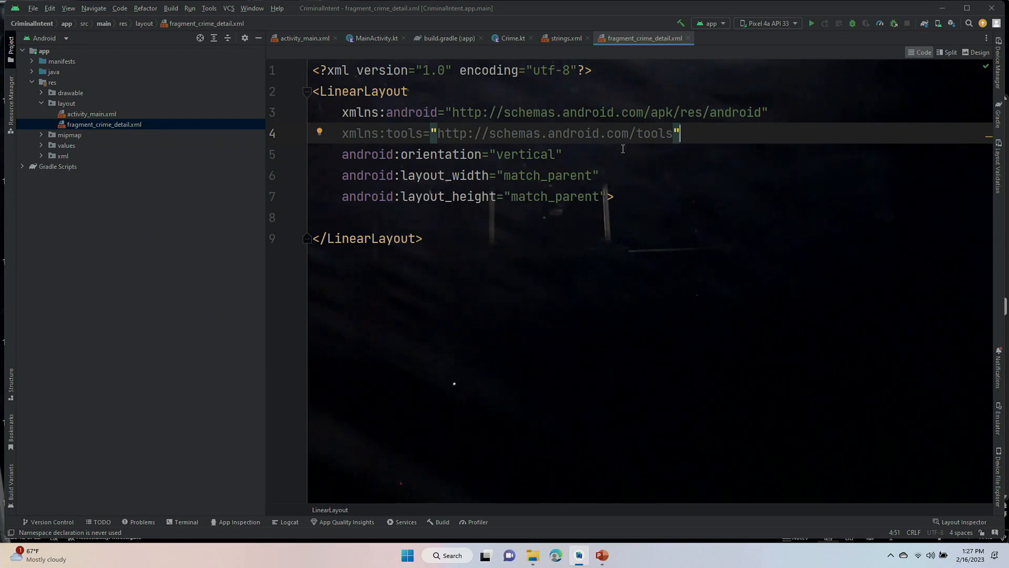
{"action": "mouse_move", "coordinate": [617, 156]}
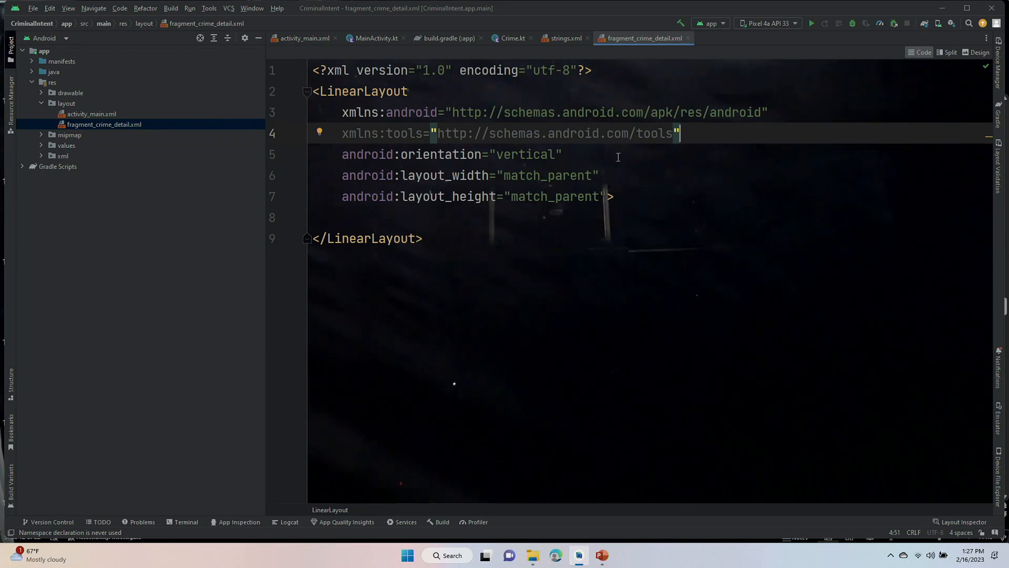
{"action": "mouse_move", "coordinate": [638, 191]}
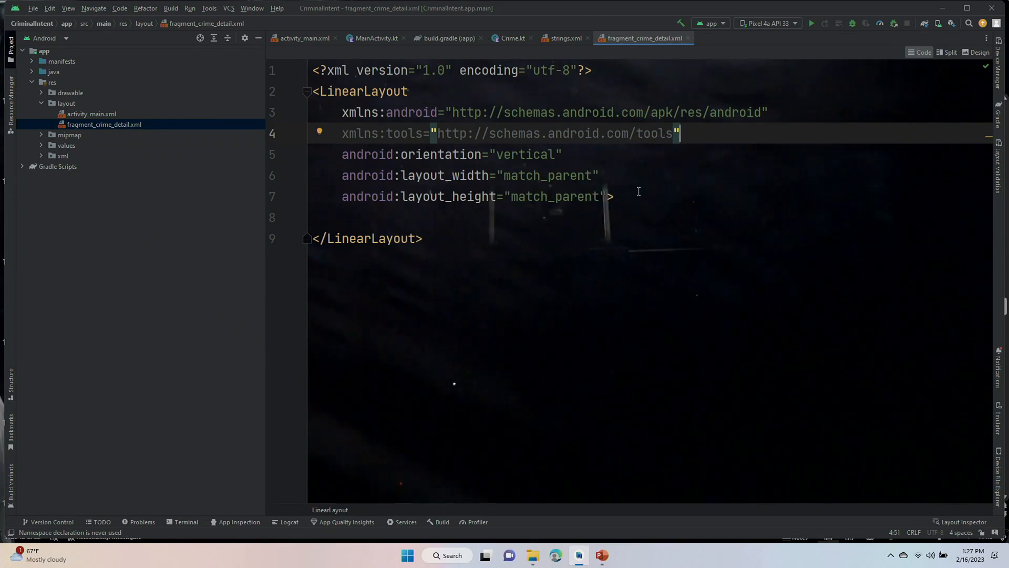
{"action": "mouse_move", "coordinate": [662, 211]}
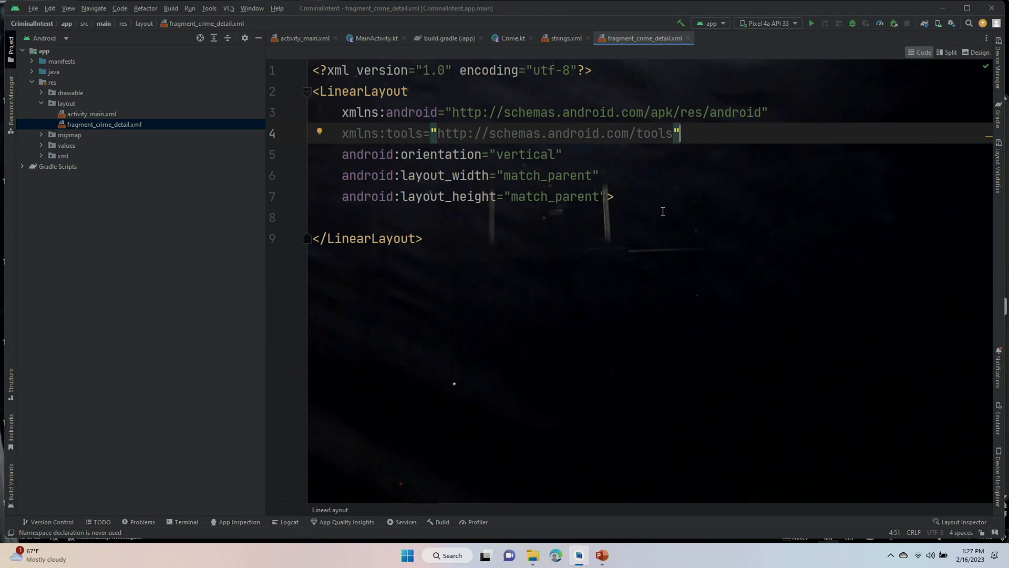
{"action": "mouse_move", "coordinate": [728, 136]}
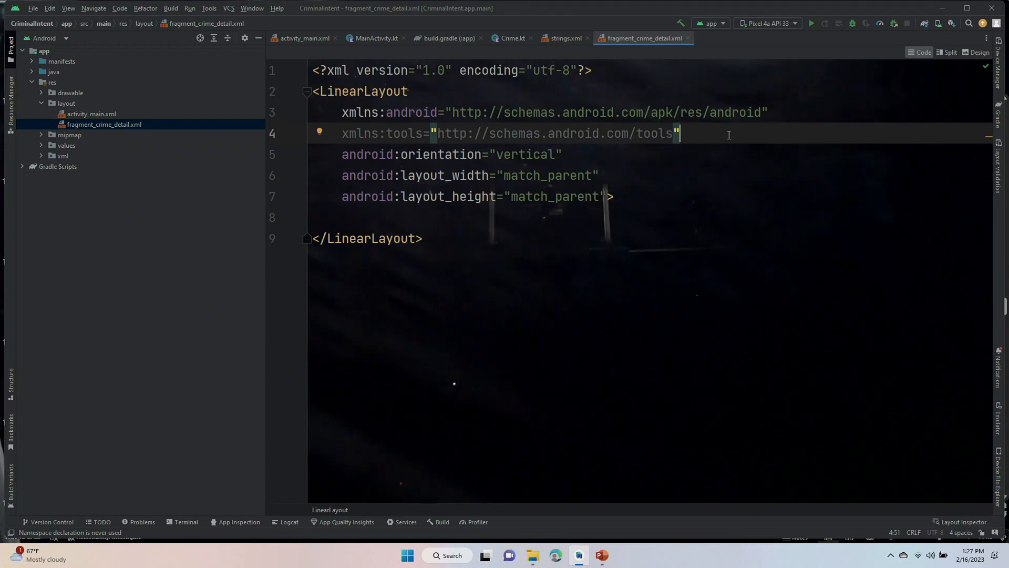
{"action": "mouse_move", "coordinate": [635, 191]}
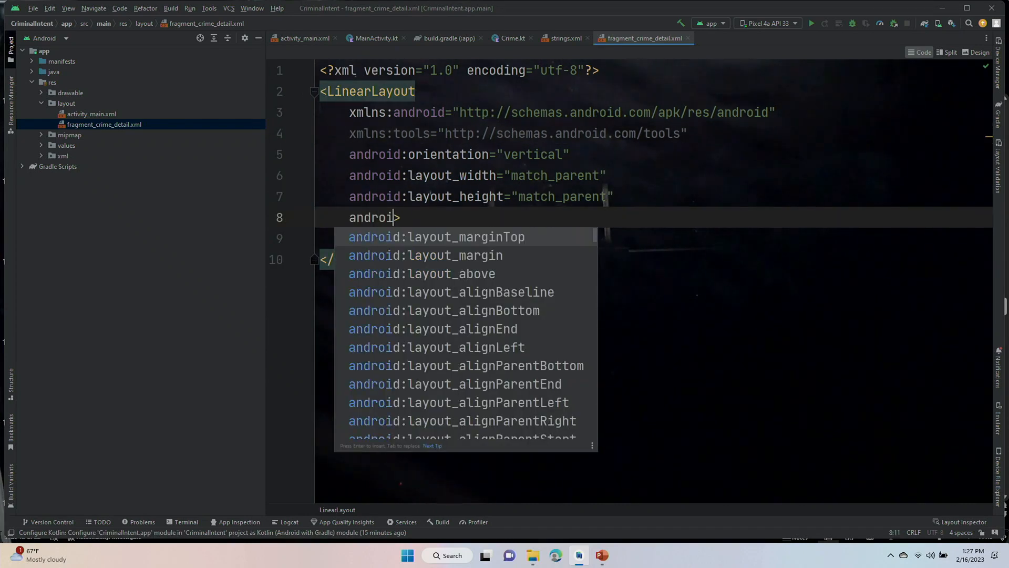
{"action": "type", "text": ":"}
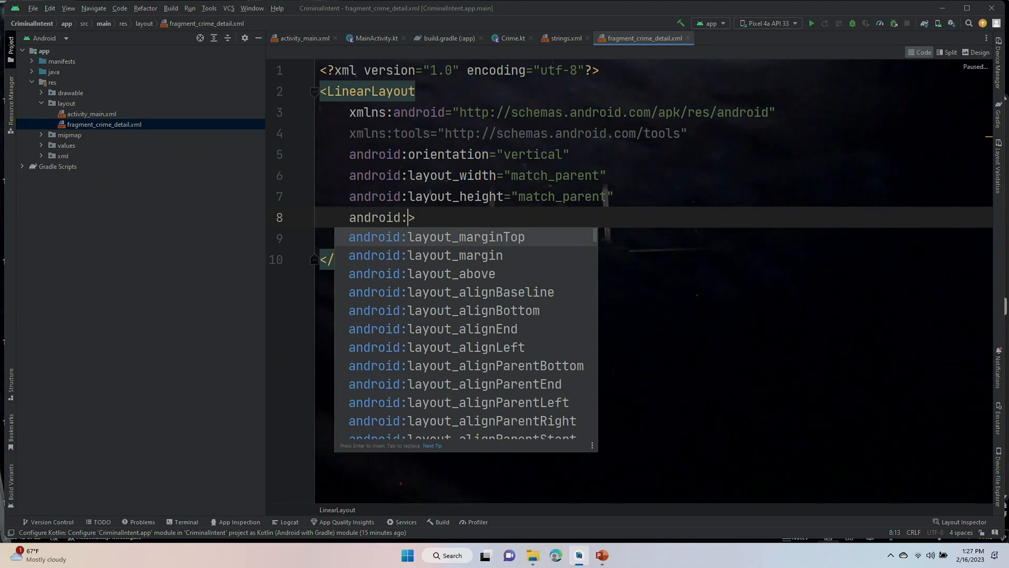
{"action": "type", "text": "layout_margin=\""}
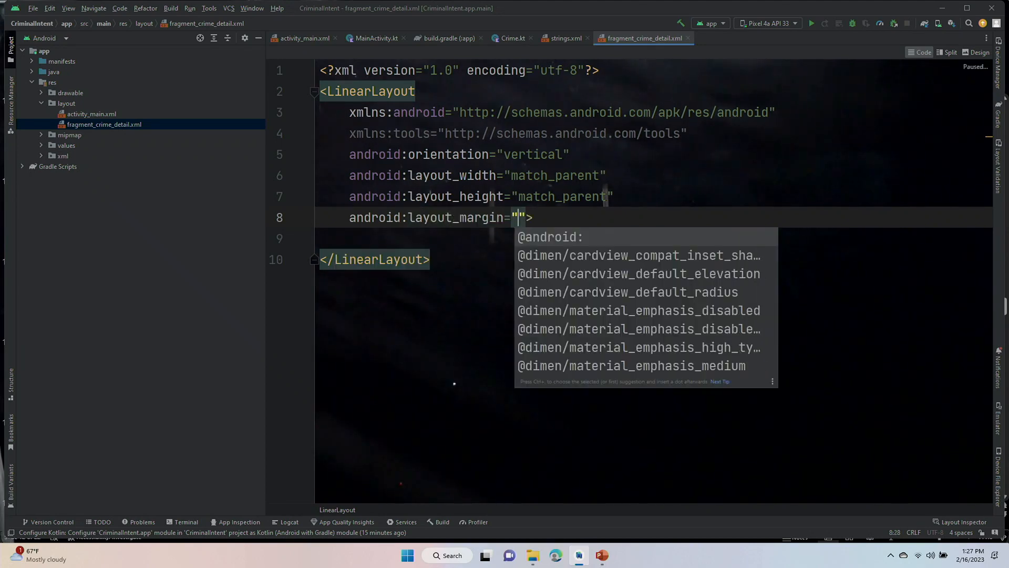
{"action": "type", "text": "16dp"}
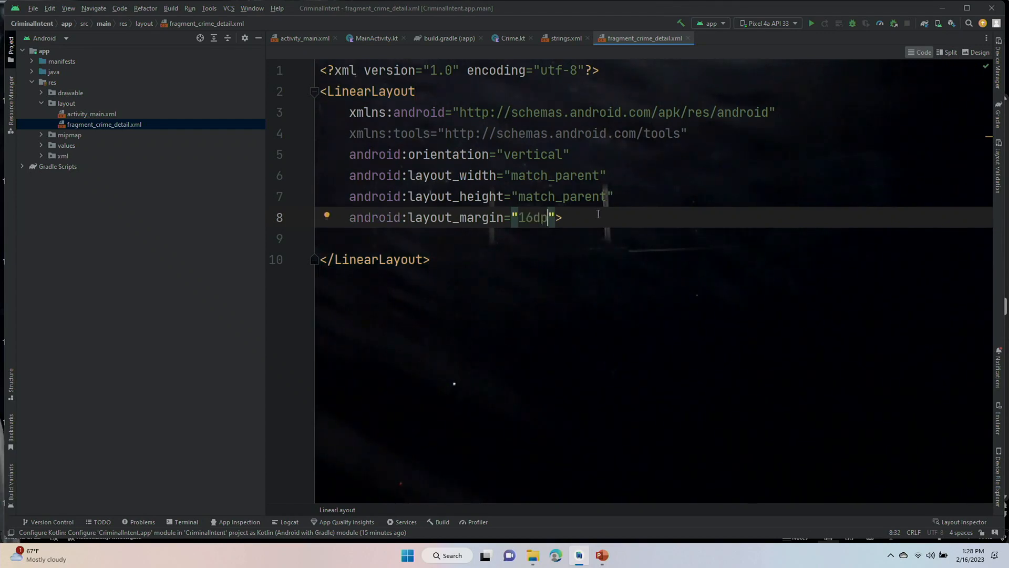
{"action": "key", "text": "Return"}
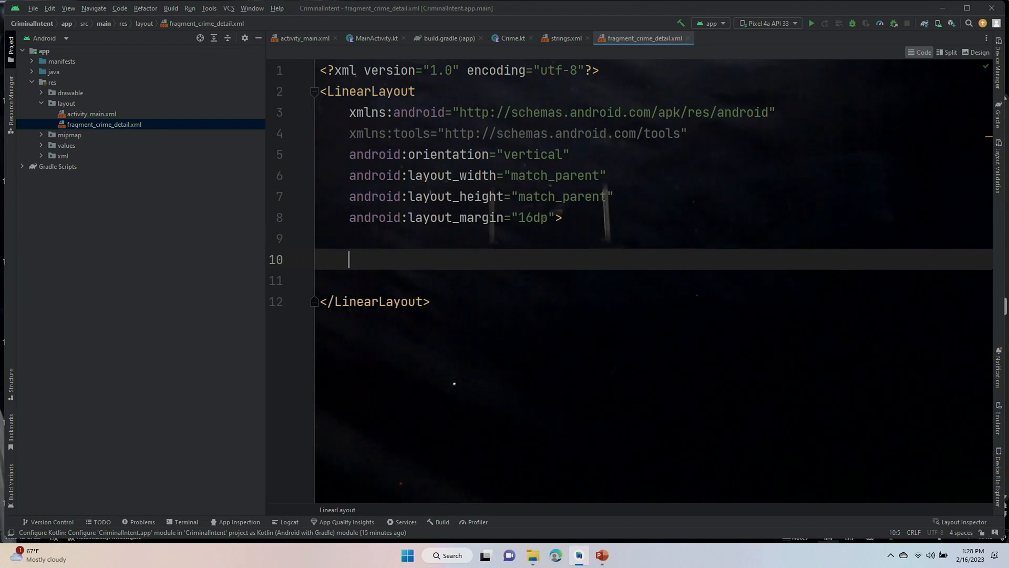
Write a TextView with match_parent width and wrap_content height, and copy it for a second
{"action": "type", "text": "<"}
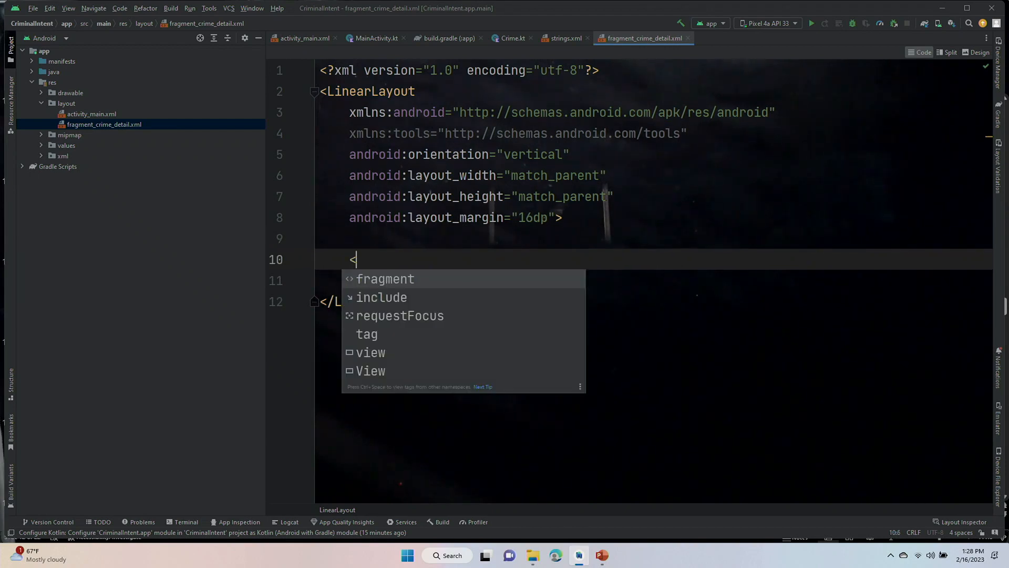
{"action": "type", "text": "textVi"}
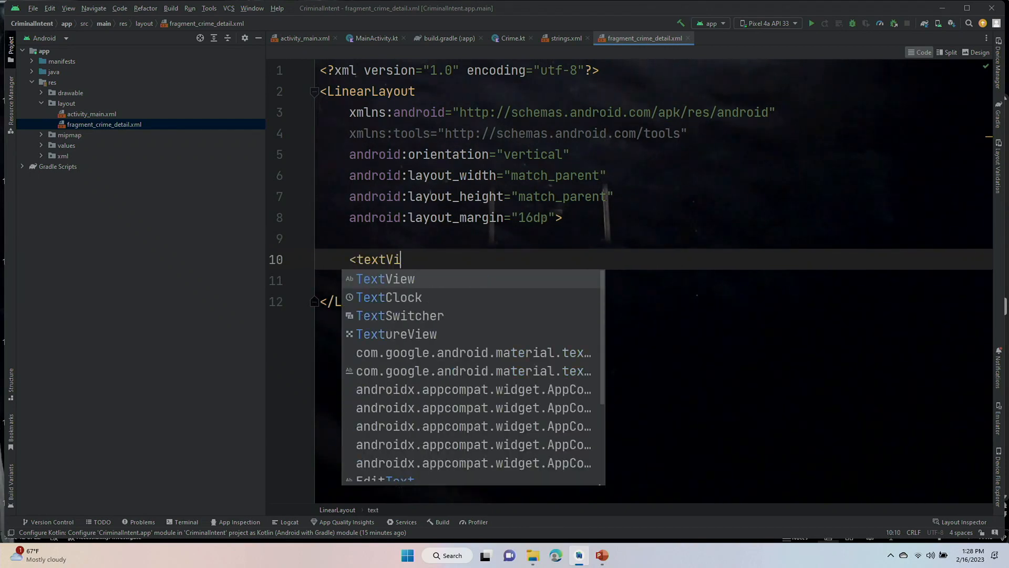
{"action": "type", "text": "ew"}
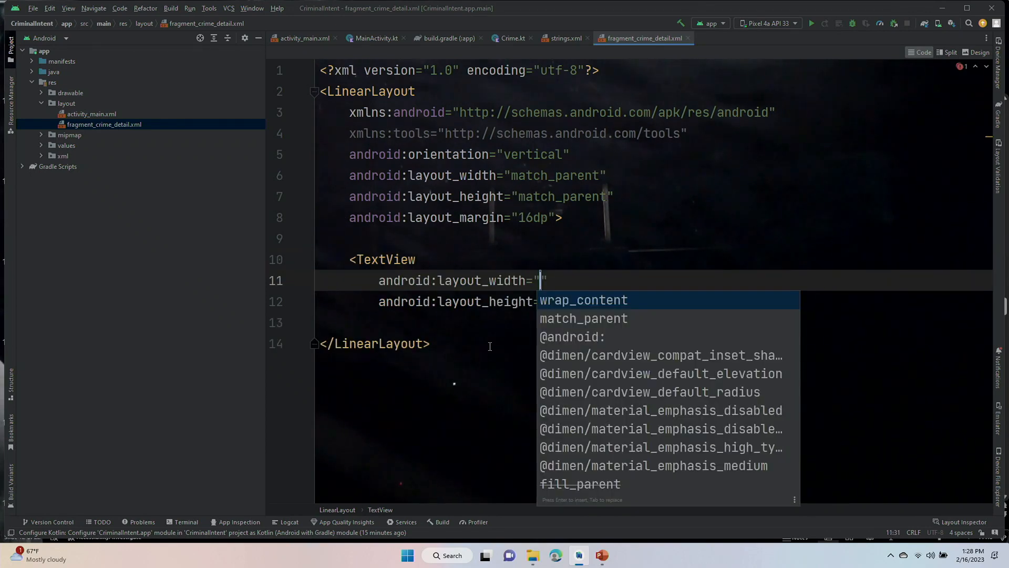
{"action": "mouse_move", "coordinate": [481, 339]}
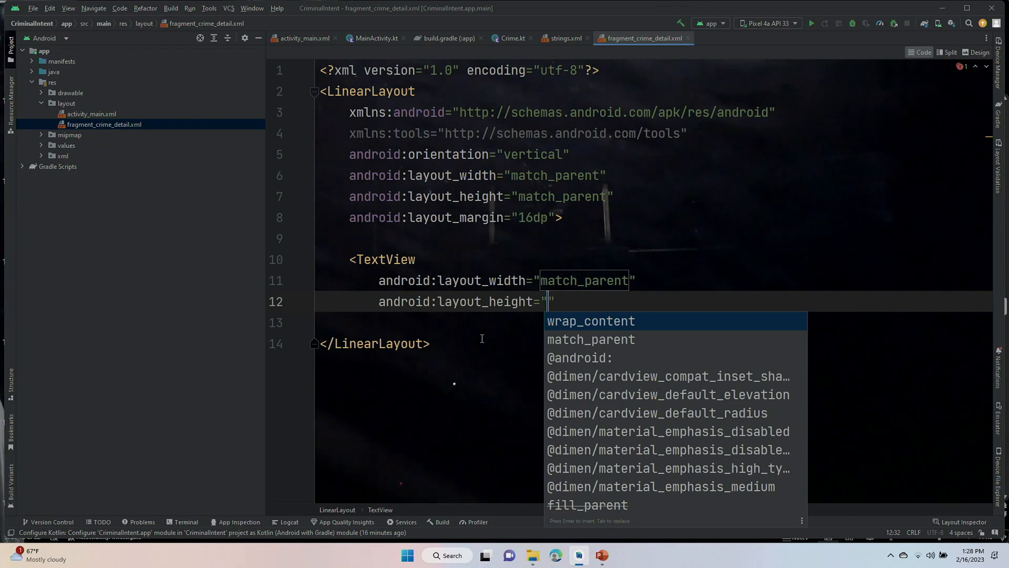
{"action": "left_click", "coordinate": [589, 321]}
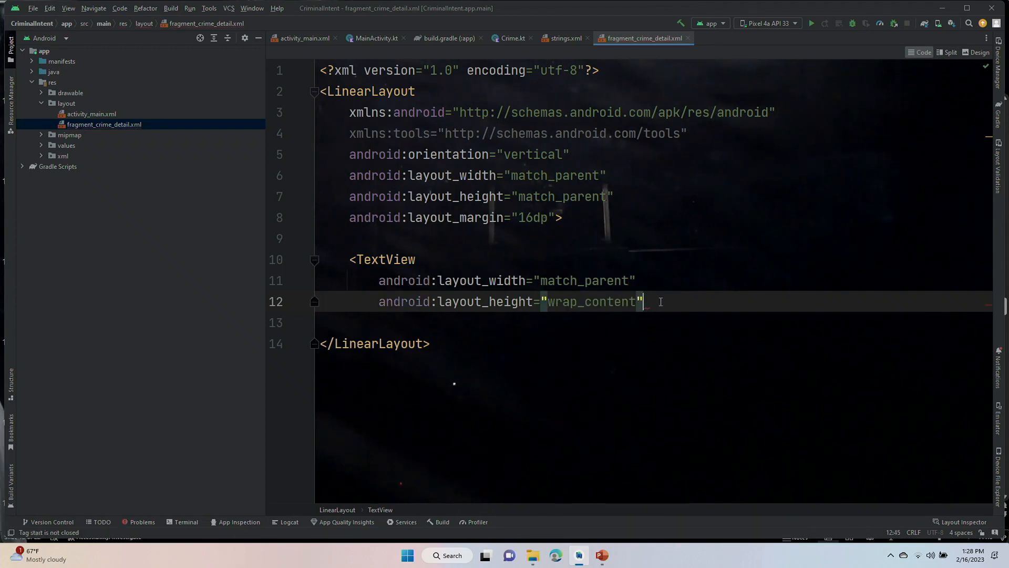
{"action": "type", "text": "/>"}
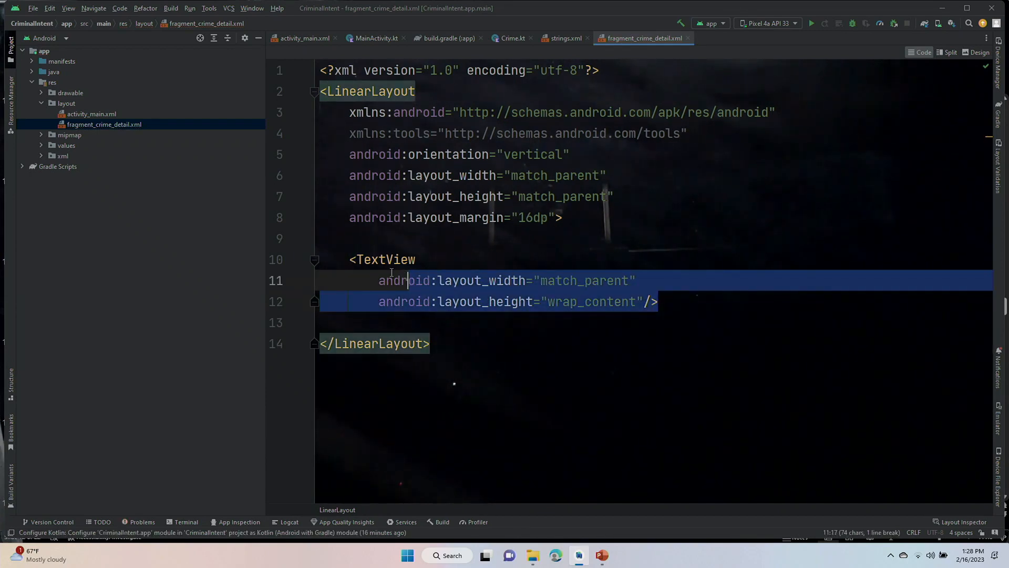
{"action": "left_click", "coordinate": [668, 302]}
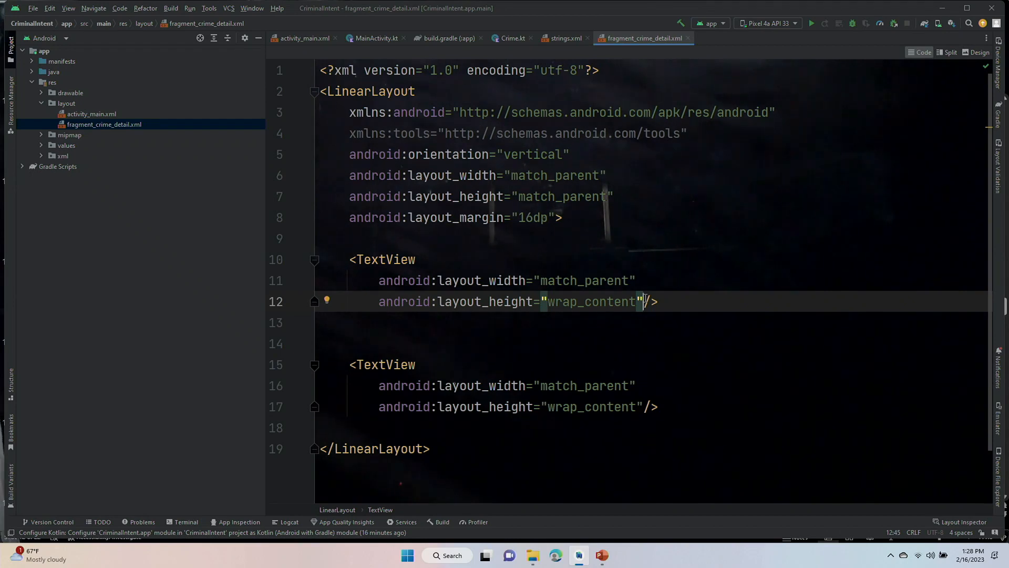
Set android:textAppearance="?attr/textAppearanceHeadline5" on both TextViews
{"action": "key", "text": "Enter"}
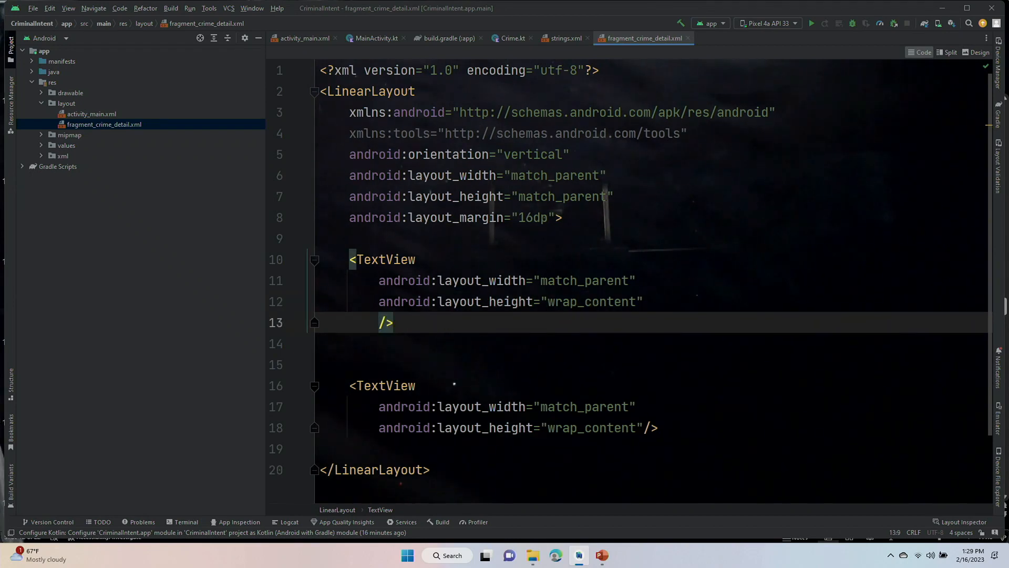
{"action": "type", "text": "android"}
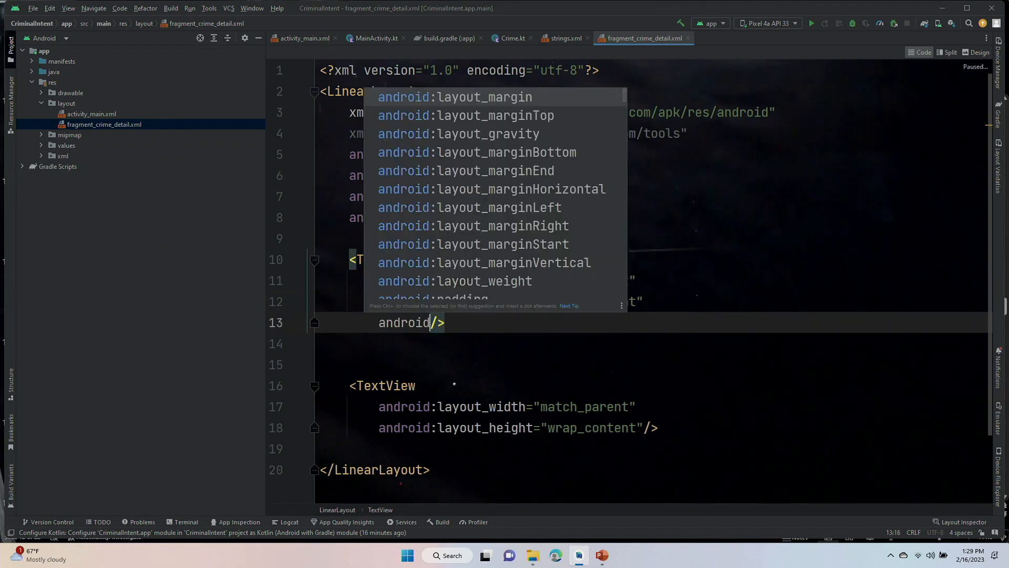
{"action": "type", "text": ":te"}
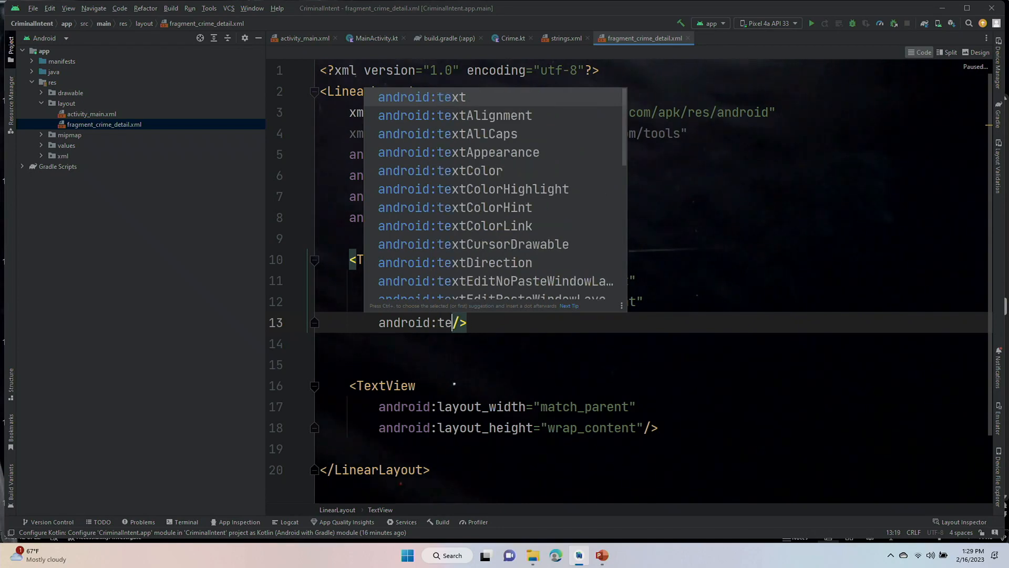
{"action": "type", "text": "a"}
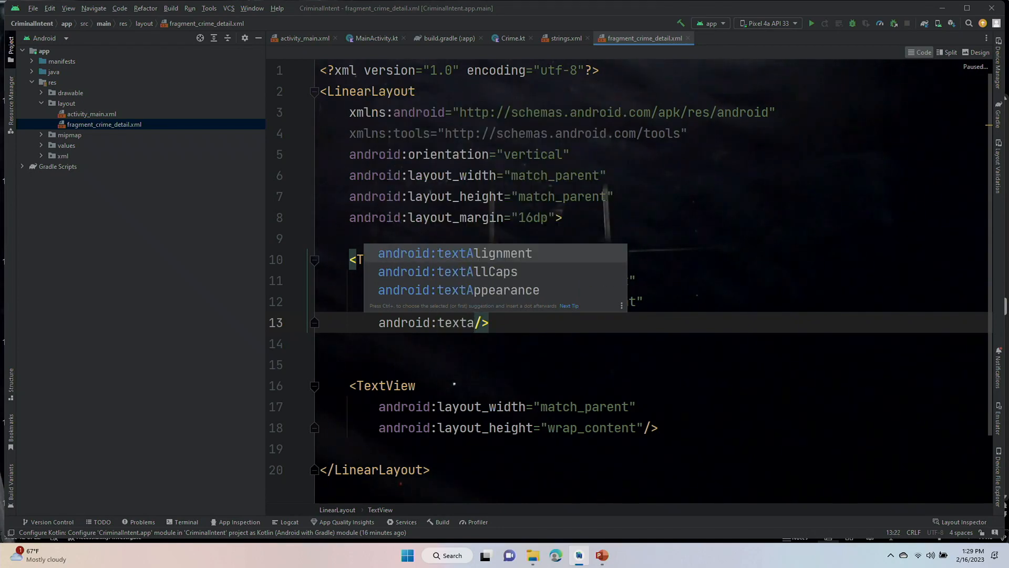
{"action": "type", "text": "Appearance=\""}
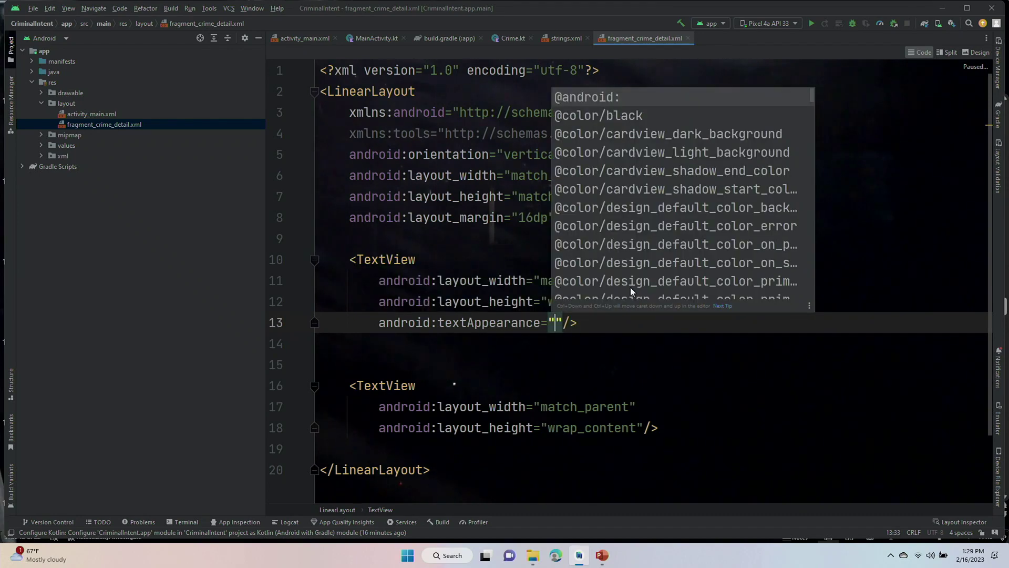
{"action": "mouse_move", "coordinate": [658, 178]}
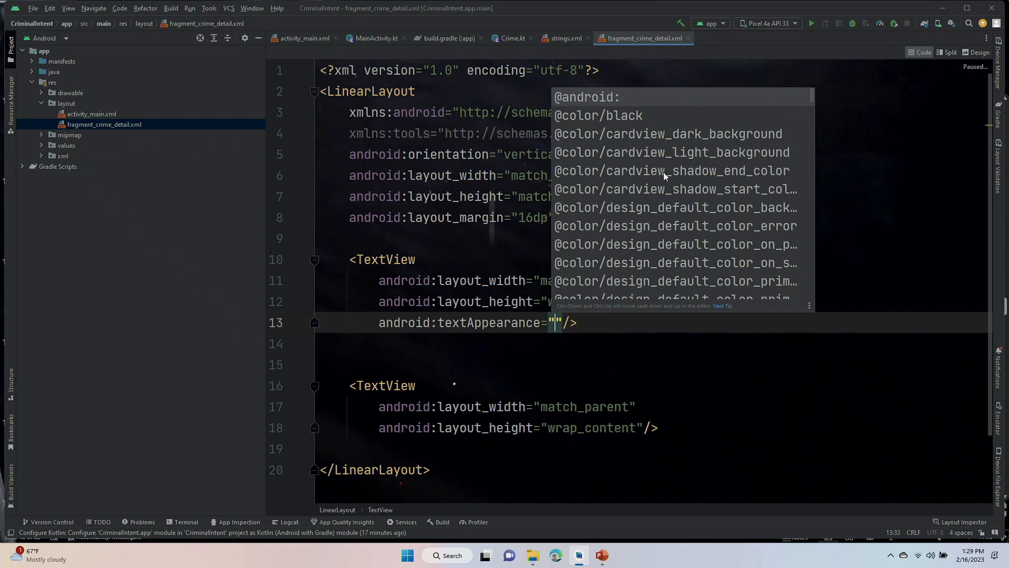
{"action": "type", "text": "?a"}
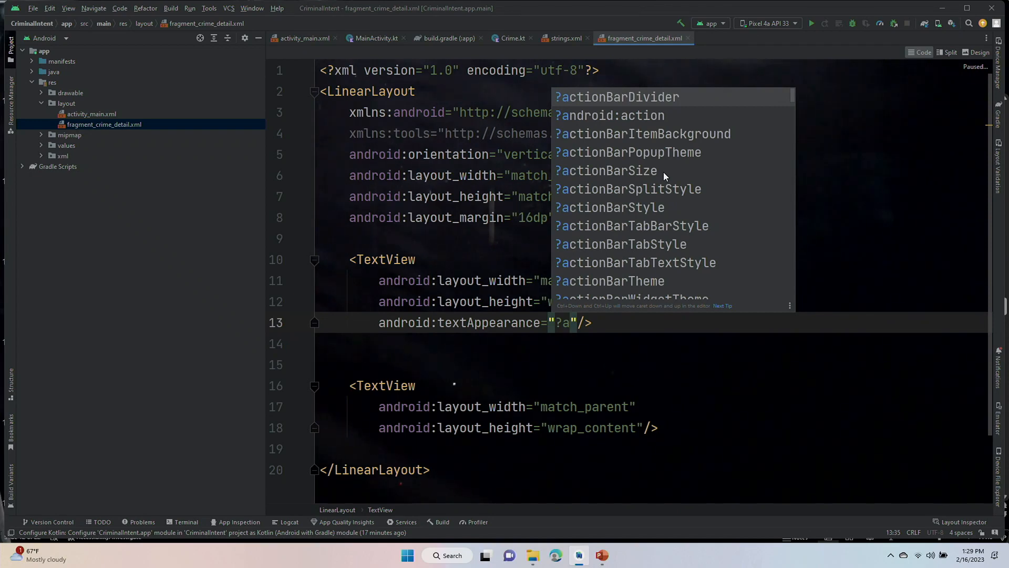
{"action": "type", "text": "ttr/"}
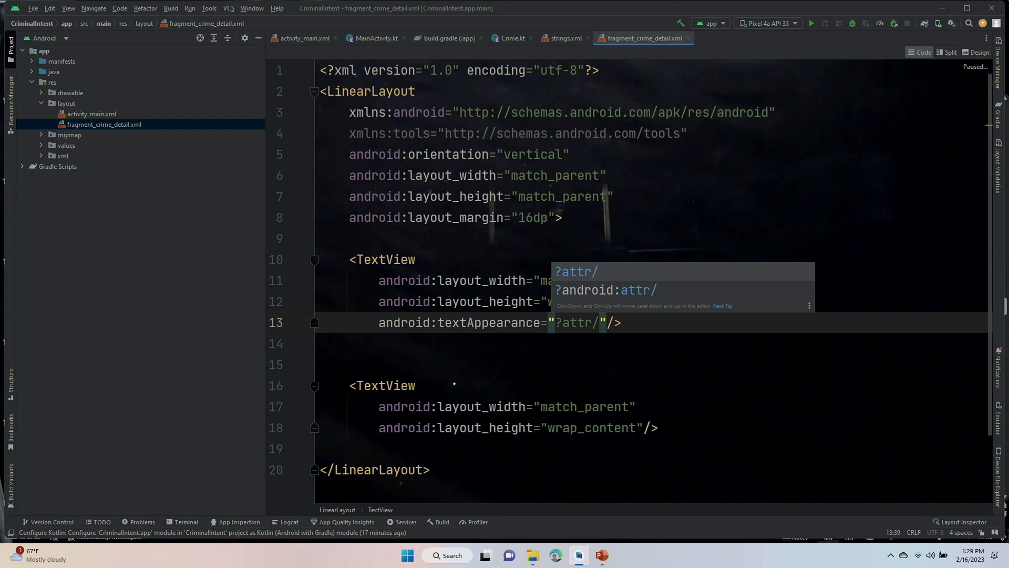
{"action": "type", "text": "textApp"}
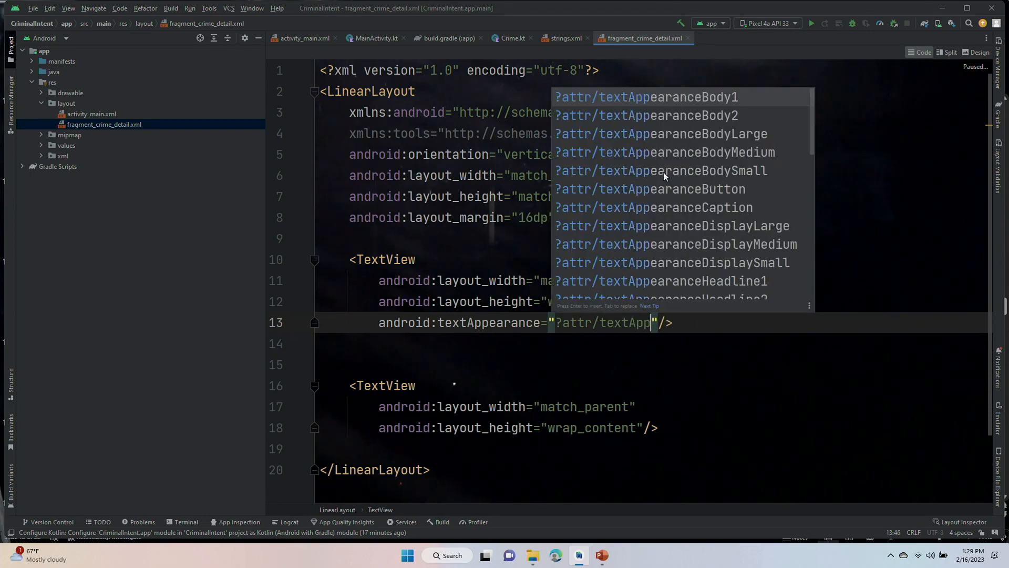
{"action": "type", "text": "e"}
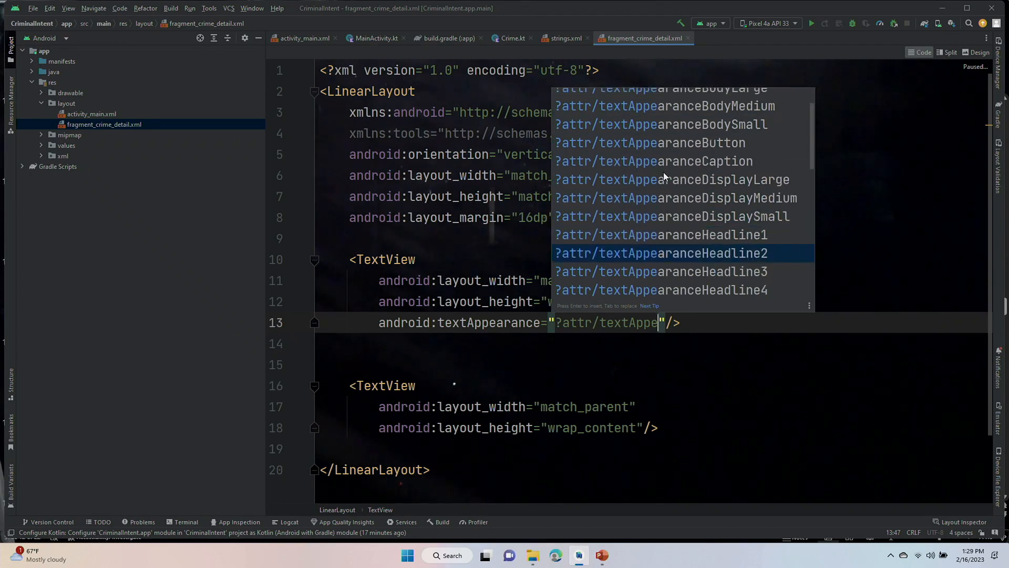
{"action": "scroll", "scroll_direction": "down", "scroll_amount": 3}
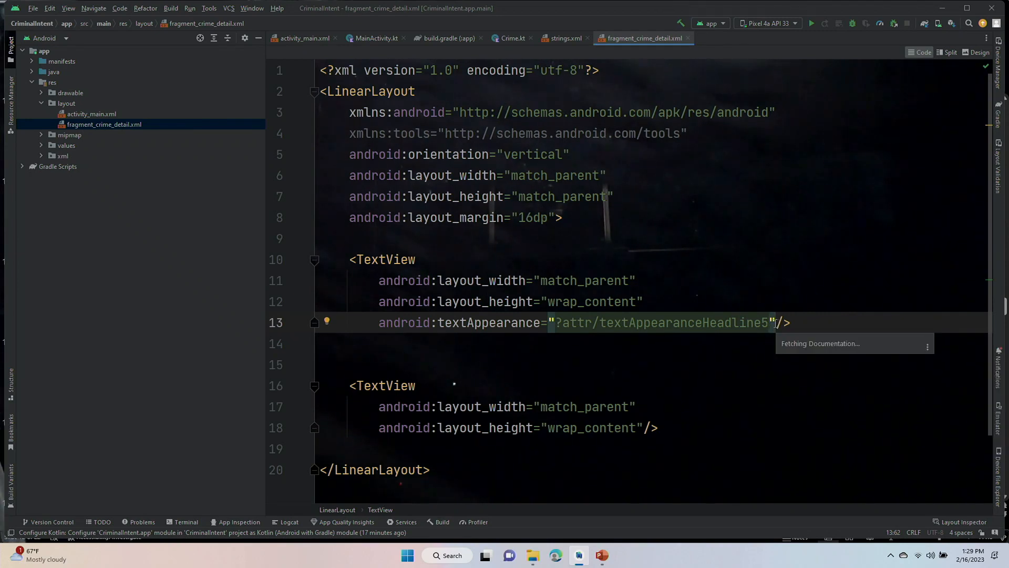
{"action": "left_click", "coordinate": [701, 356]}
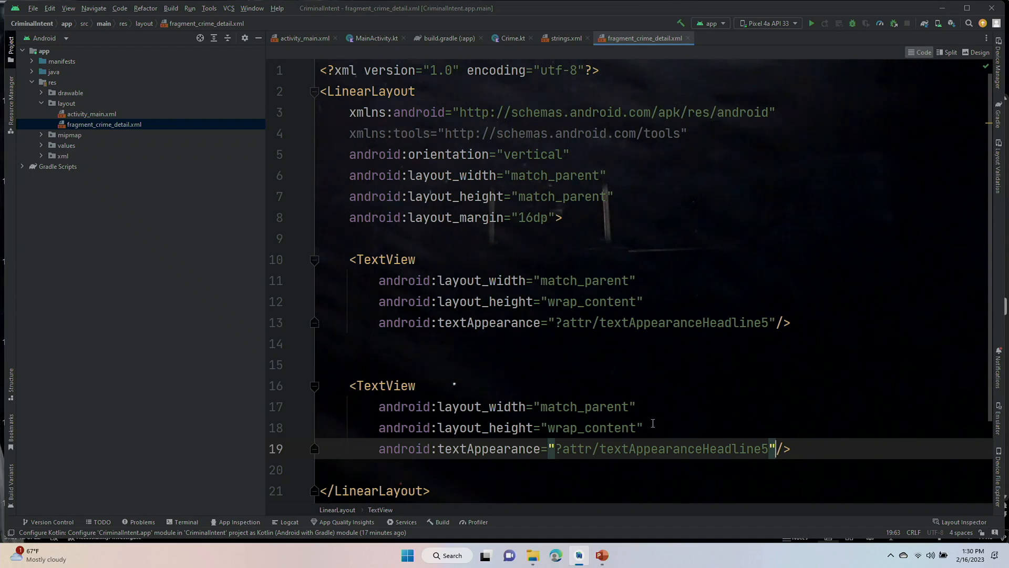
{"action": "mouse_move", "coordinate": [770, 323]}
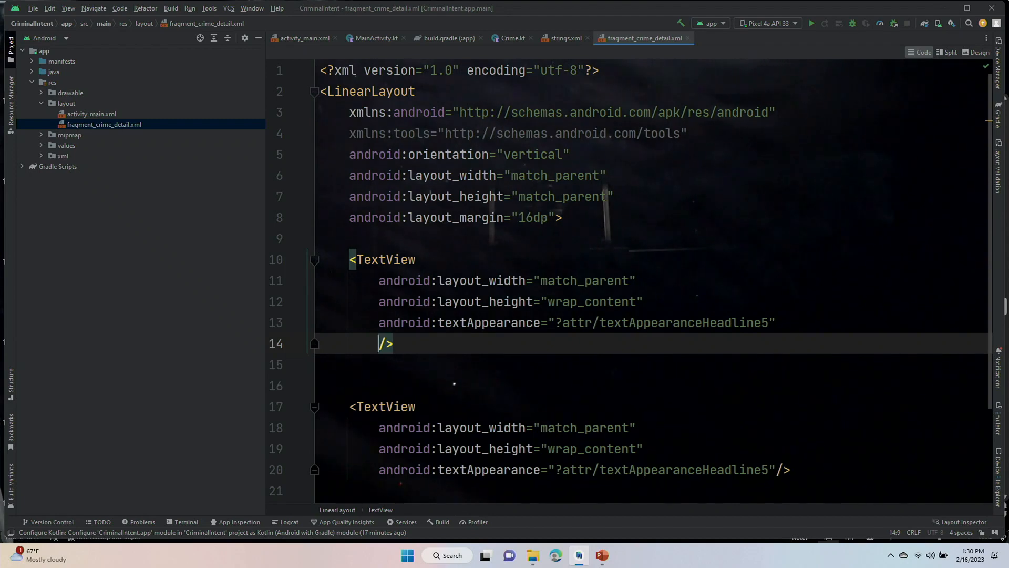
{"action": "type", "text": "android:text="}
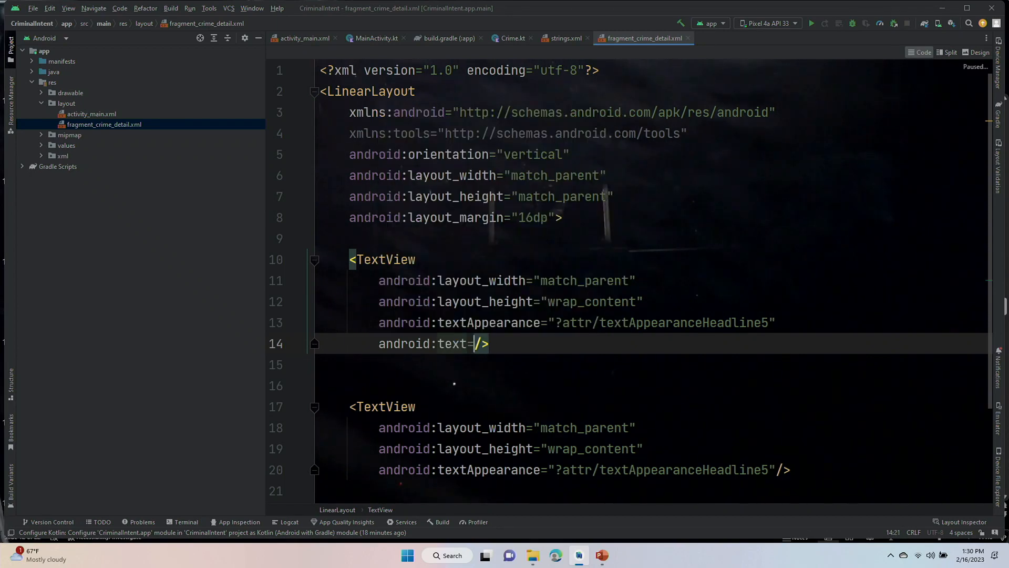
{"action": "type", "text": "\"\""}
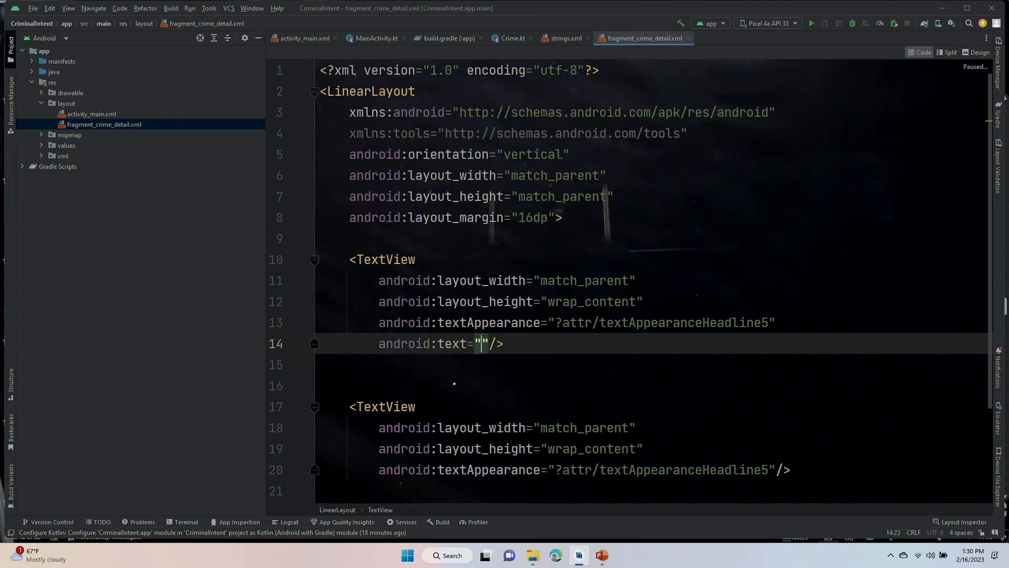
{"action": "type", "text": "@strin"}
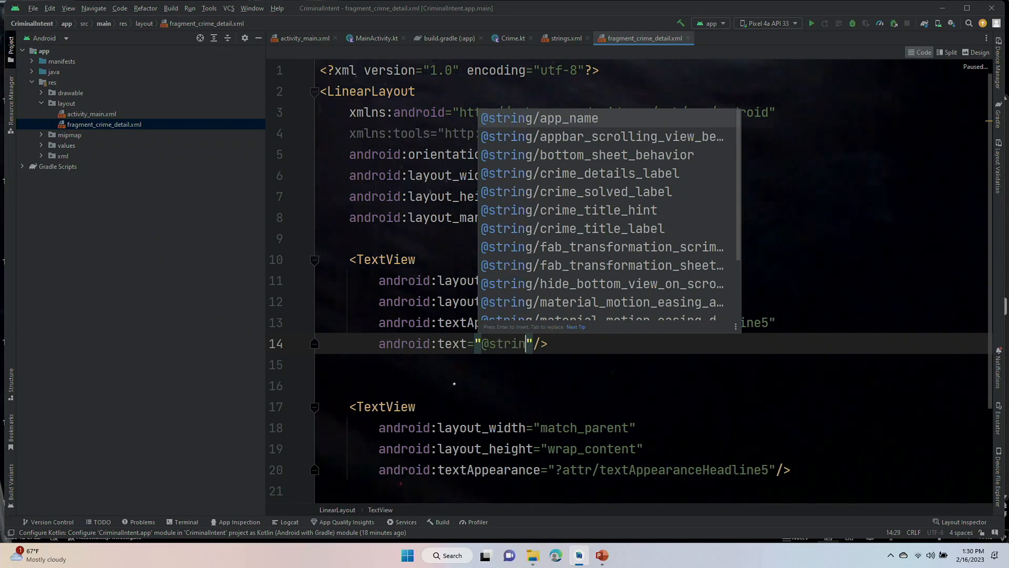
{"action": "type", "text": "g/"}
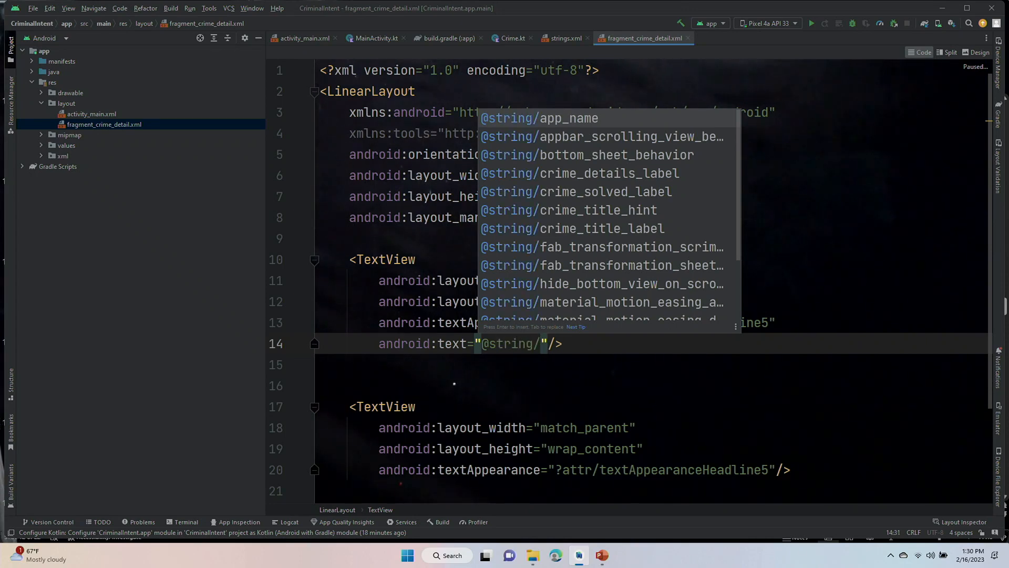
{"action": "type", "text": "crime_title_label"}
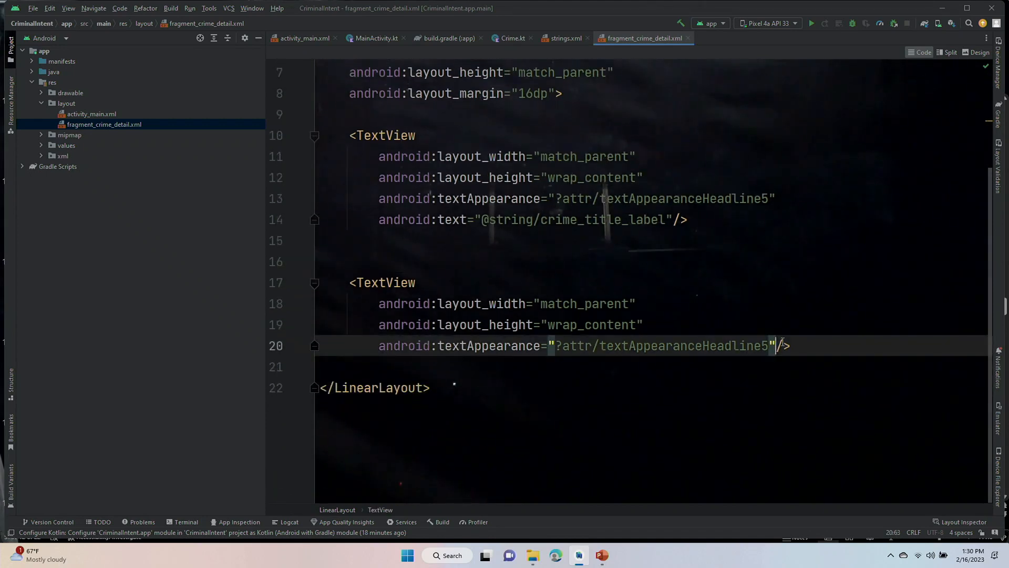
{"action": "key", "text": "Enter"}
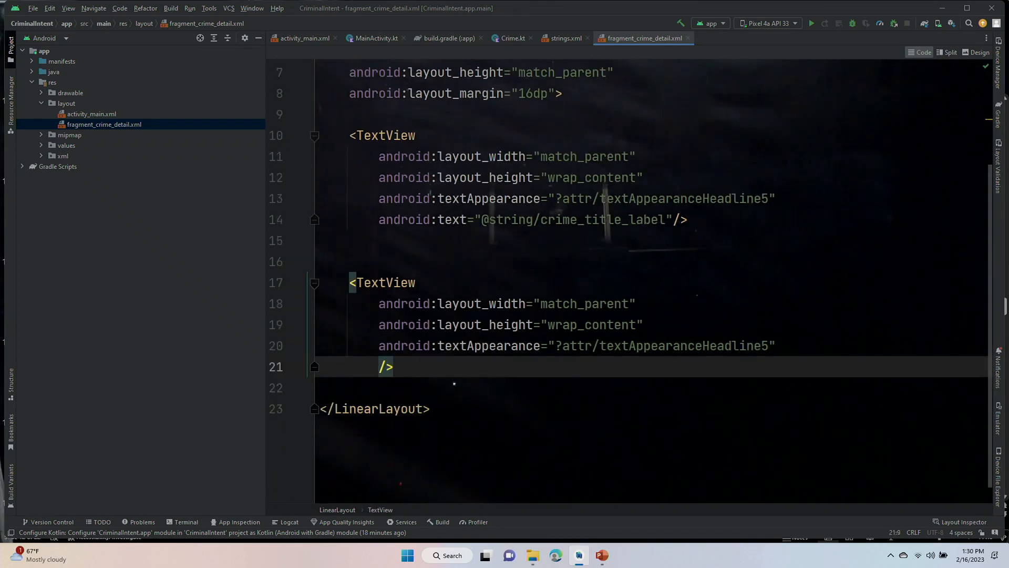
{"action": "type", "text": "android:"}
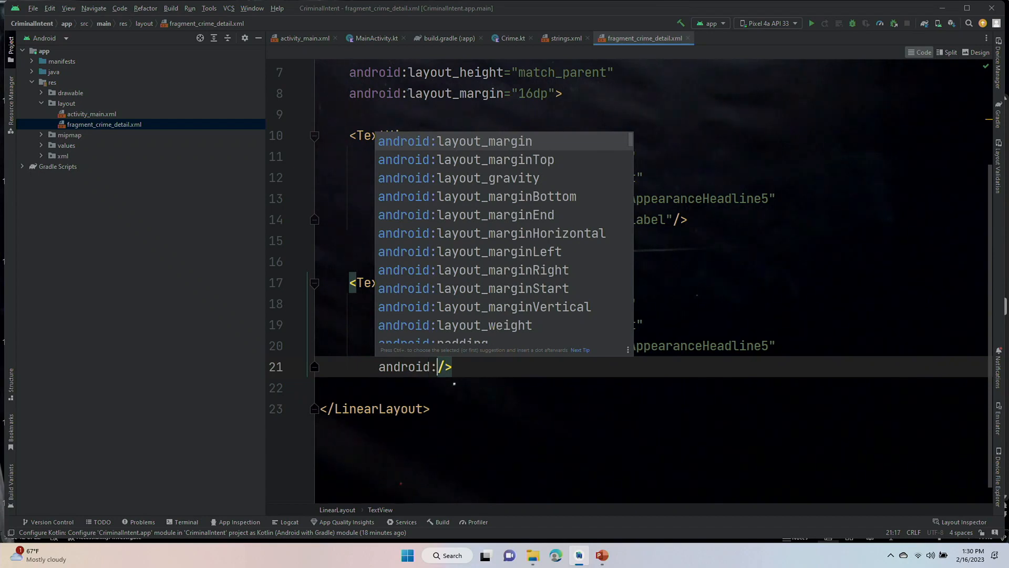
{"action": "type", "text": "text="}
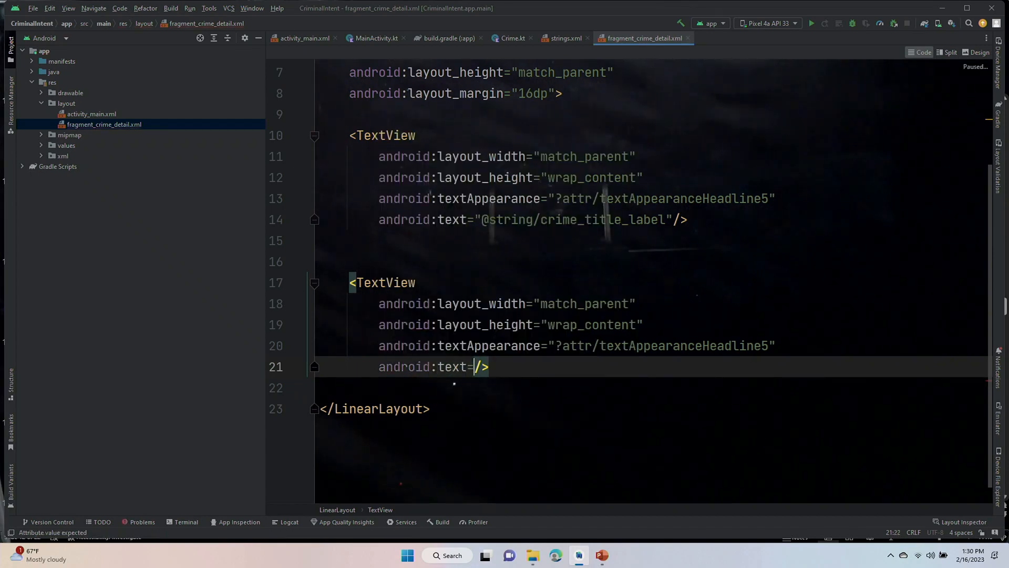
{"action": "type", "text": "@strin"}
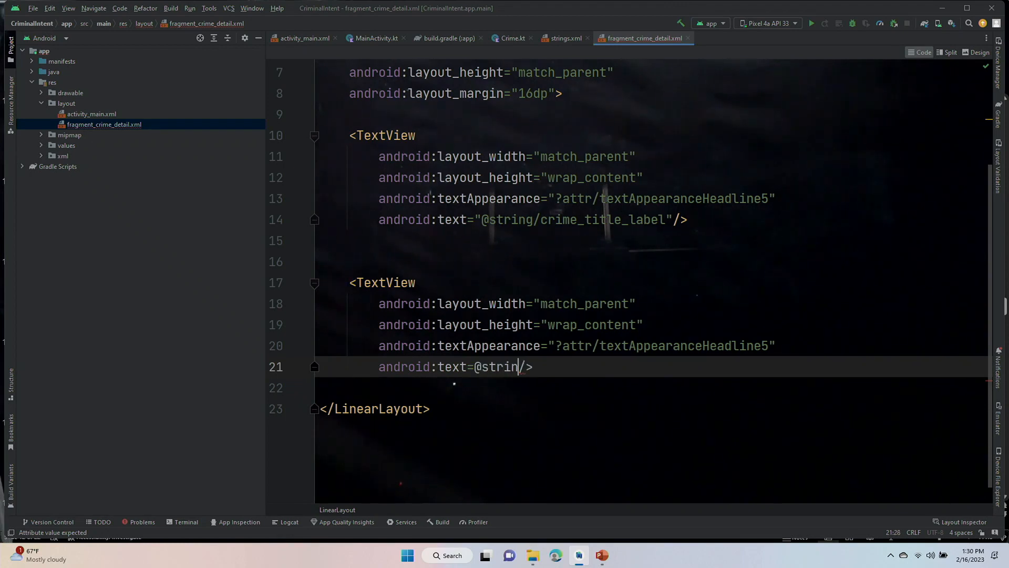
{"action": "type", "text": "g"}
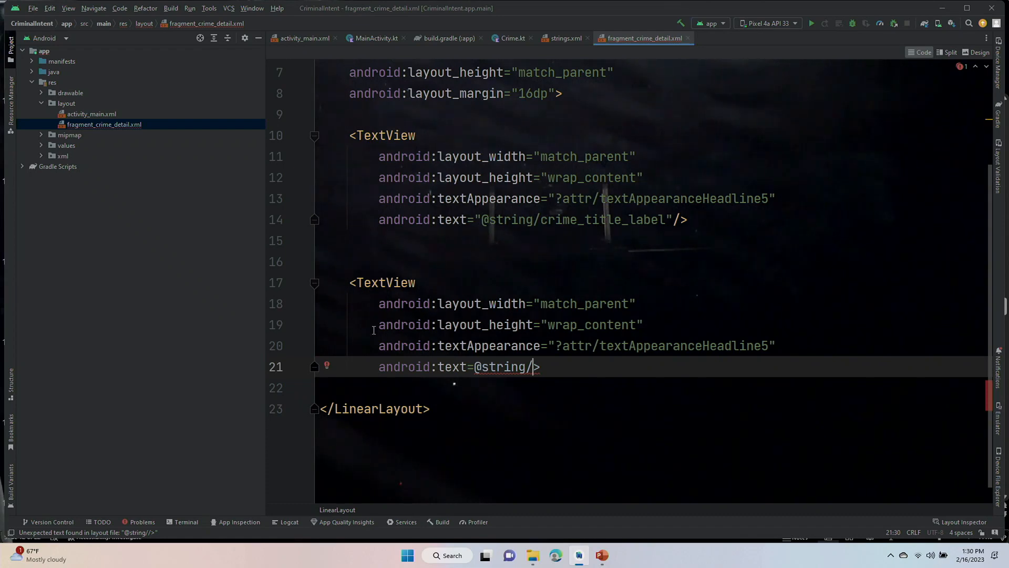
{"action": "type", "text": "\"\""}
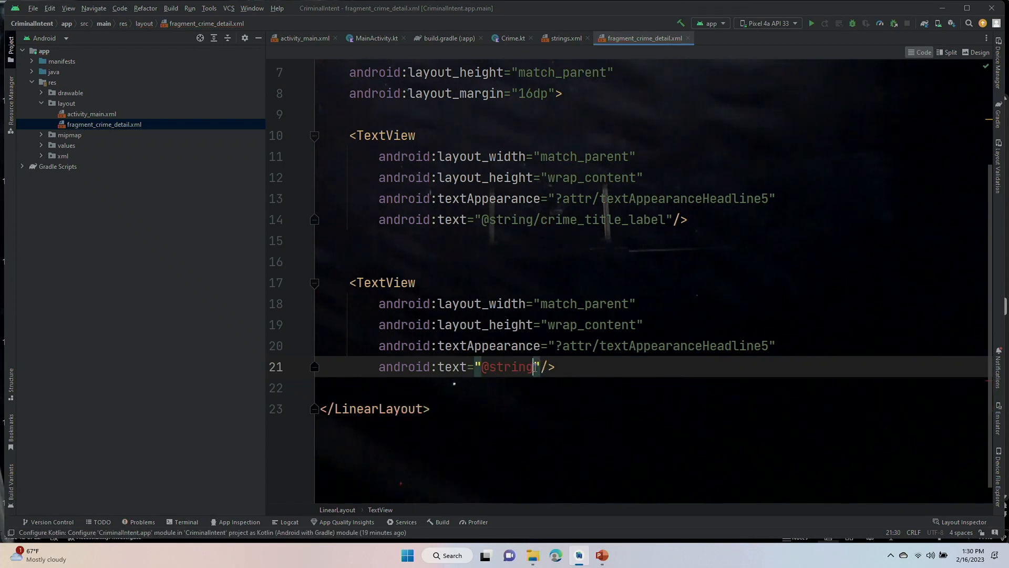
{"action": "type", "text": "/"}
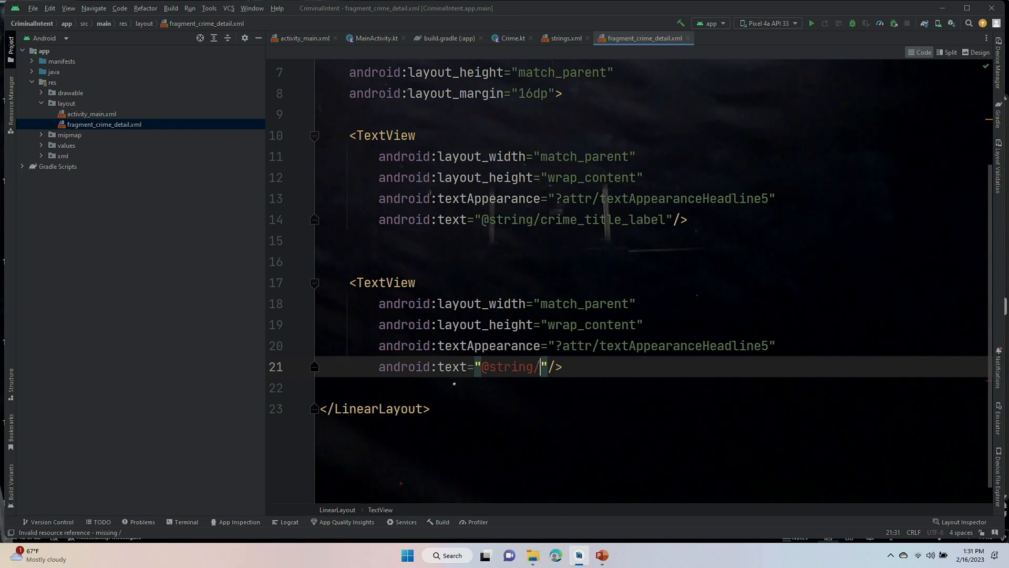
{"action": "type", "text": "crime_details_label"}
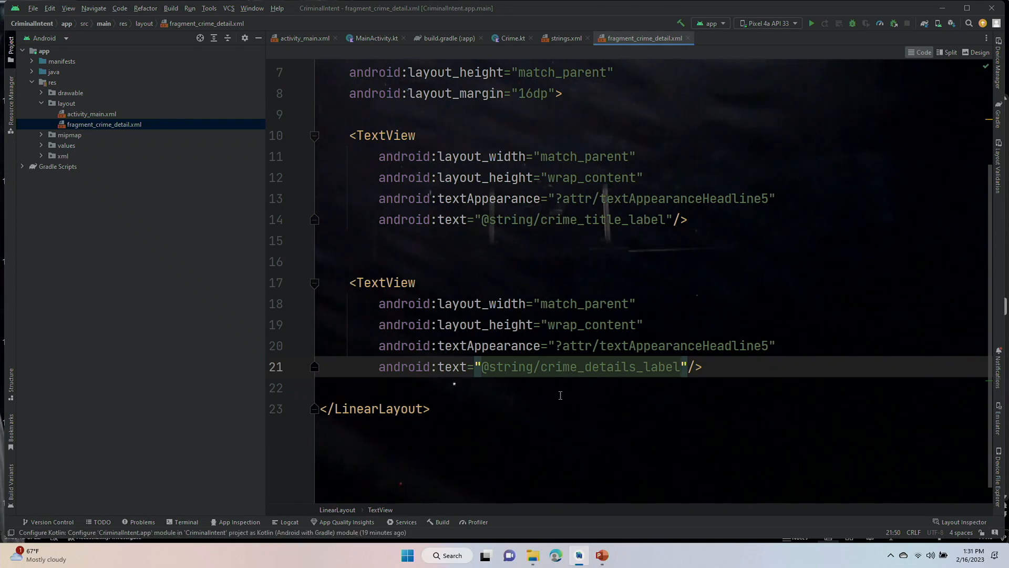
{"action": "mouse_move", "coordinate": [601, 374]}
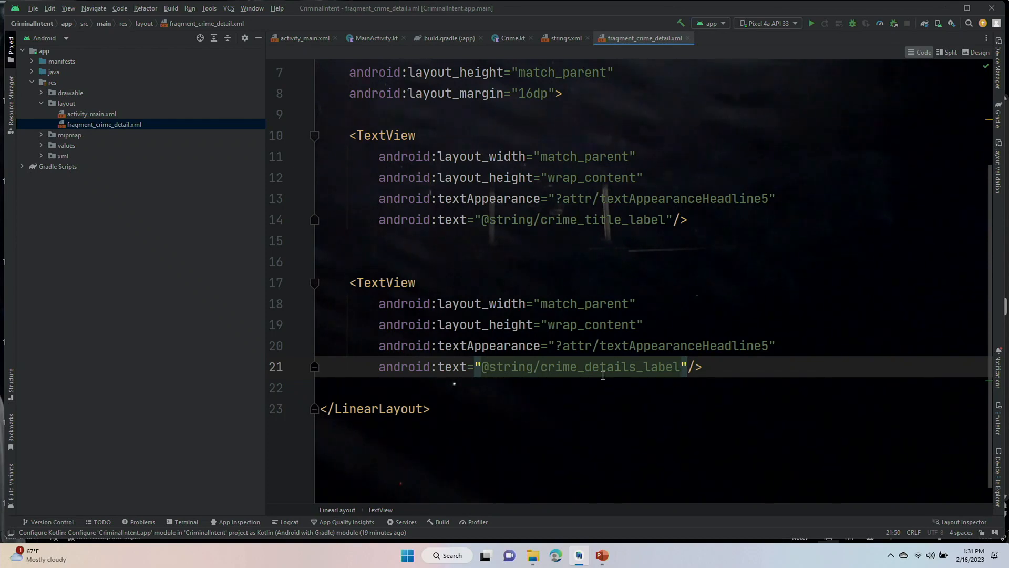
{"action": "mouse_move", "coordinate": [560, 370]}
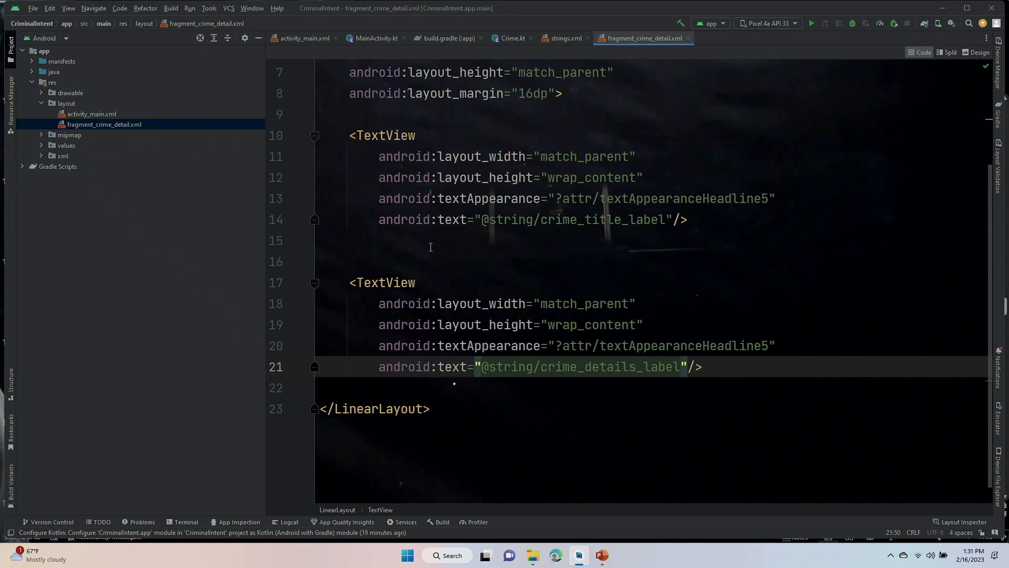
{"action": "key", "text": "enter"}
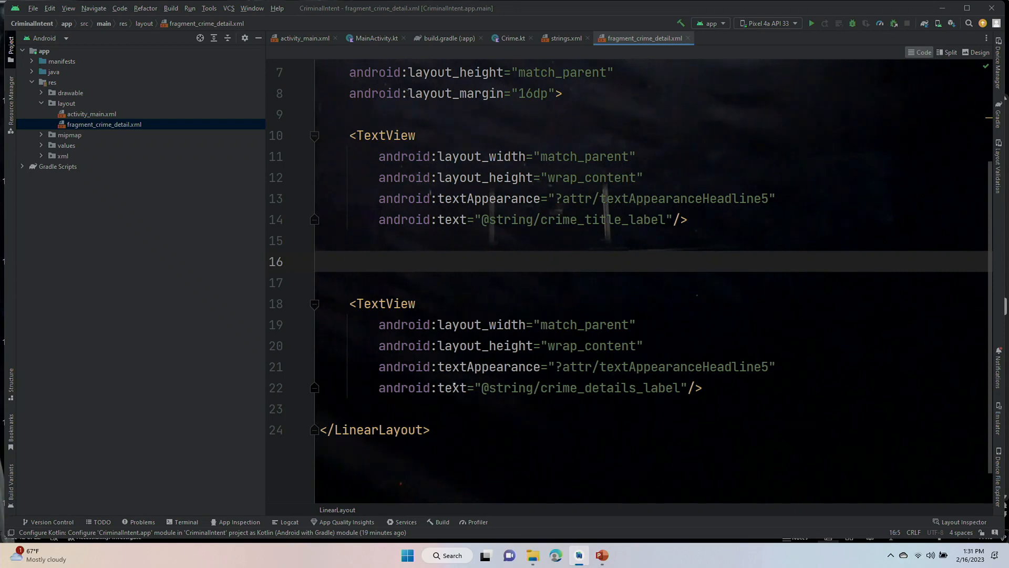
Insert an EditText element with match_parent width and wrap_content height between the two labels
{"action": "type", "text": "<EditText"}
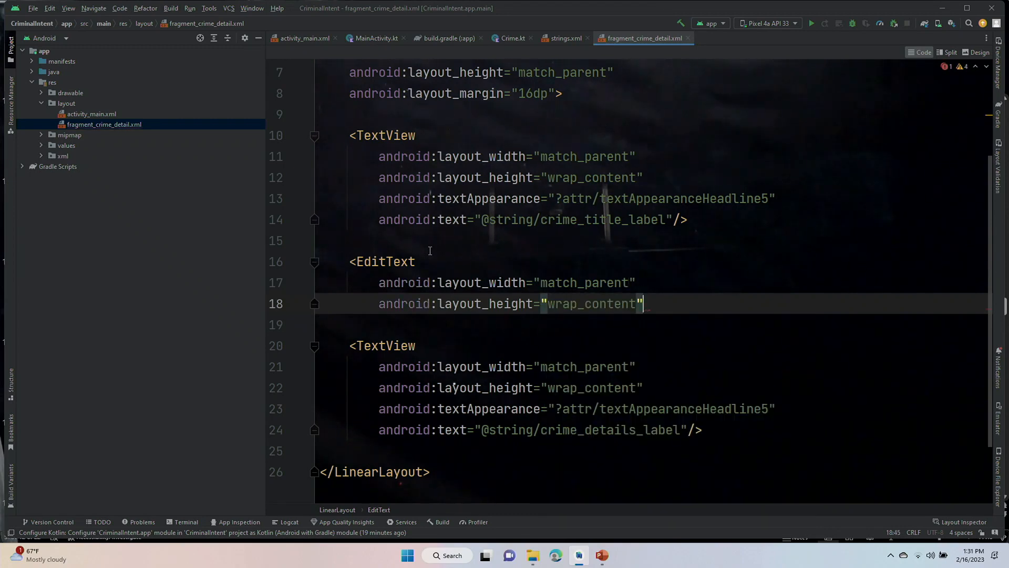
{"action": "type", "text": "/>"}
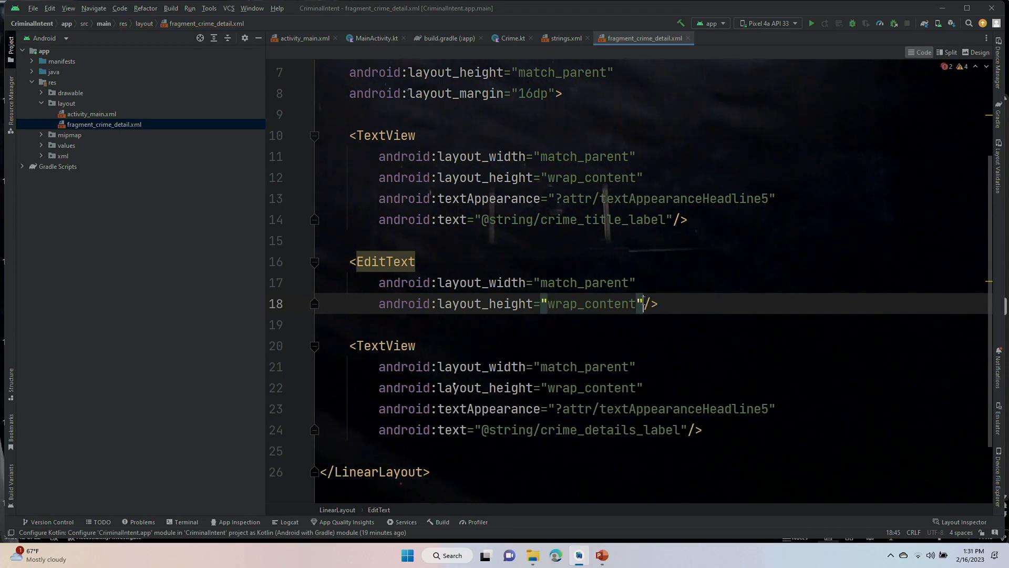
{"action": "key", "text": "Enter"}
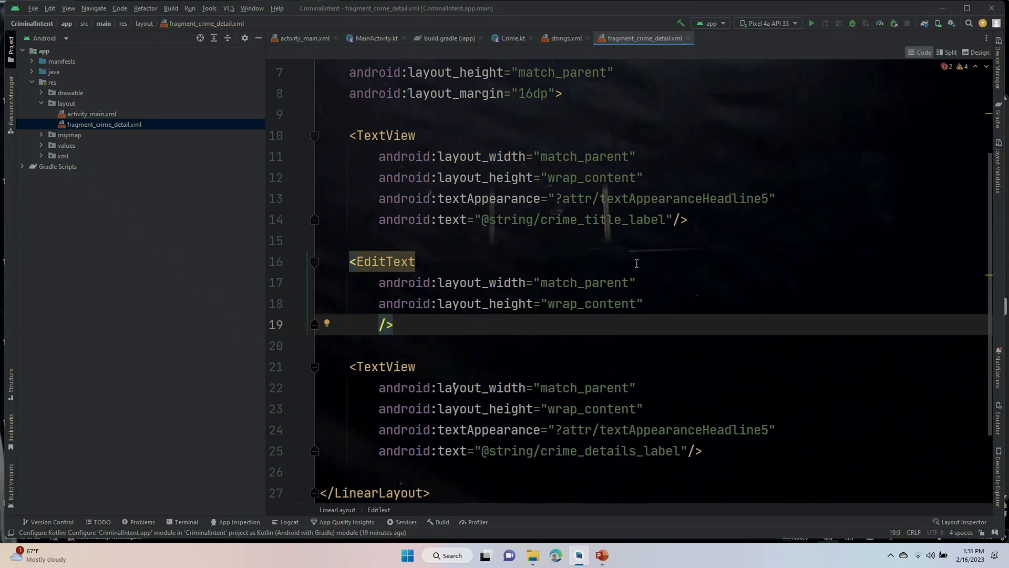
{"action": "left_click", "coordinate": [417, 262]}
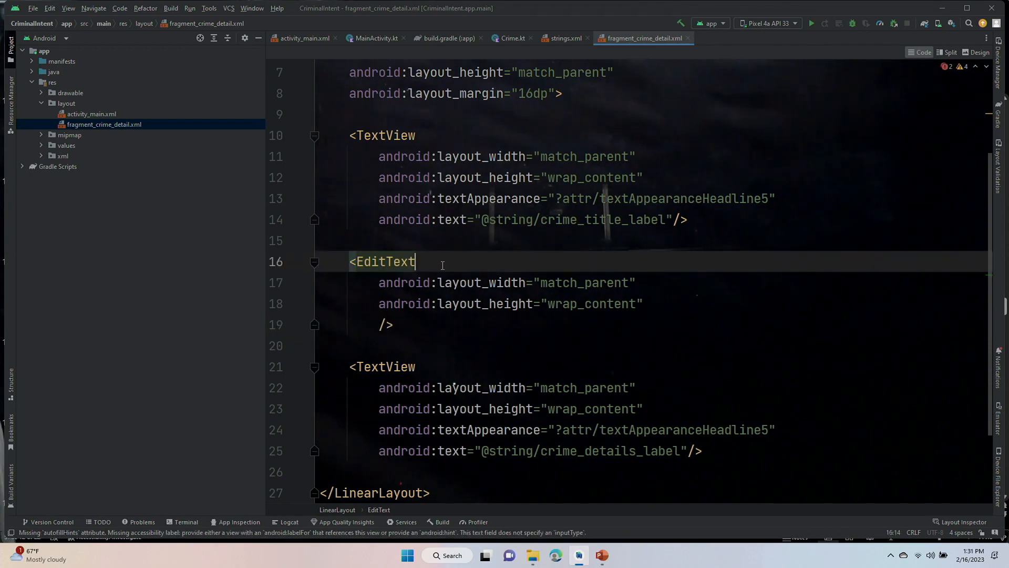
Give the EditText the id @+id/crime_title
{"action": "type", "text": "andr"}
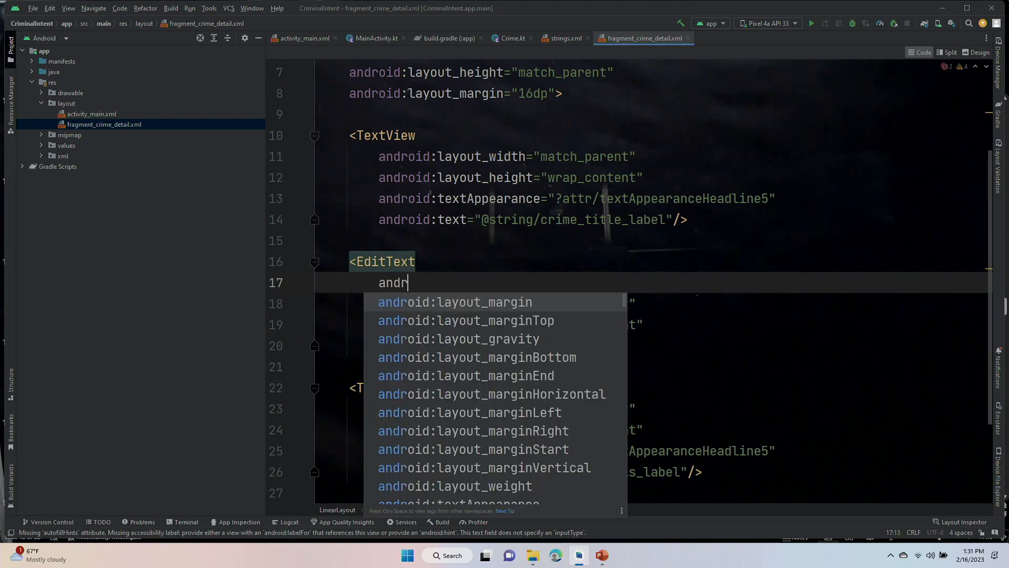
{"action": "type", "text": "oid"}
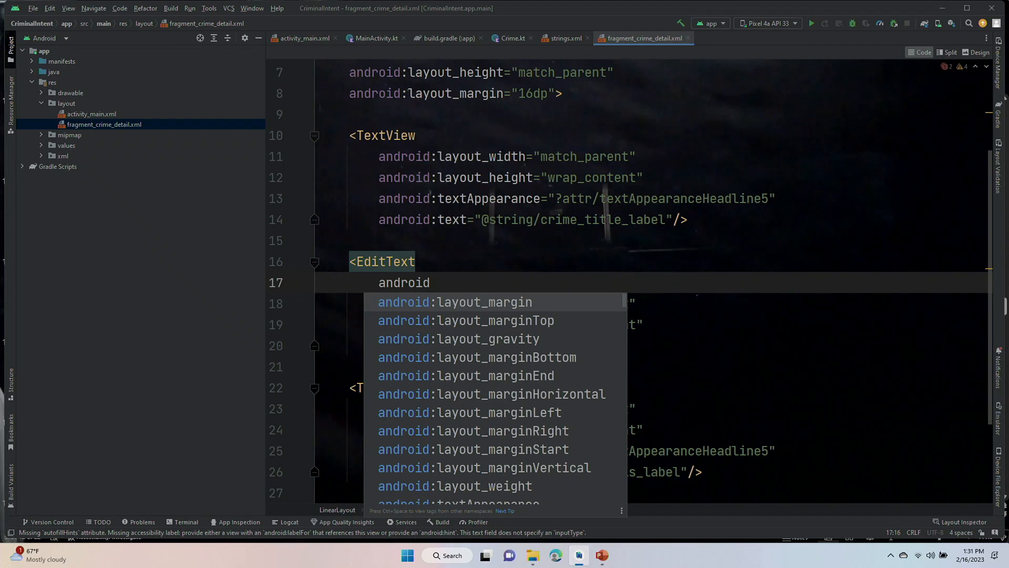
{"action": "type", "text": ":"}
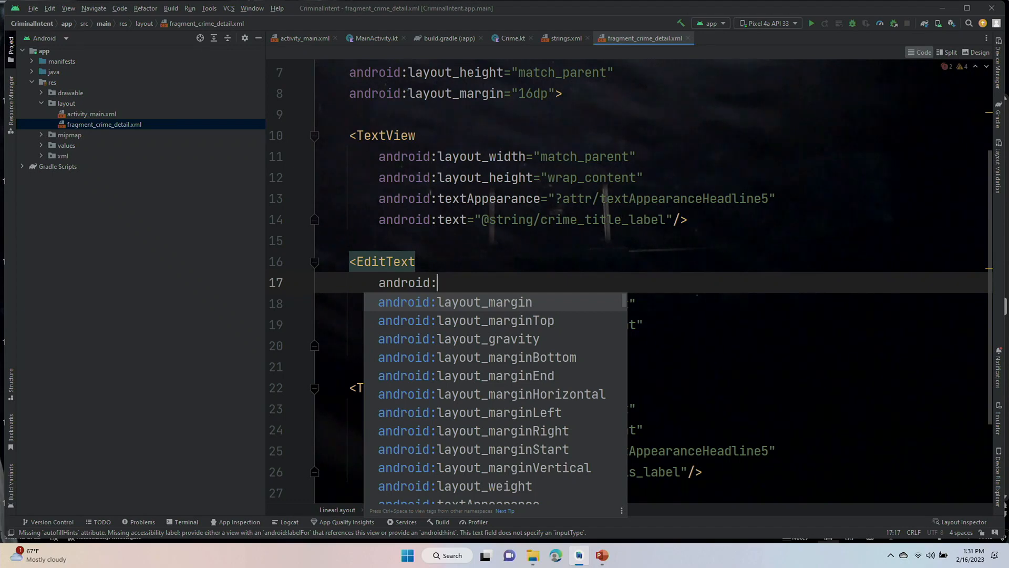
{"action": "type", "text": "id=\""}
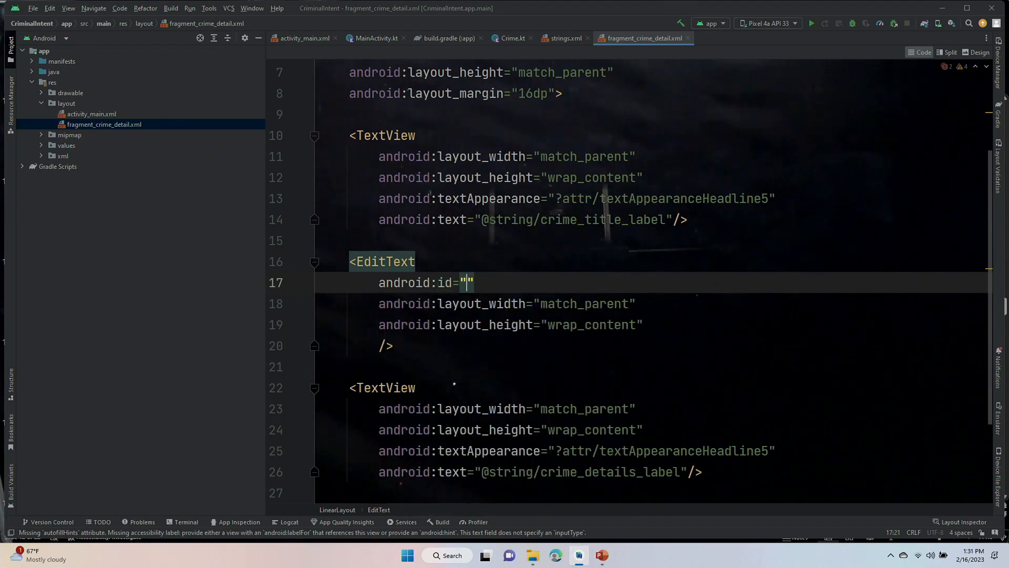
{"action": "type", "text": "@+"}
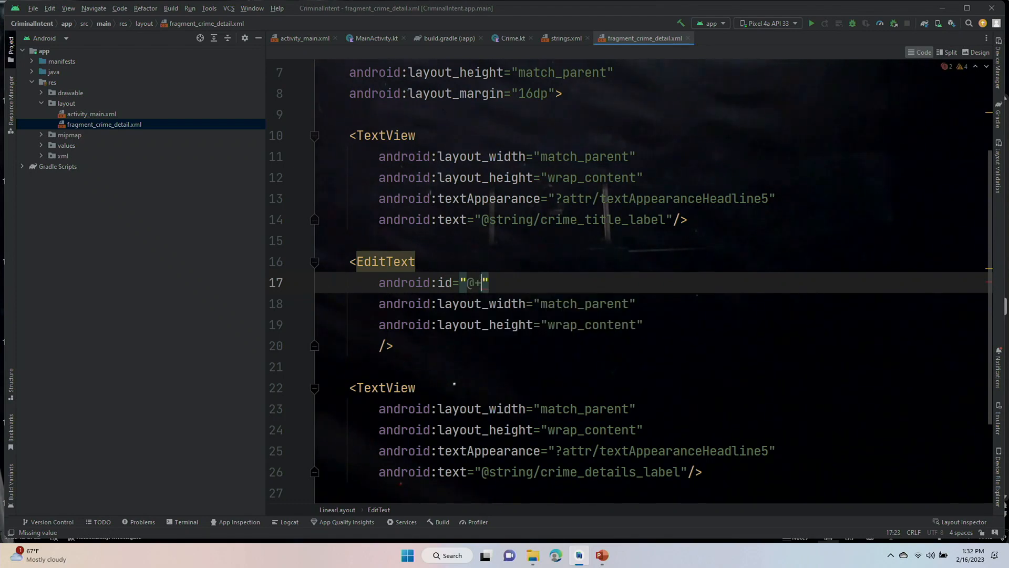
{"action": "type", "text": "id/"}
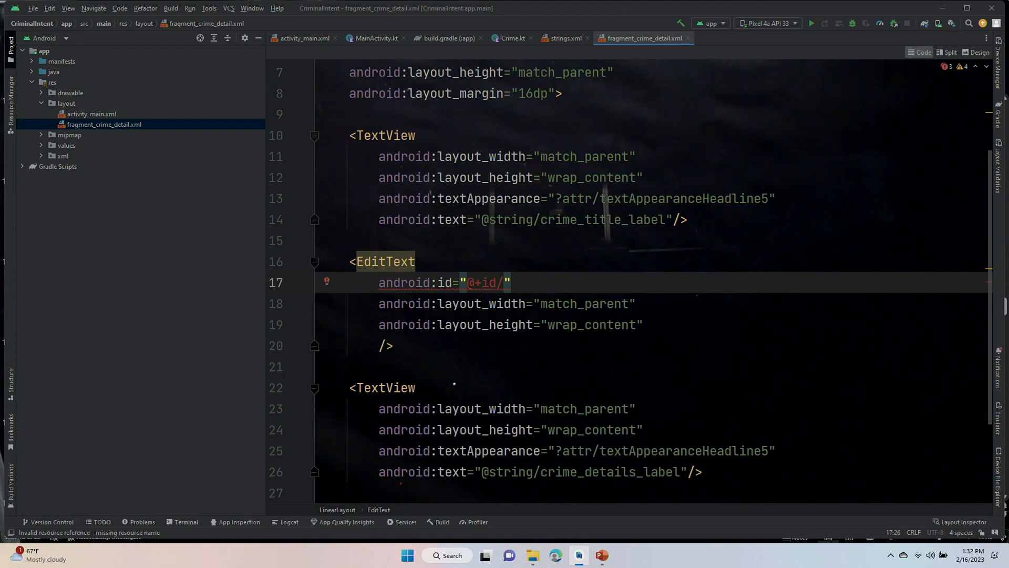
{"action": "type", "text": "c"}
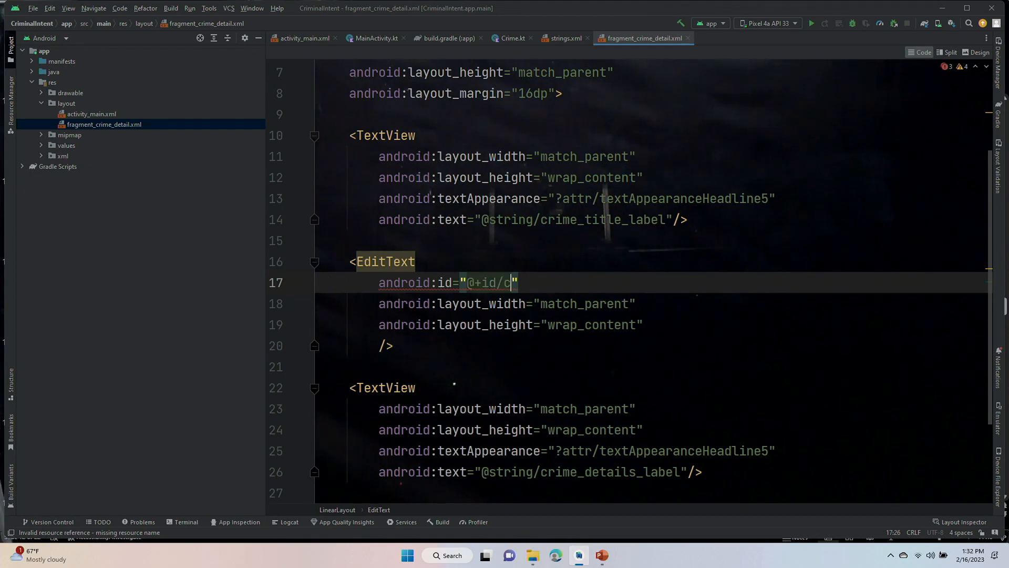
{"action": "type", "text": "rime_t"}
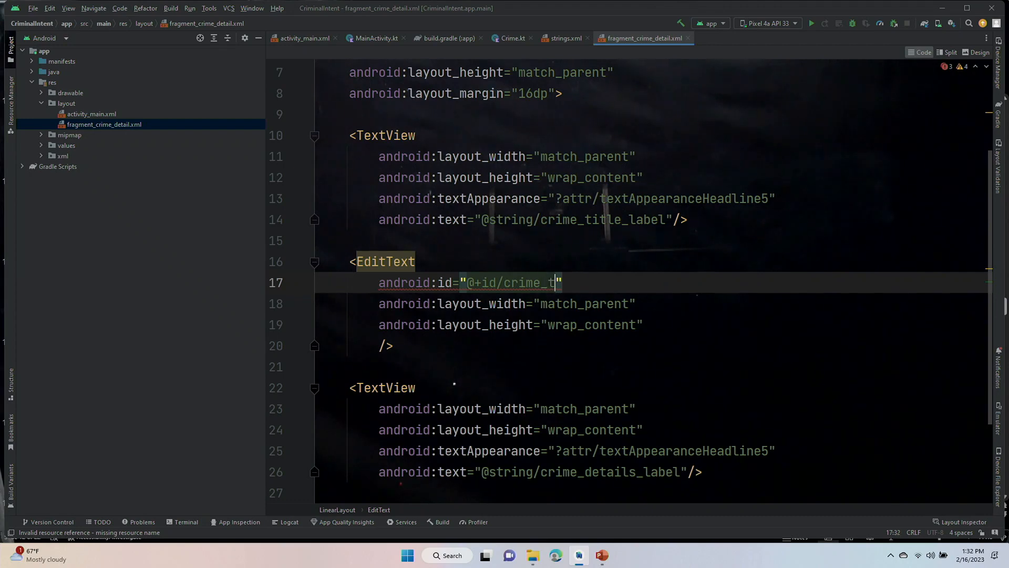
{"action": "type", "text": "itle"}
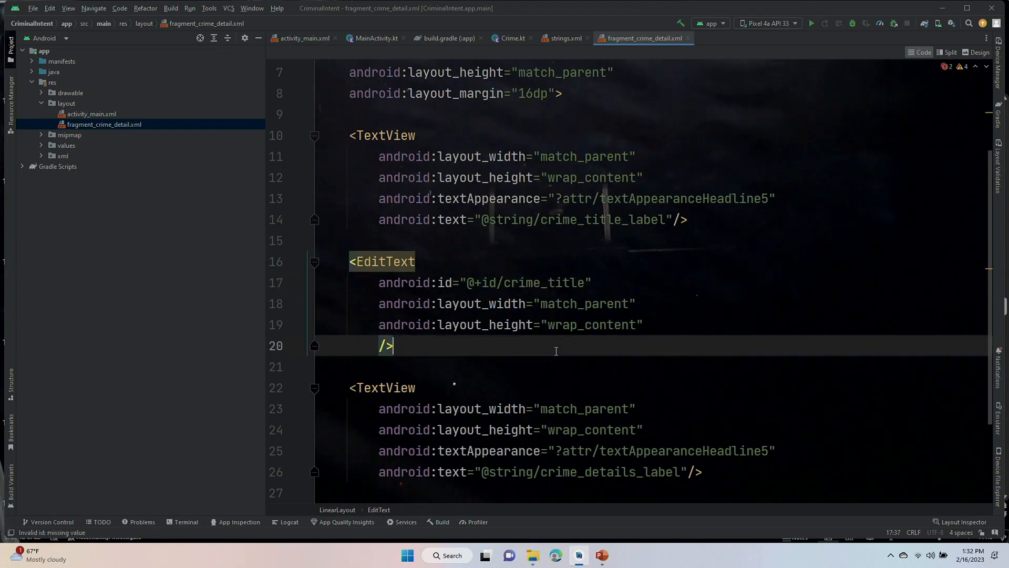
{"action": "left_click", "coordinate": [644, 324]}
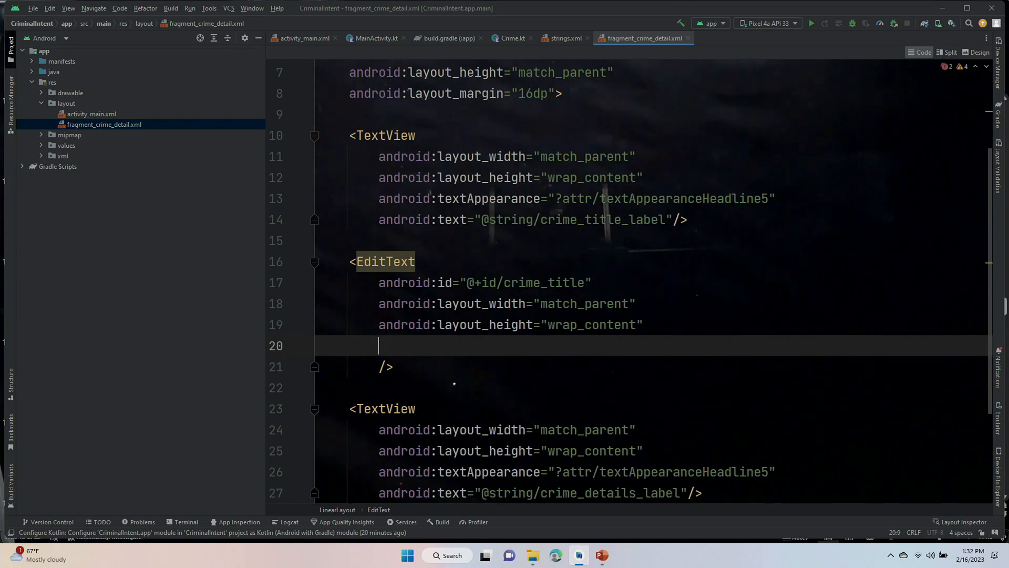
{"action": "type", "text": "android"}
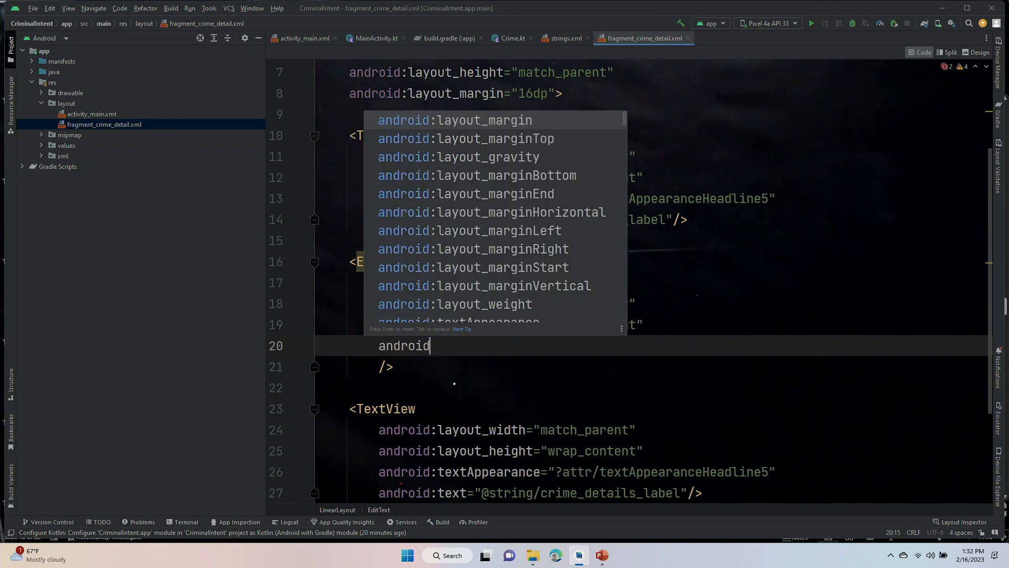
{"action": "type", "text": ":hint=\""}
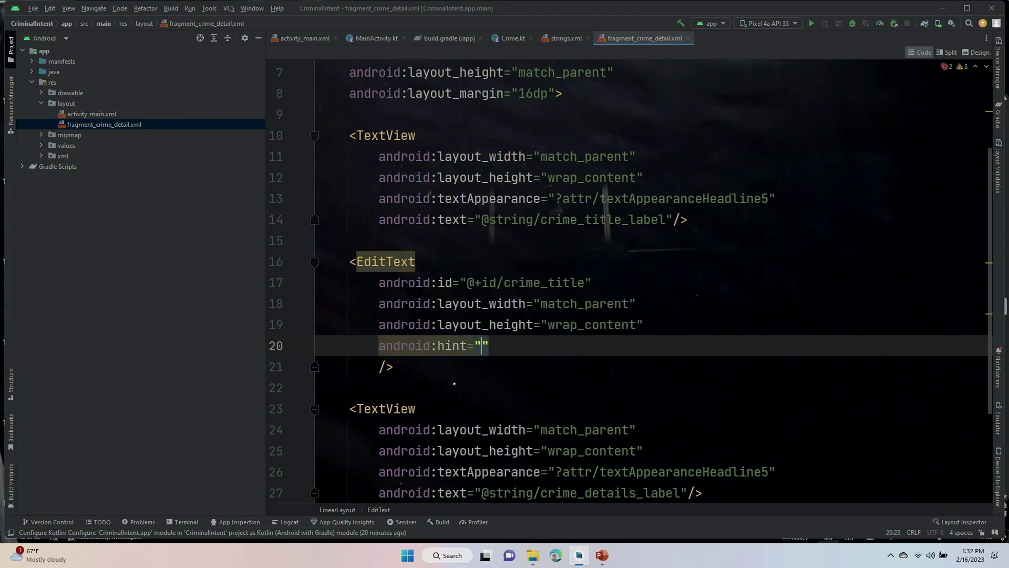
{"action": "type", "text": "@"}
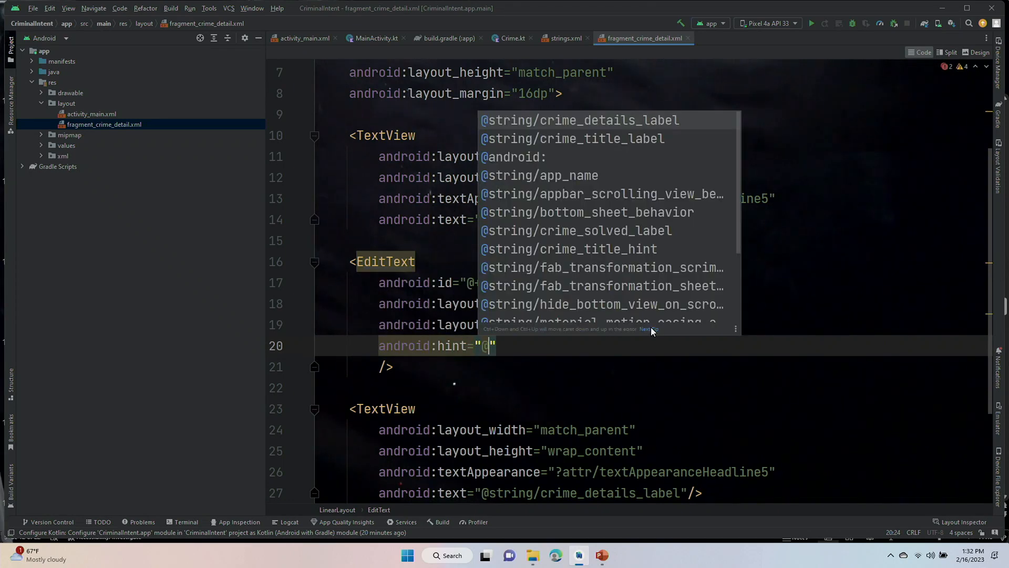
{"action": "type", "text": "string/"}
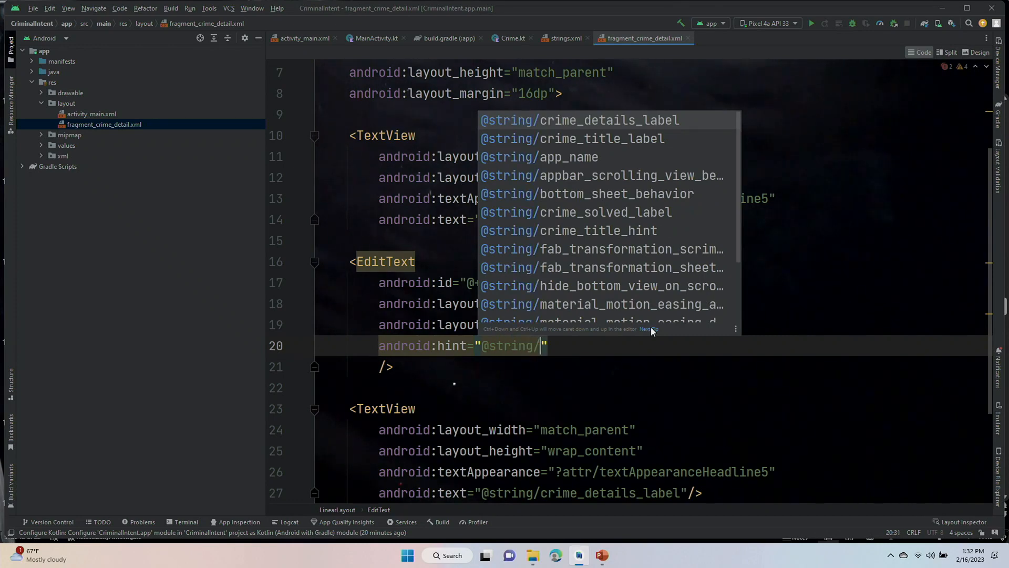
{"action": "type", "text": "crime_title_hint"}
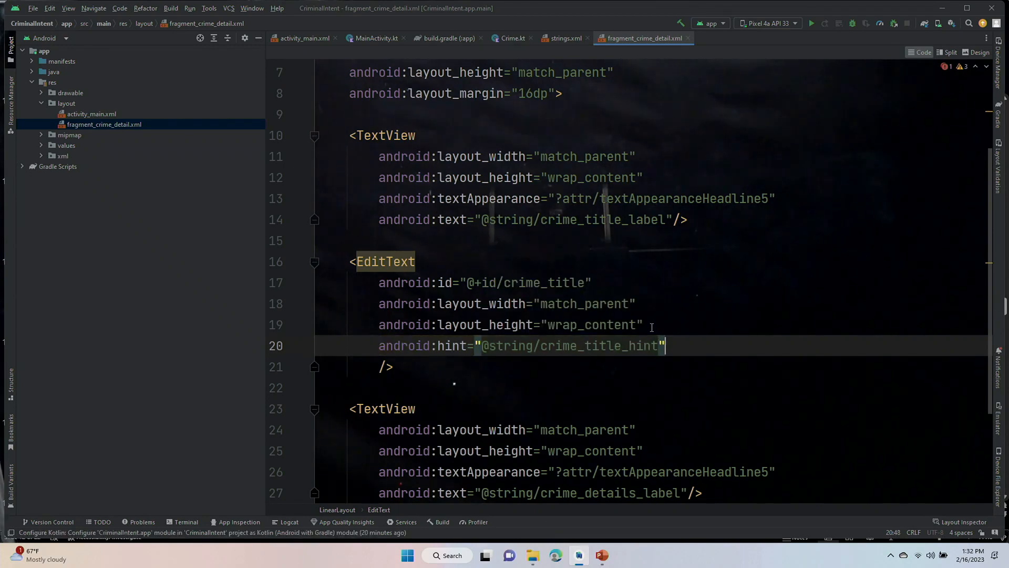
{"action": "key", "text": "Enter"}
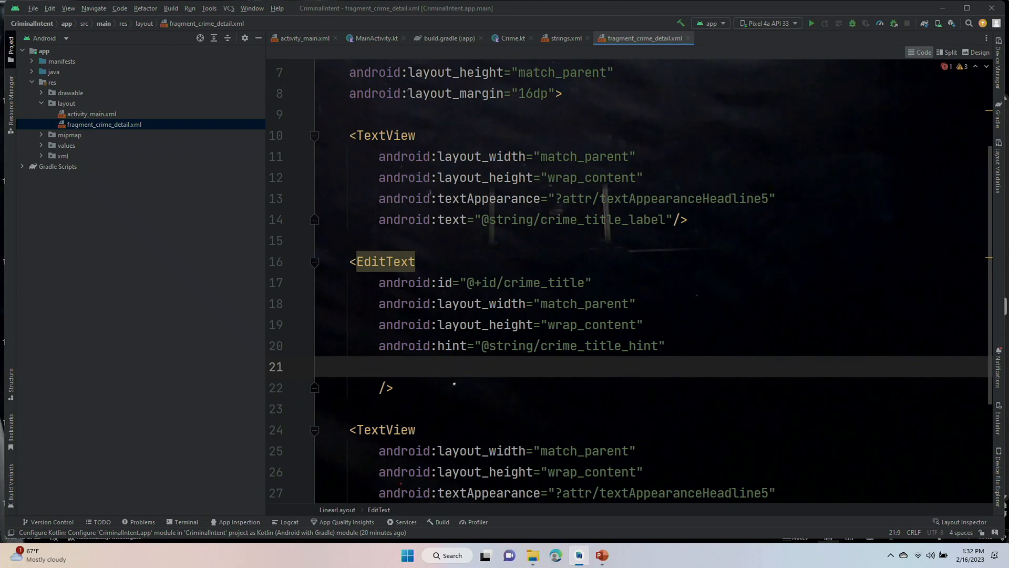
Add android:importantForAutofill="no" to the crime_title field
{"action": "type", "text": "android"}
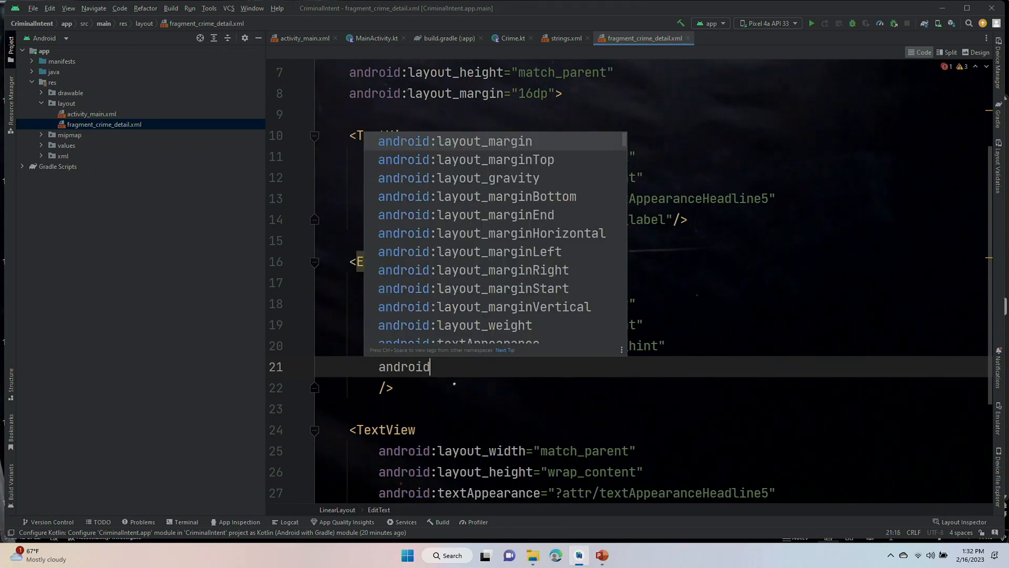
{"action": "type", "text": ":"}
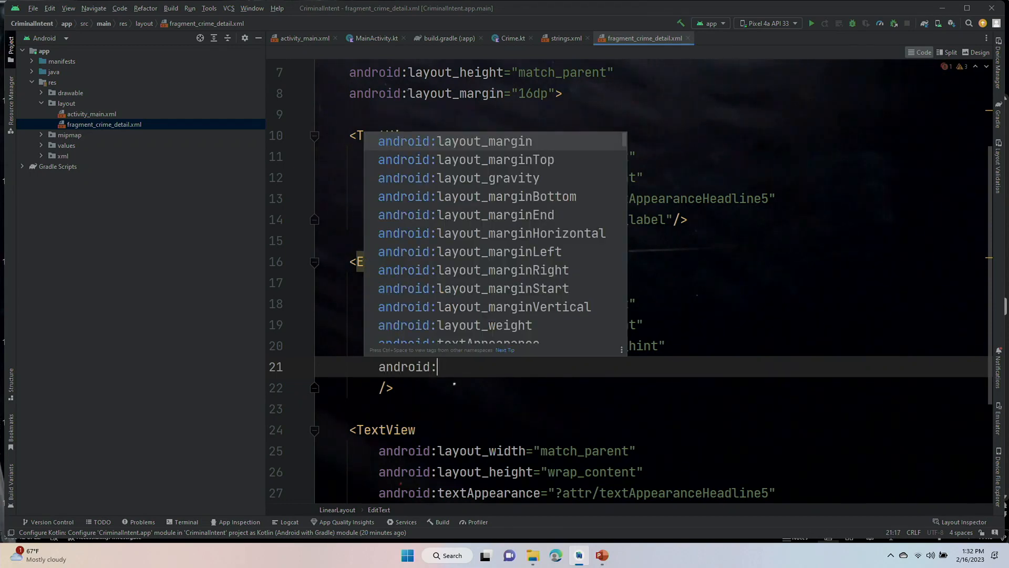
{"action": "type", "text": "importantForAutofill=\"no"}
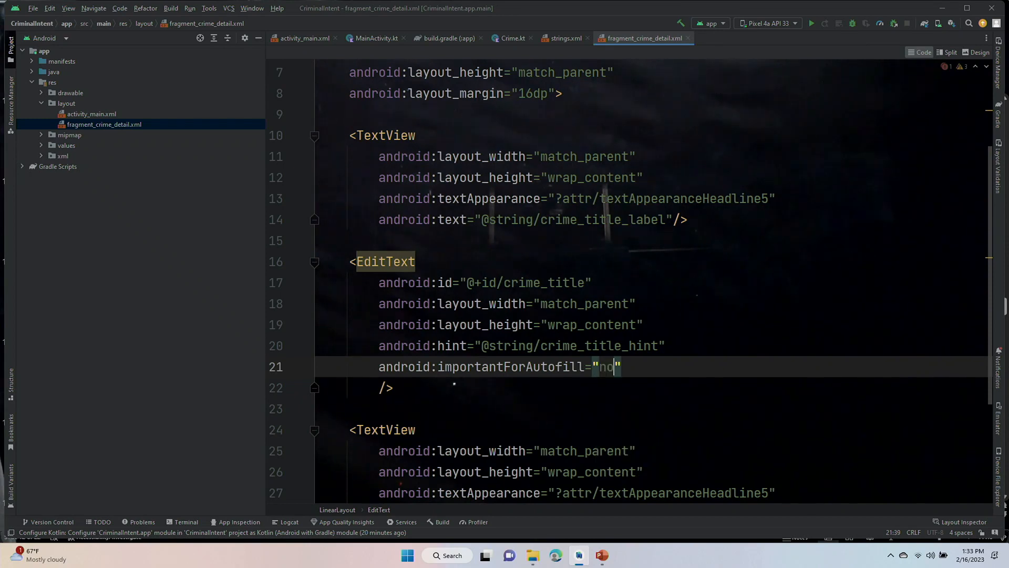
{"action": "key", "text": "enter"}
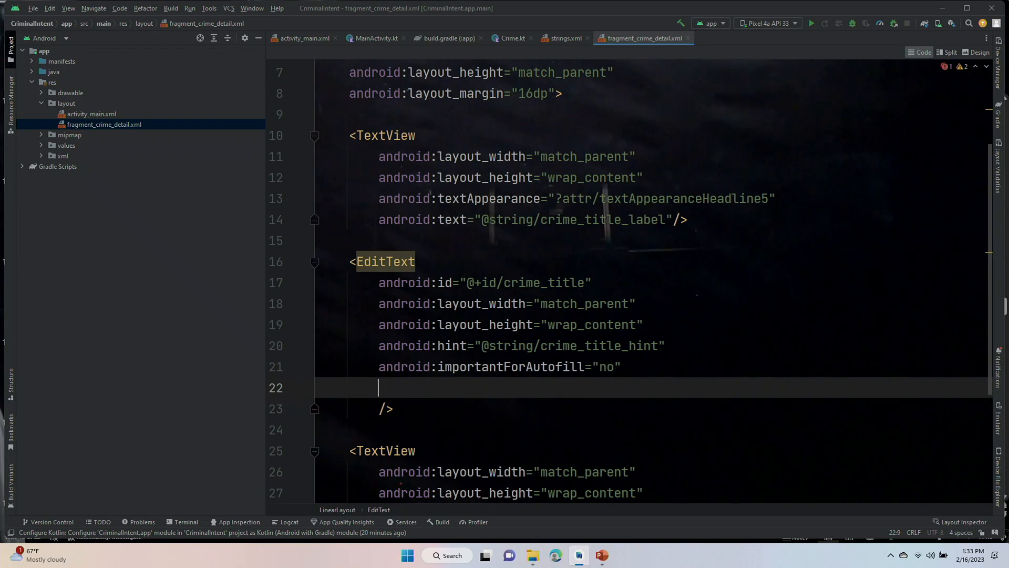
Add android:inputType="text" so the field accepts plain text
{"action": "type", "text": "an"}
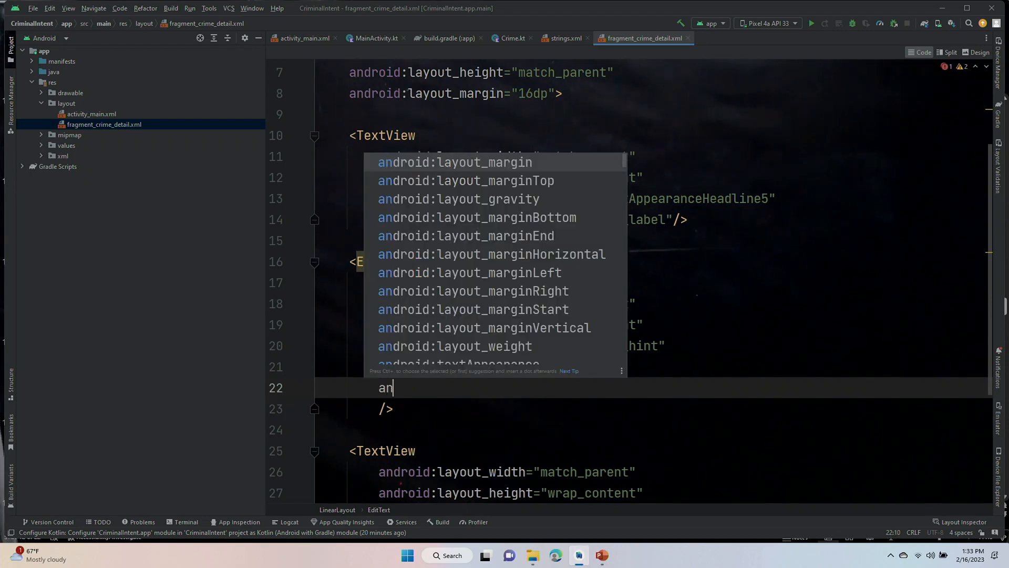
{"action": "type", "text": "droid:"}
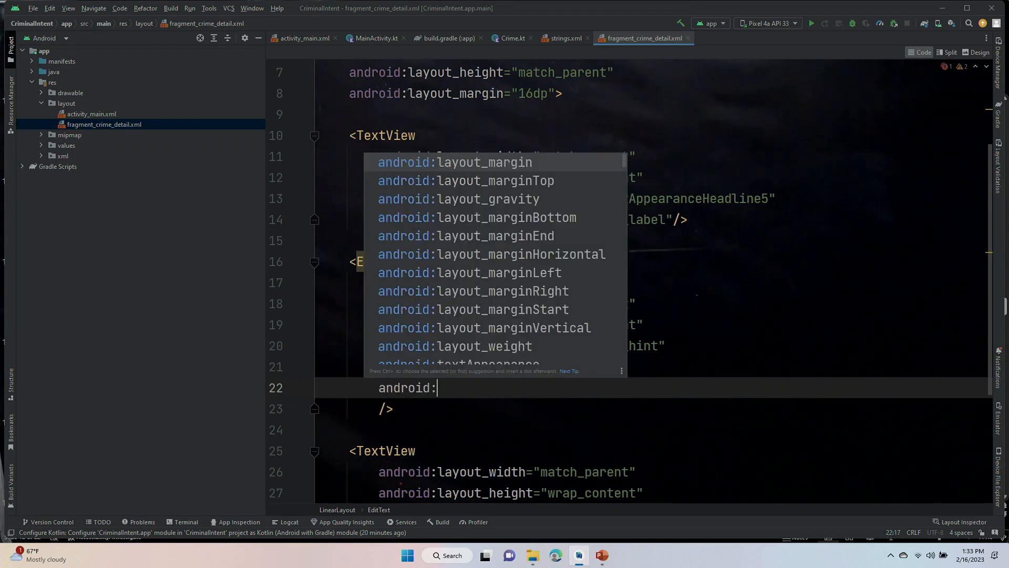
{"action": "type", "text": "inputType=\""}
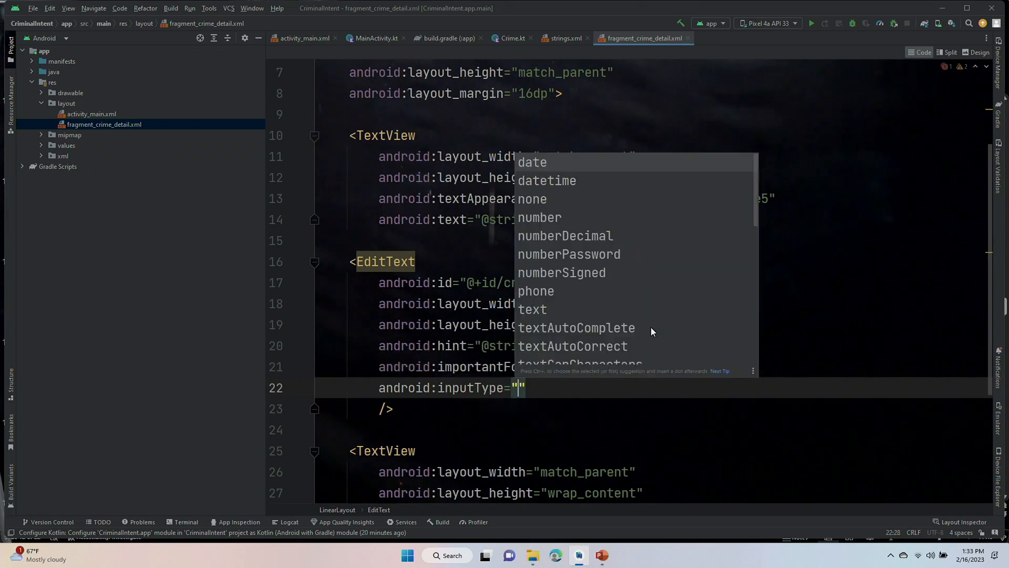
{"action": "type", "text": "strin"}
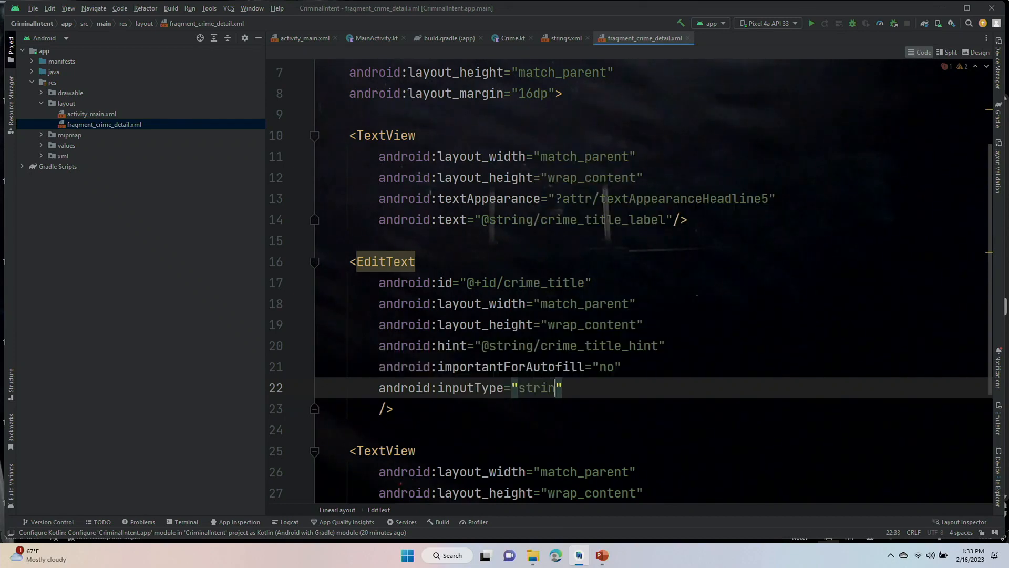
{"action": "type", "text": "g"}
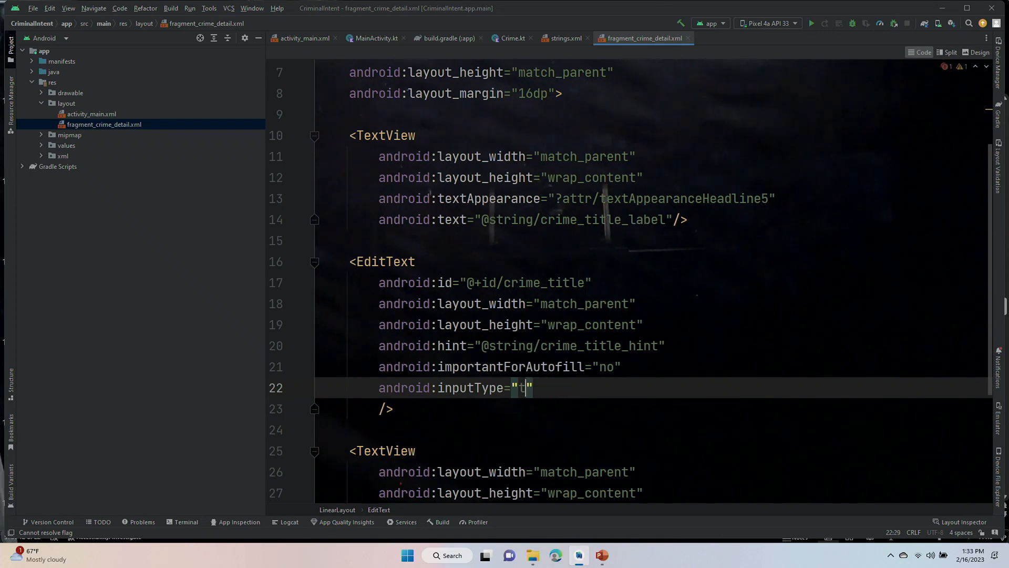
{"action": "type", "text": "text"}
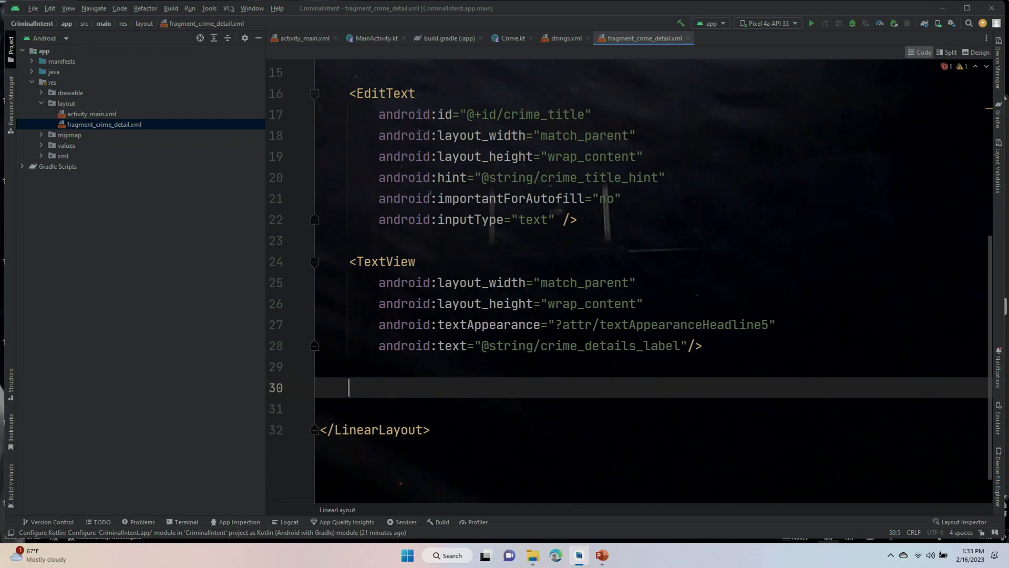
Add a Button with id crime_date, match_parent width and wrap_content height after the details label
{"action": "type", "text": "<Button"}
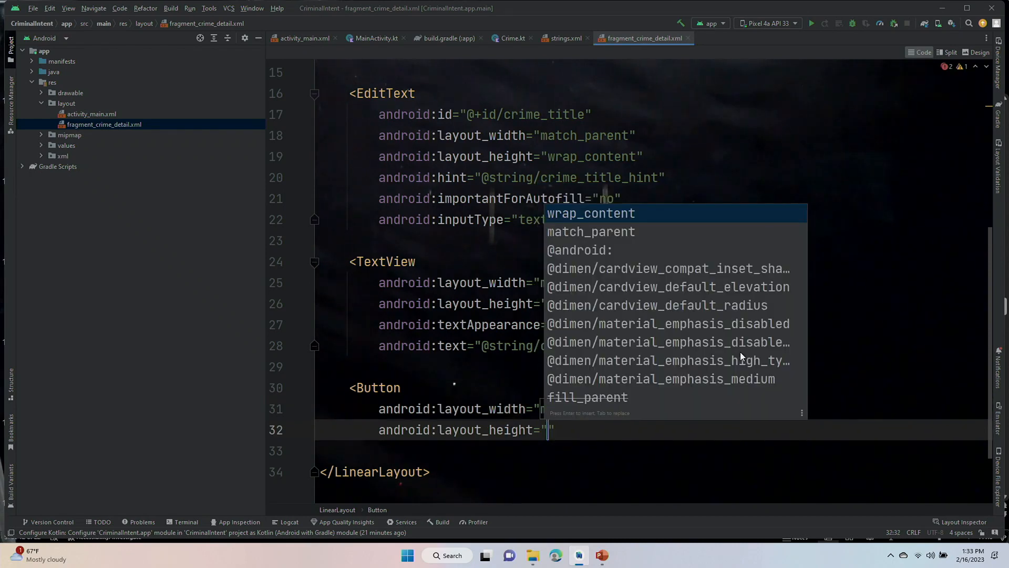
{"action": "left_click", "coordinate": [589, 214]}
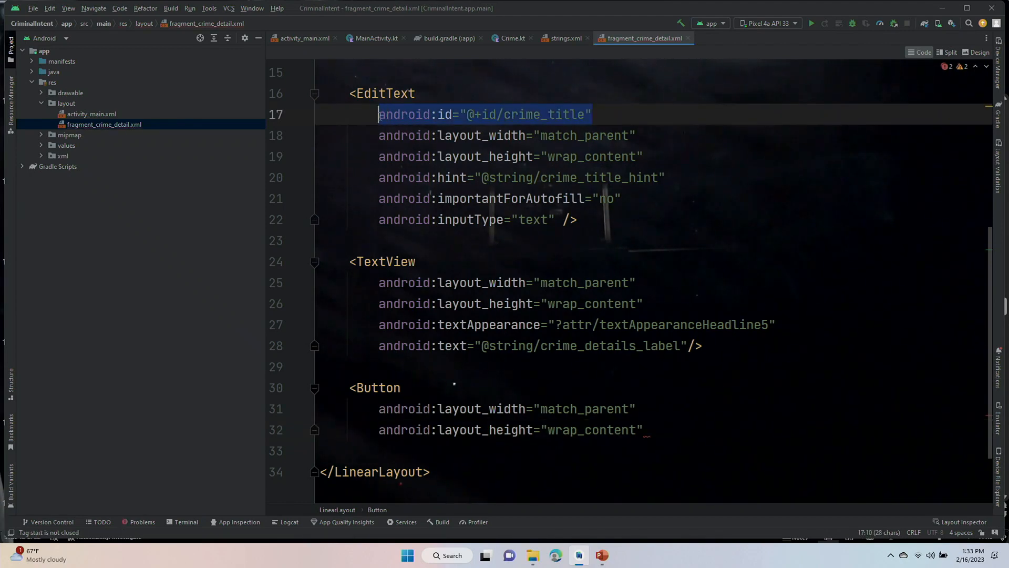
{"action": "left_click", "coordinate": [403, 387]}
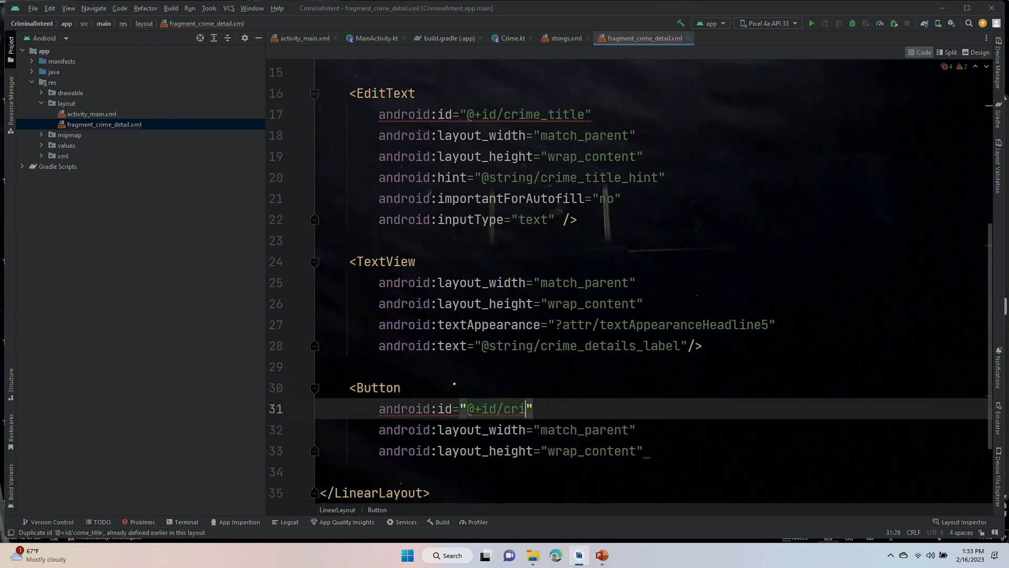
{"action": "key", "text": "Backspace"}
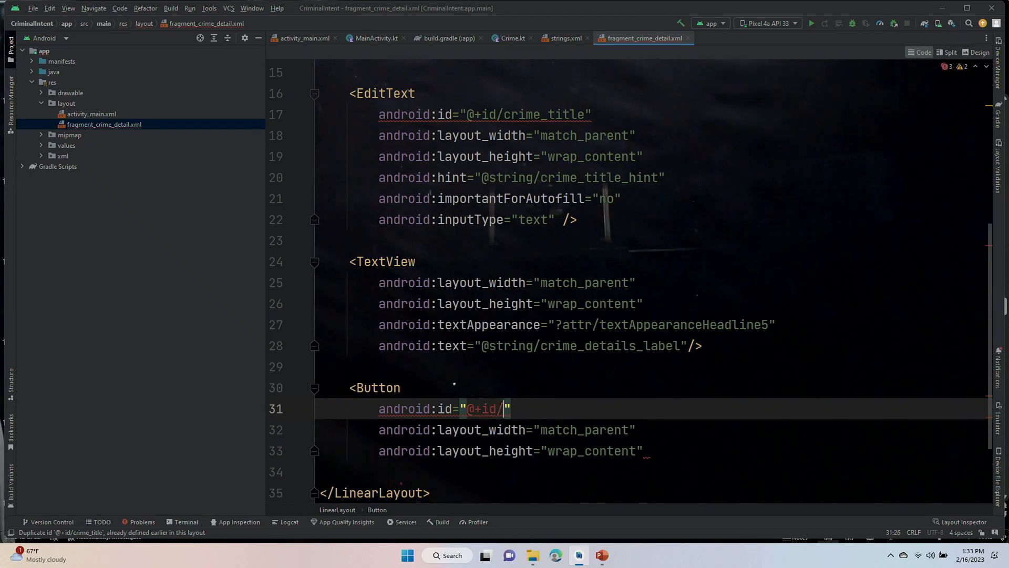
{"action": "type", "text": "crime_date"}
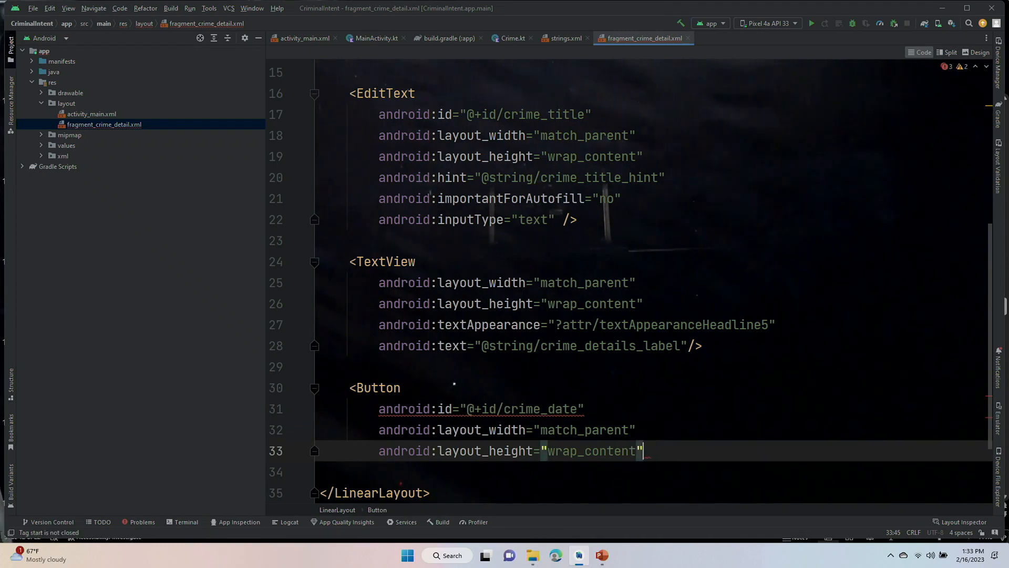
{"action": "type", "text": "/>"}
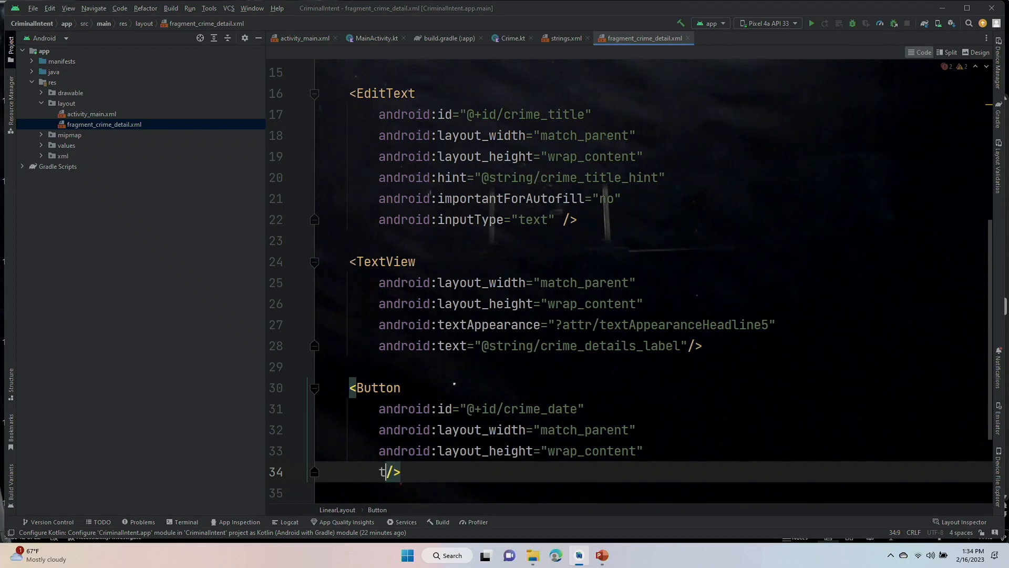
Set the button's tools:text preview to "Wed Feb 17 10:10 EST 2023"
{"action": "type", "text": "ools:"}
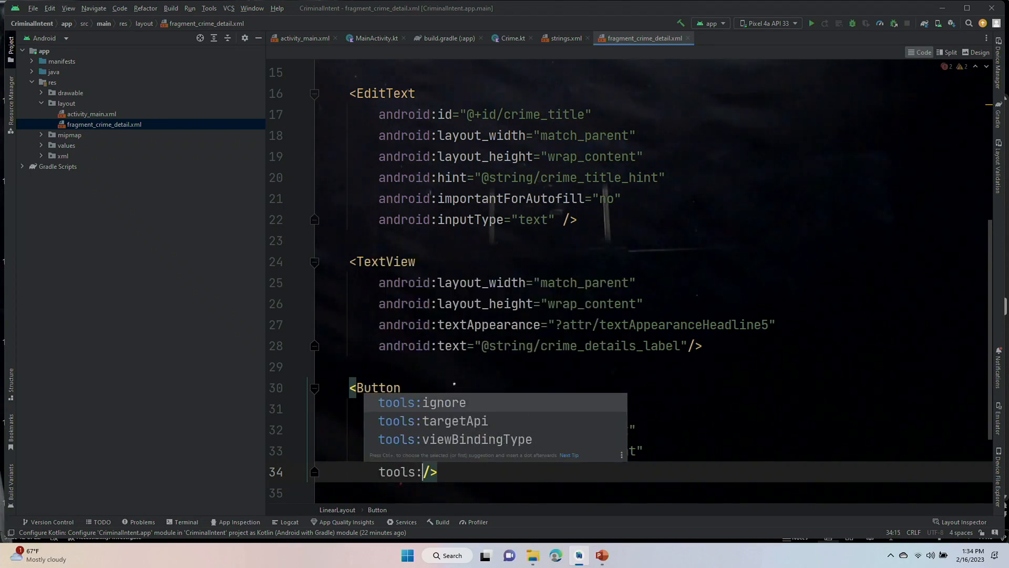
{"action": "type", "text": "text="}
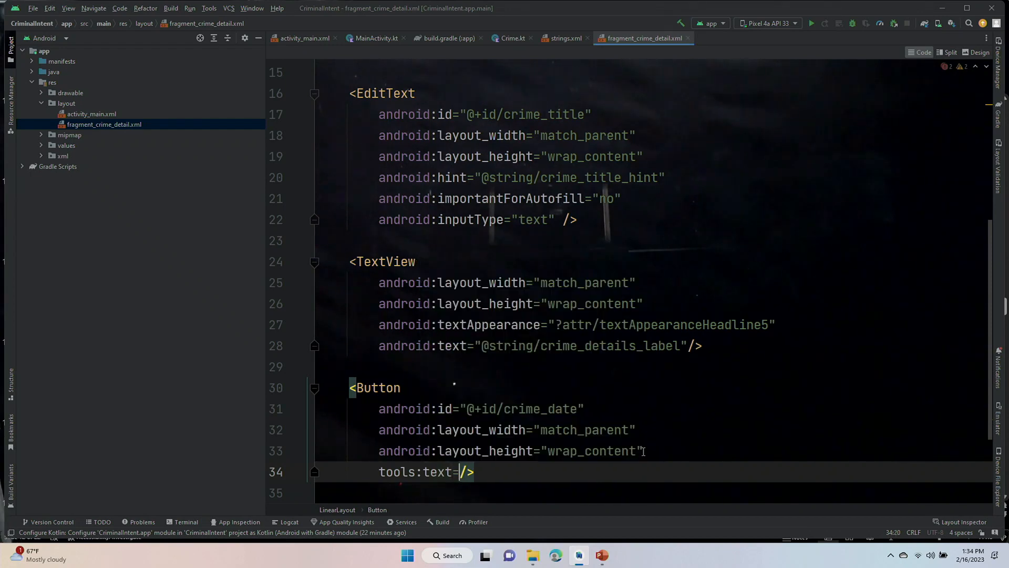
{"action": "type", "text": "\"\""}
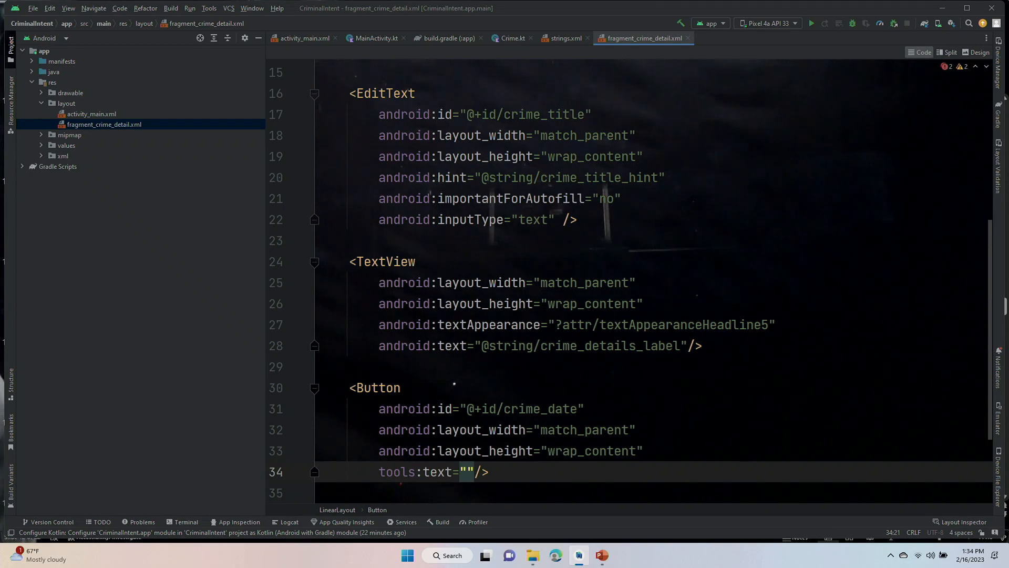
{"action": "type", "text": "F"}
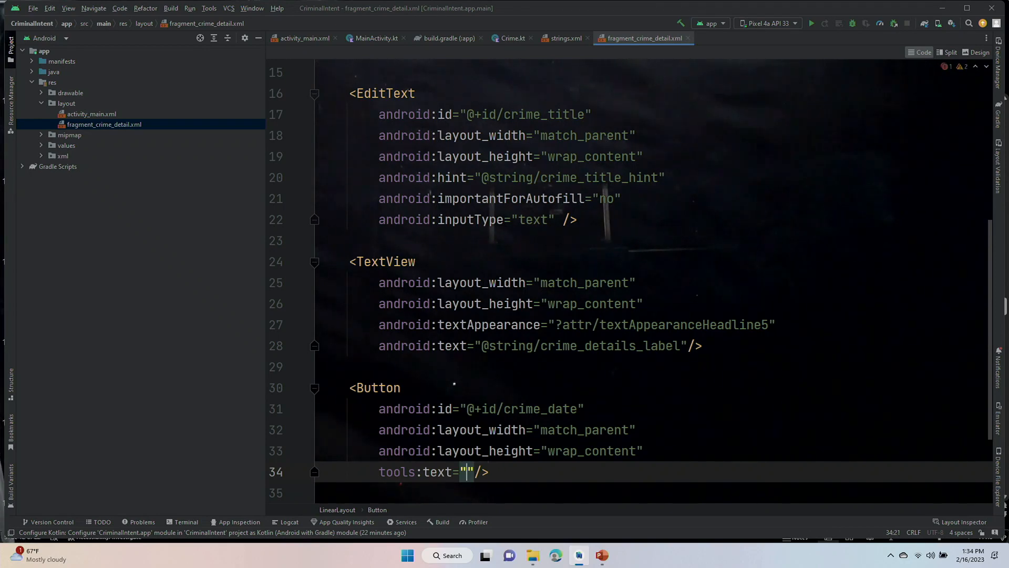
{"action": "type", "text": "Wed Feb"}
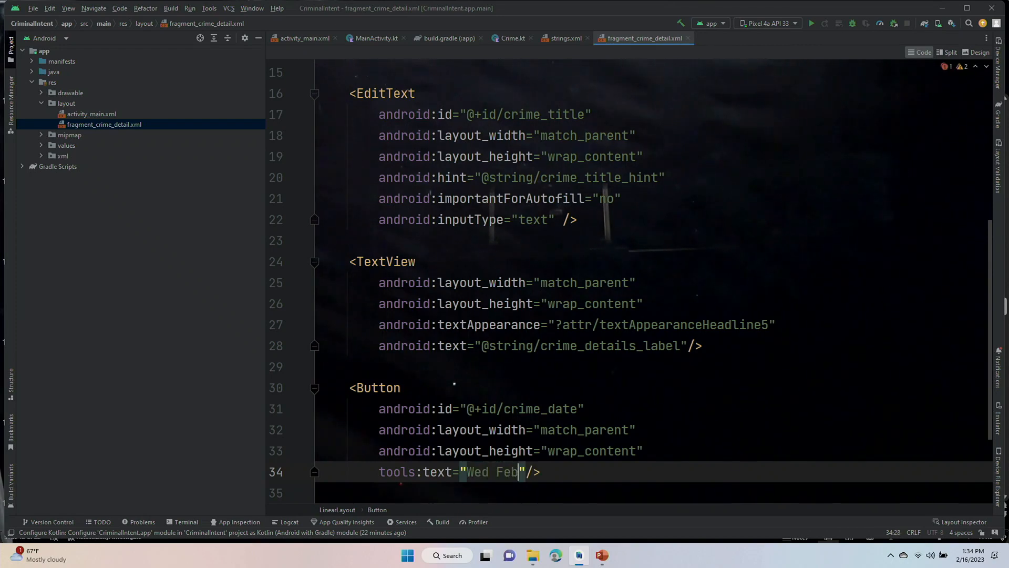
{"action": "type", "text": "1"}
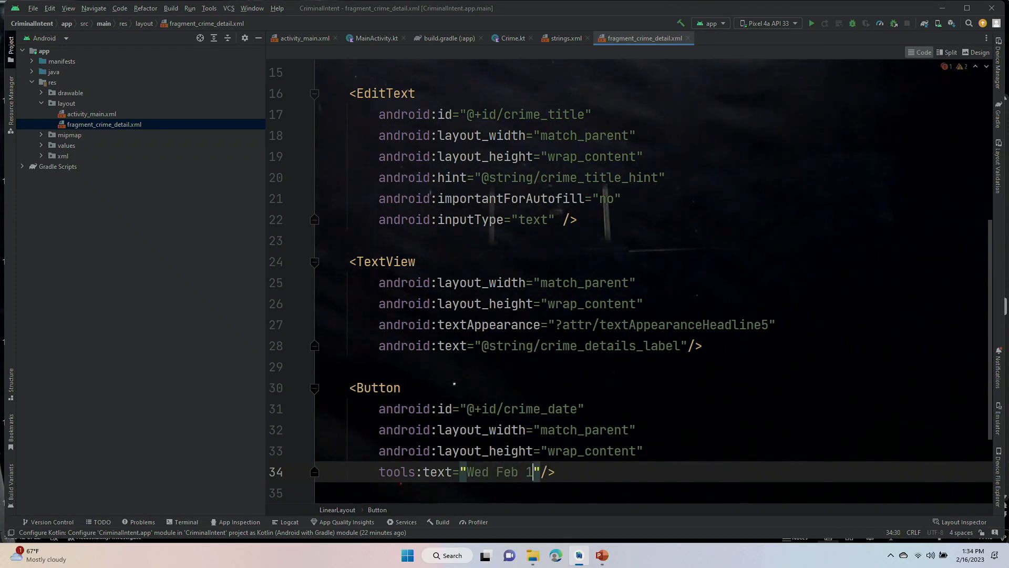
{"action": "type", "text": "7"}
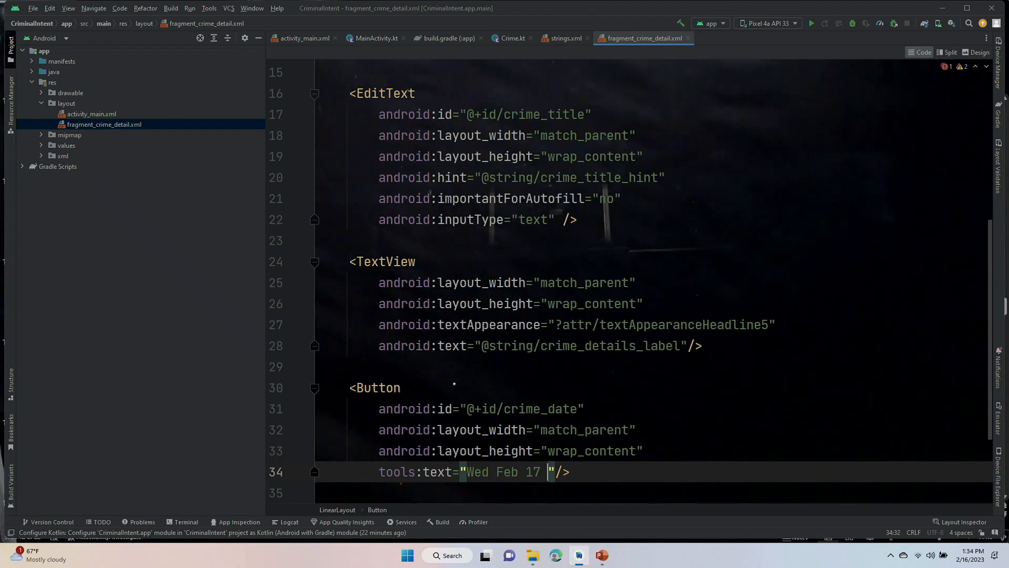
{"action": "type", "text": "10:"}
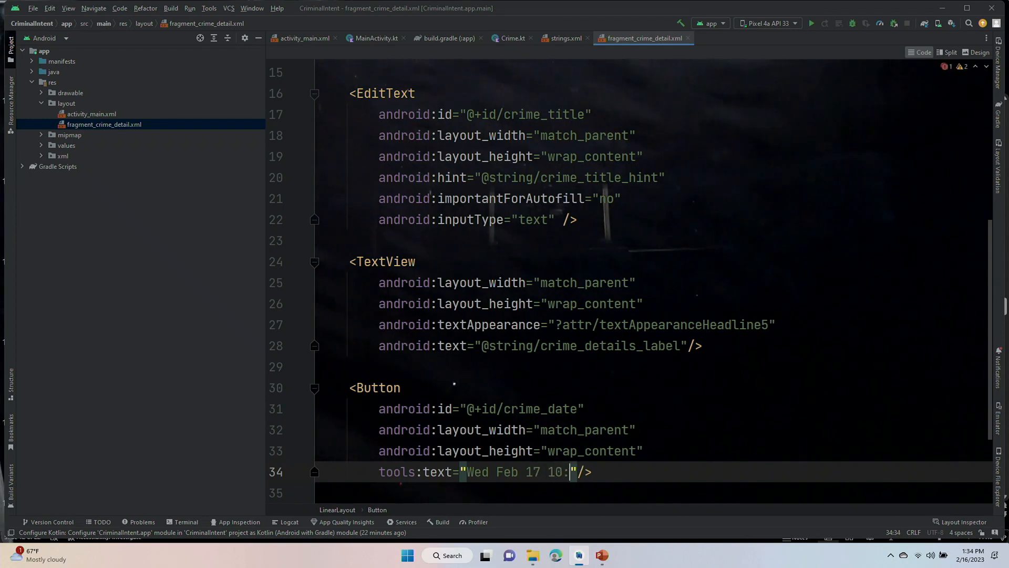
{"action": "type", "text": "10"}
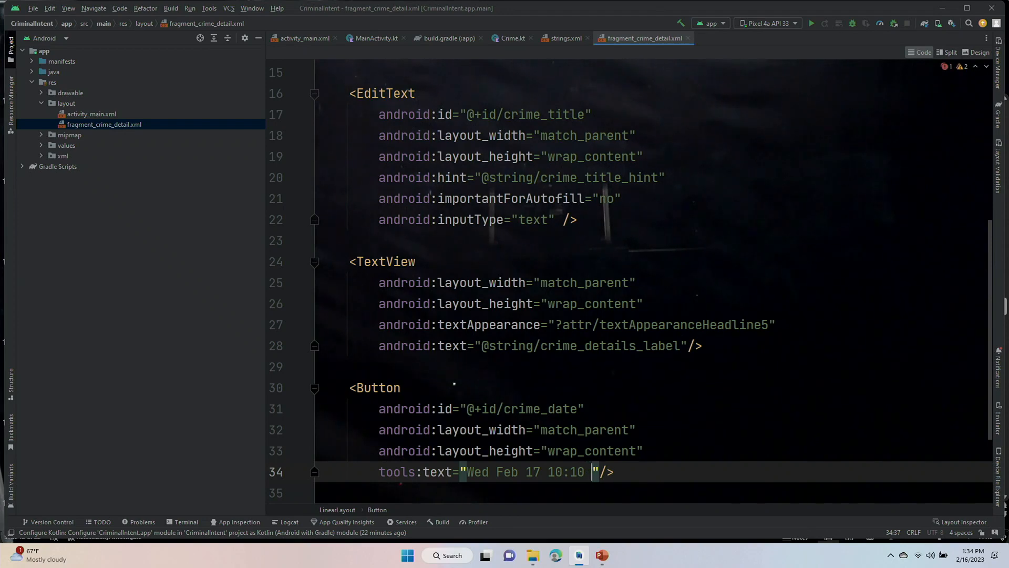
{"action": "type", "text": "EST"}
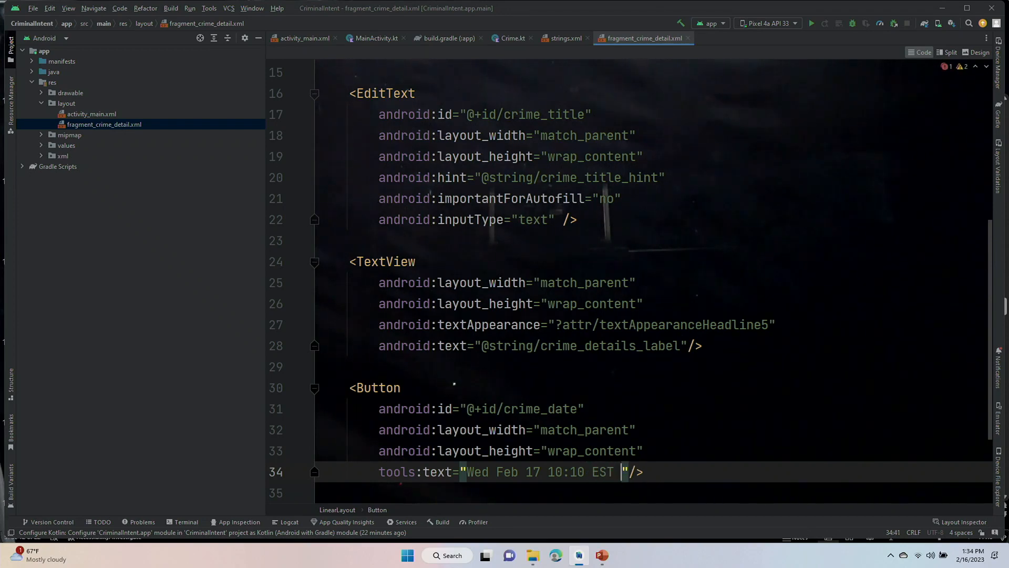
{"action": "type", "text": "202"}
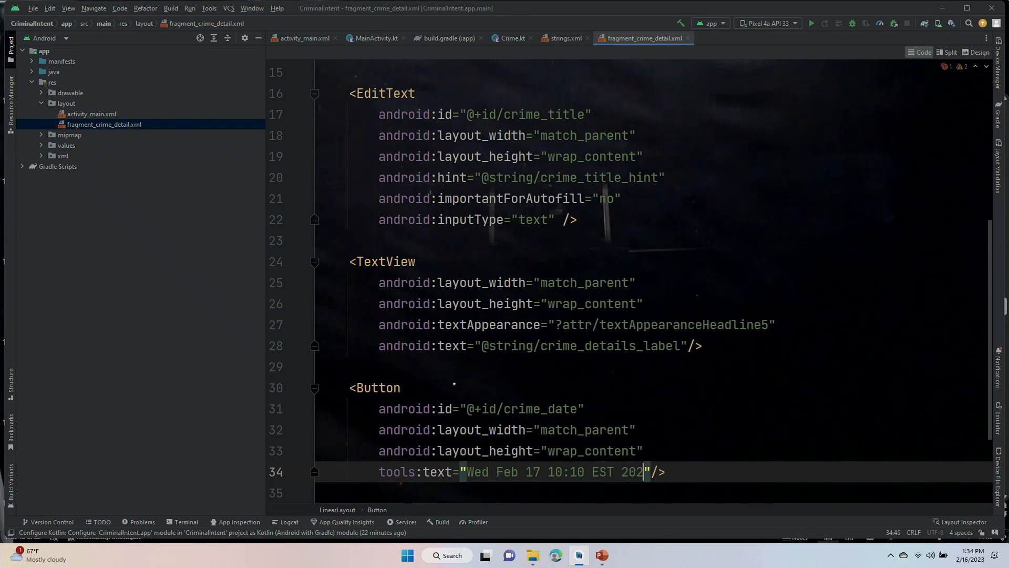
{"action": "type", "text": "3"}
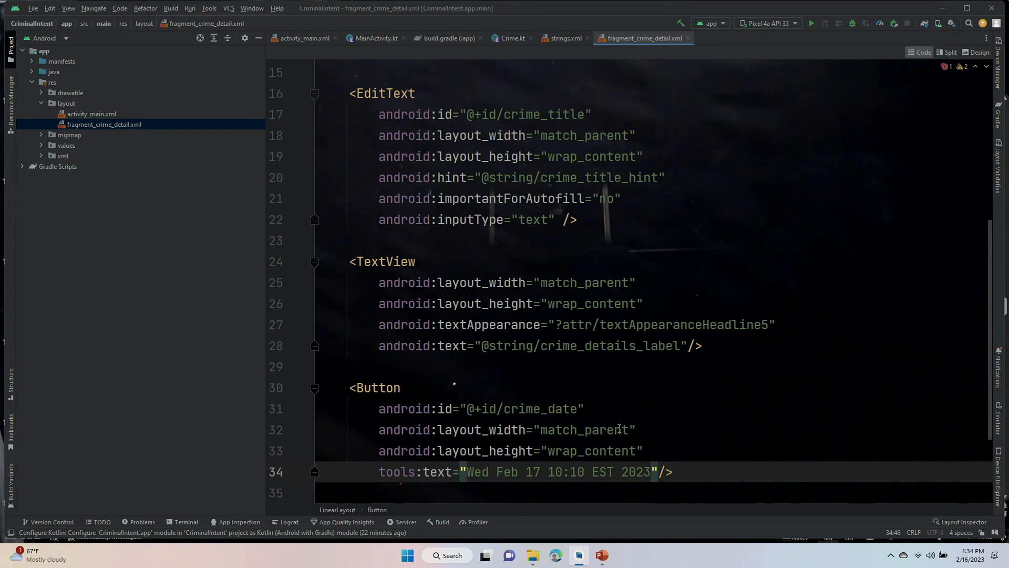
{"action": "left_click", "coordinate": [658, 472]}
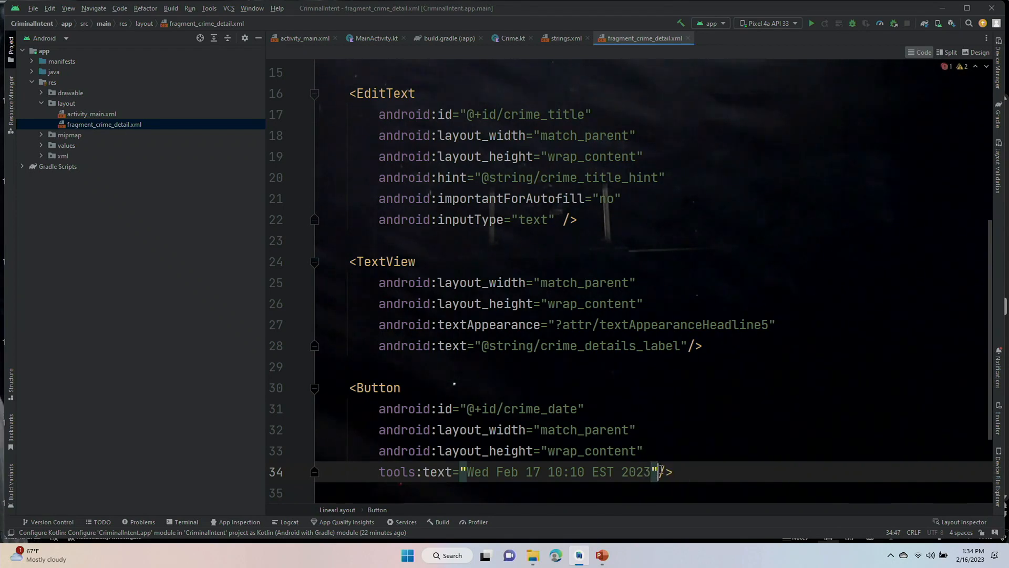
{"action": "key", "text": "enter"}
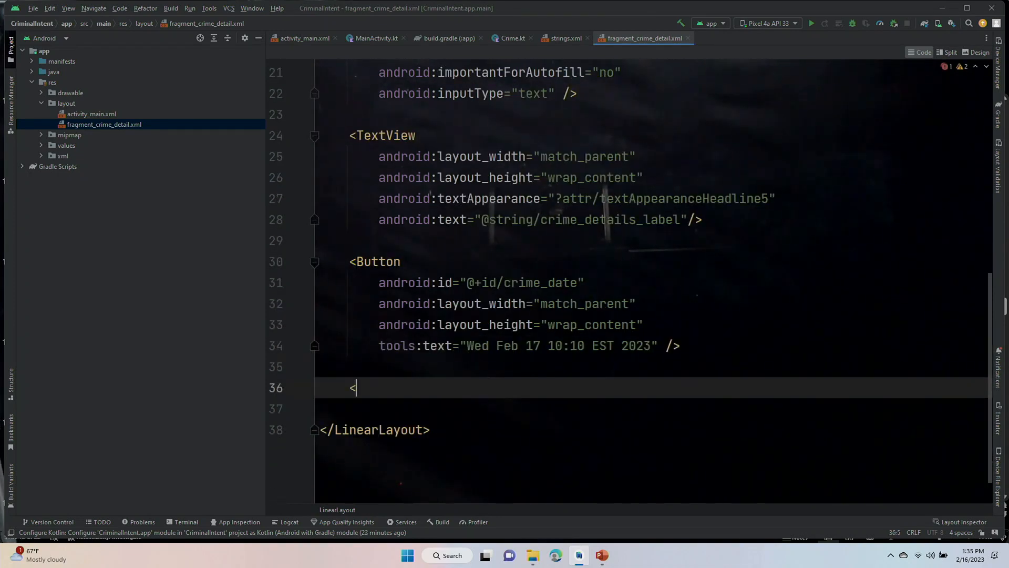
Add a CheckBox with id @+id/crime_solved and close its tag on its own line
{"action": "type", "text": "CheckBo"}
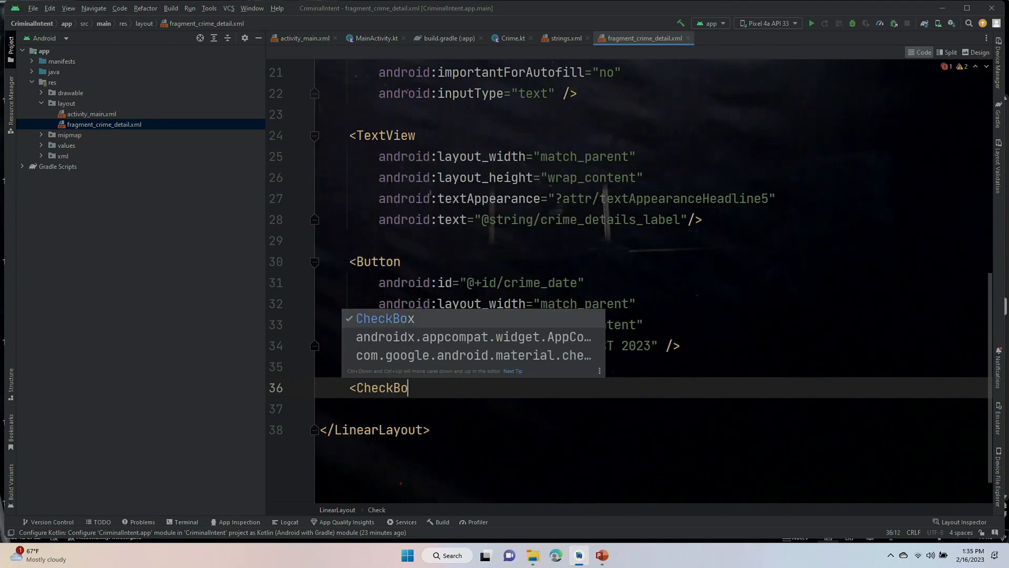
{"action": "type", "text": "x"}
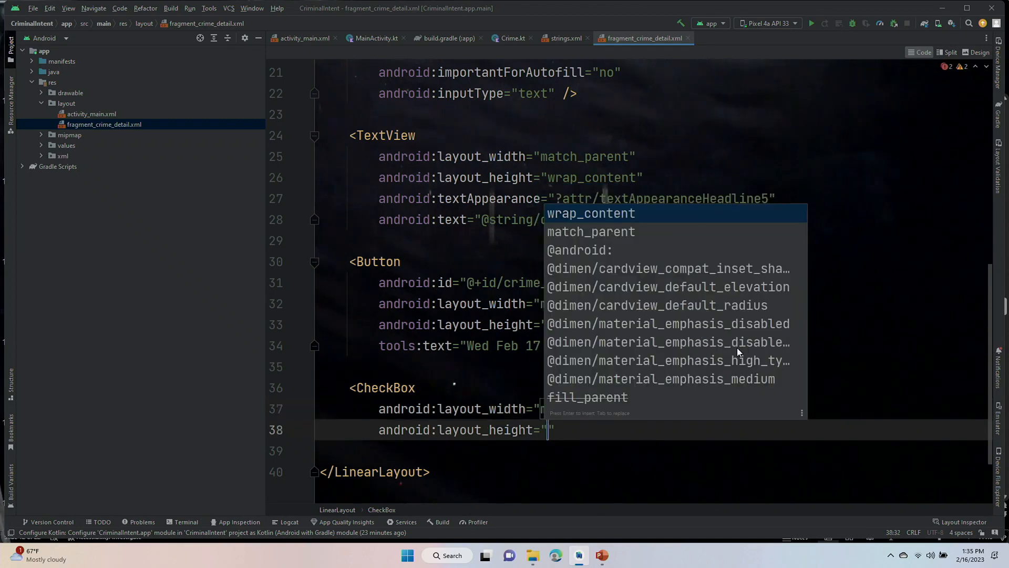
{"action": "left_click", "coordinate": [615, 213]}
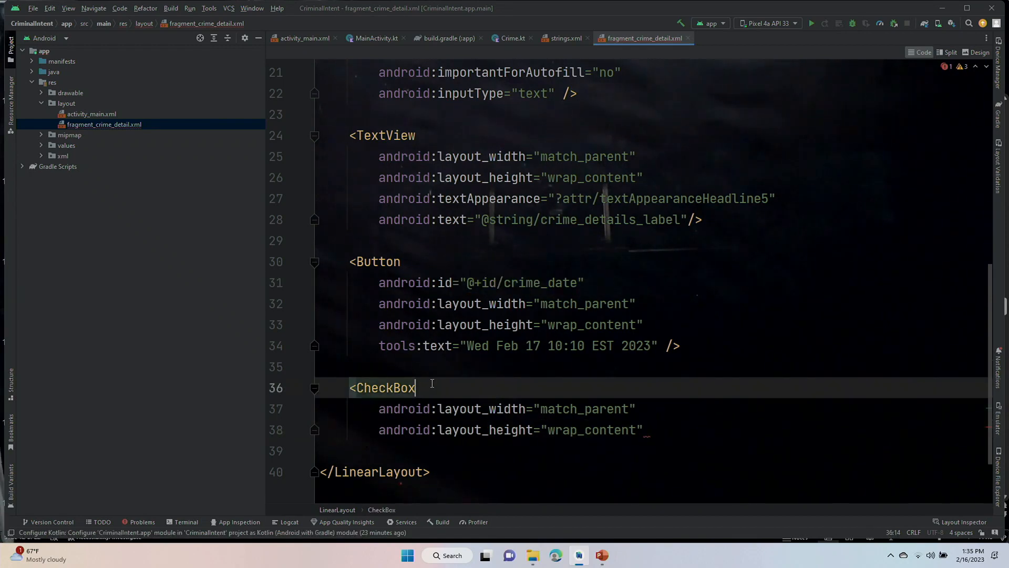
{"action": "type", "text": "android:id=\"@+id/crime_date\""}
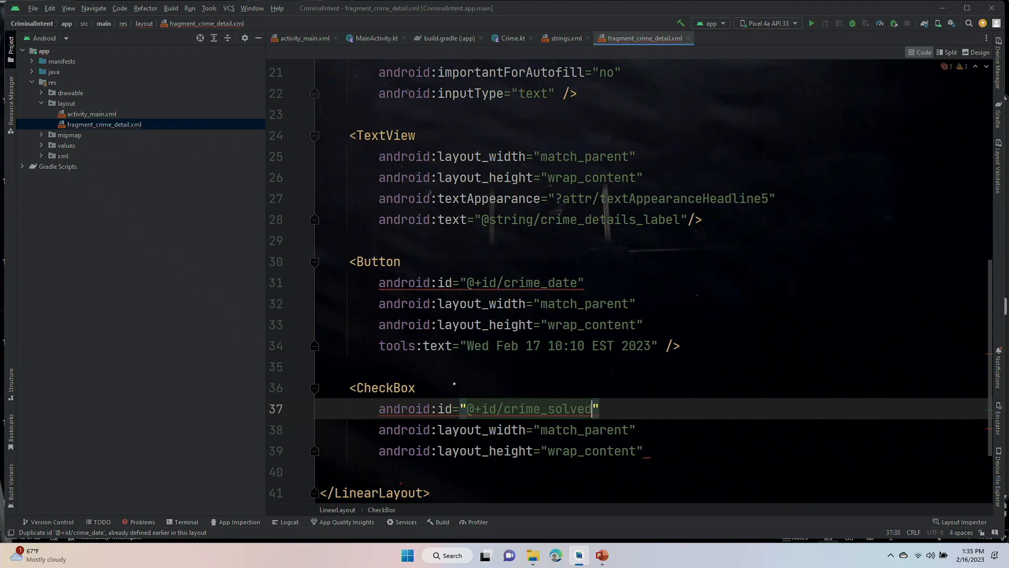
{"action": "left_click", "coordinate": [644, 451]}
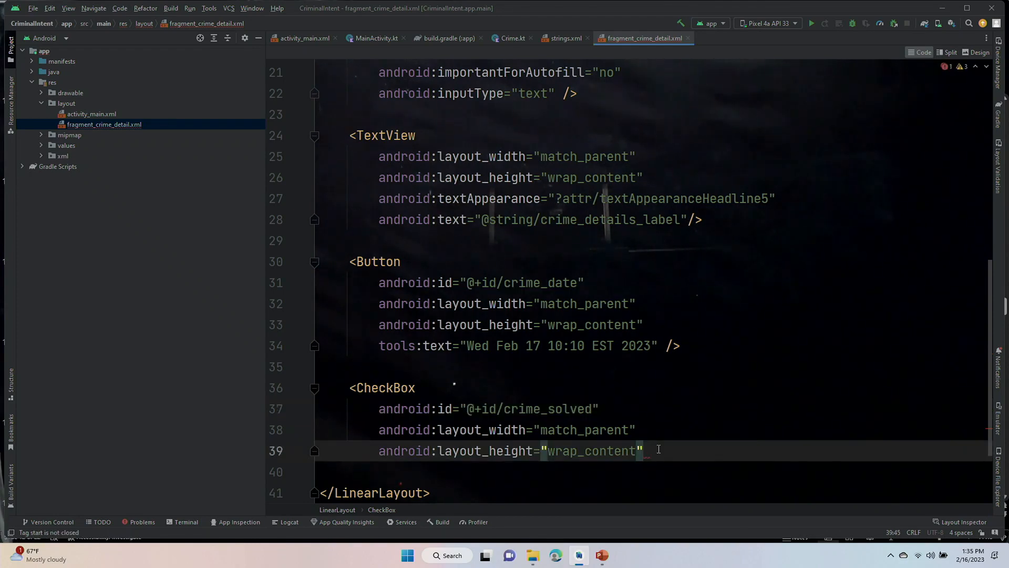
{"action": "type", "text": "/>"}
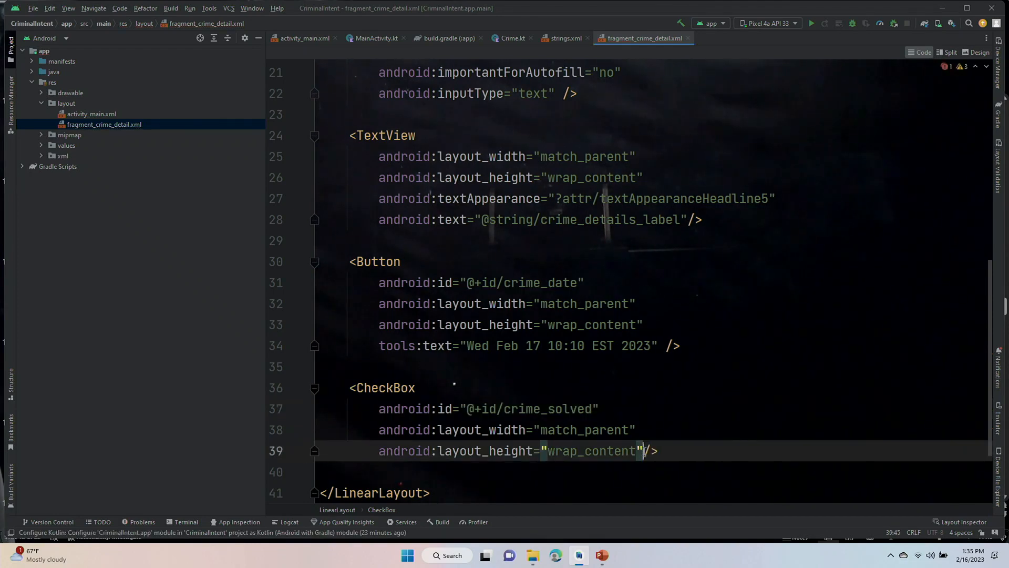
{"action": "key", "text": "Enter"}
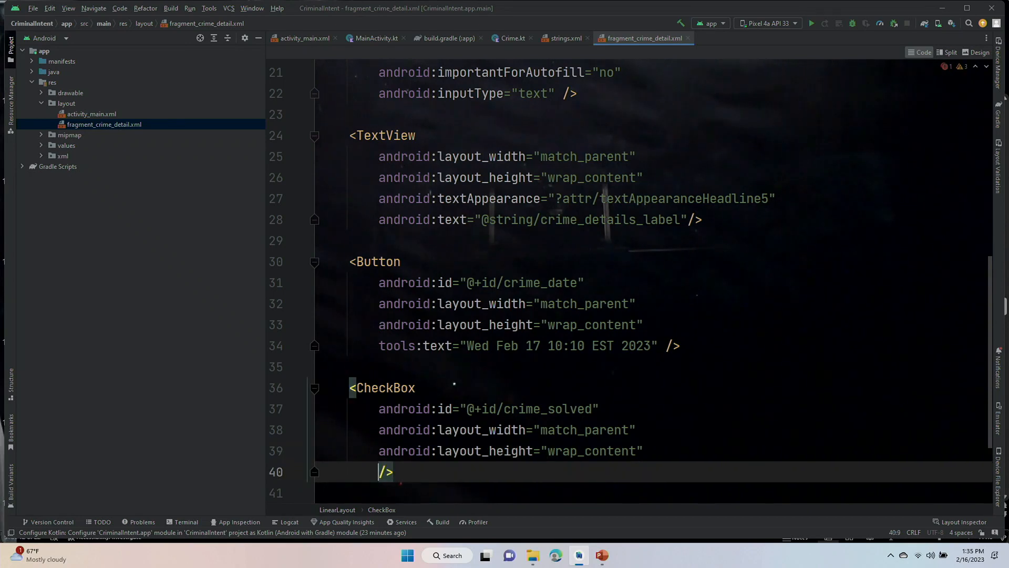
{"action": "type", "text": "and"}
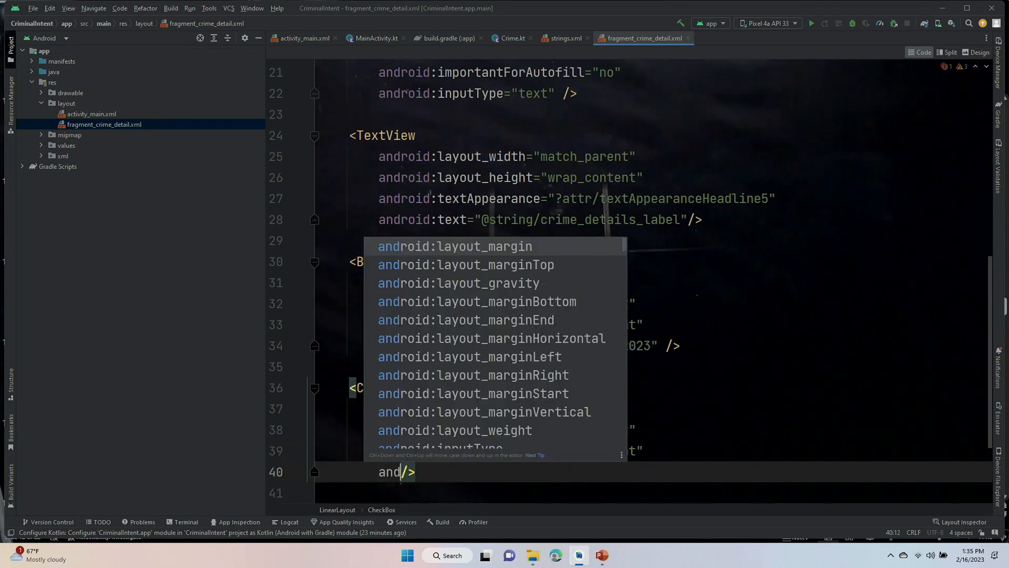
{"action": "type", "text": "roid:"}
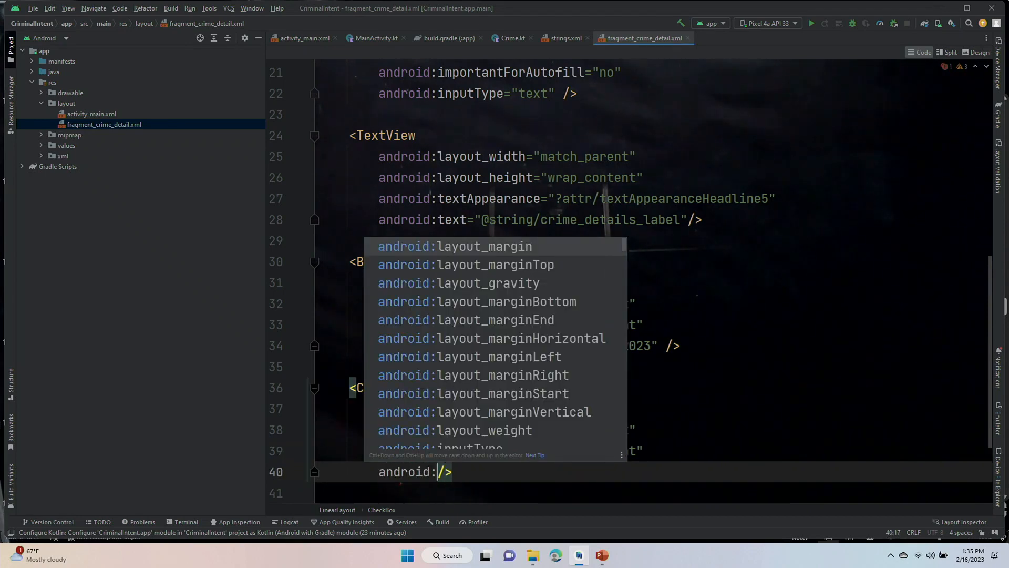
{"action": "type", "text": "text="}
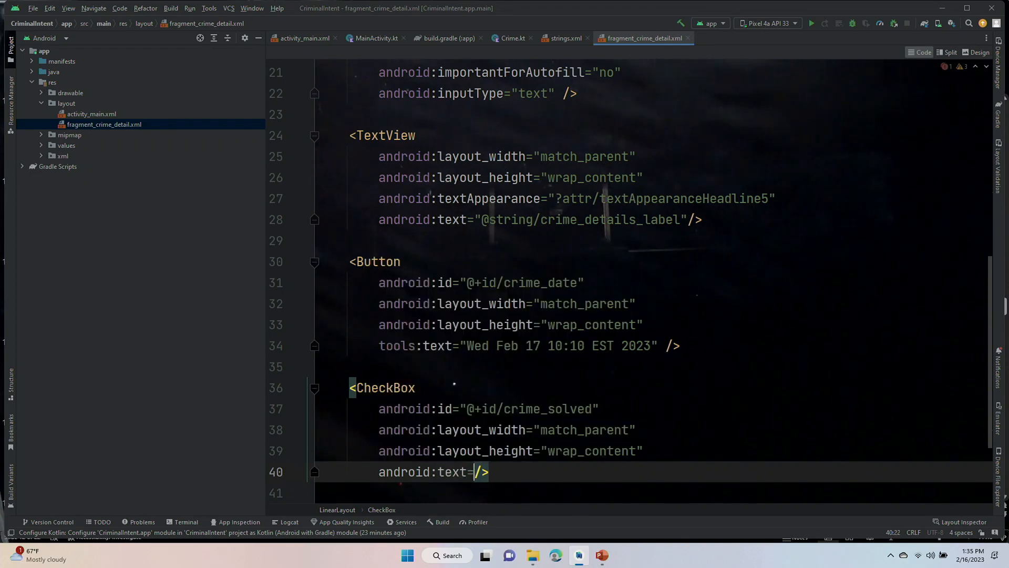
{"action": "type", "text": "\"@st"}
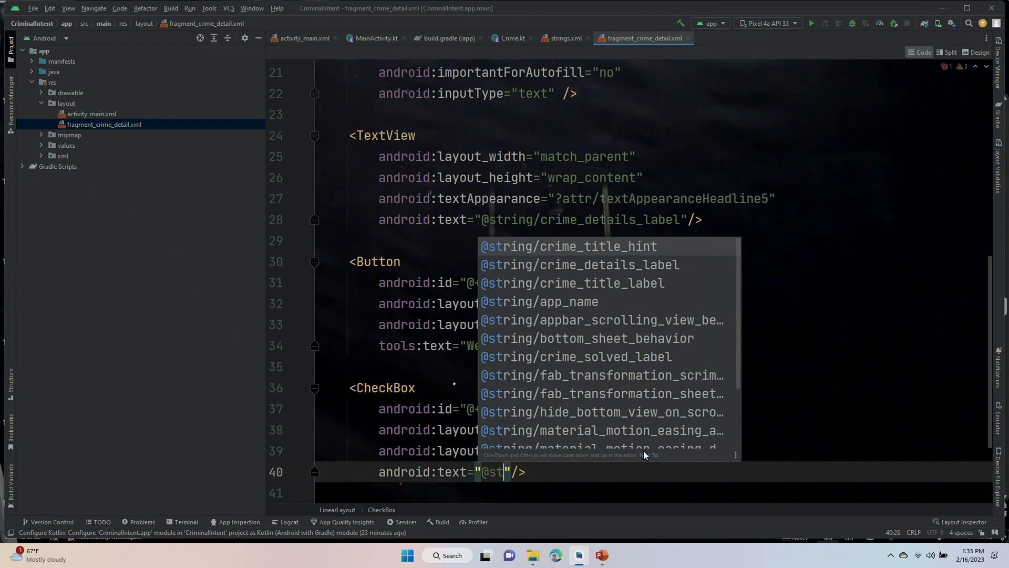
{"action": "type", "text": "ring"}
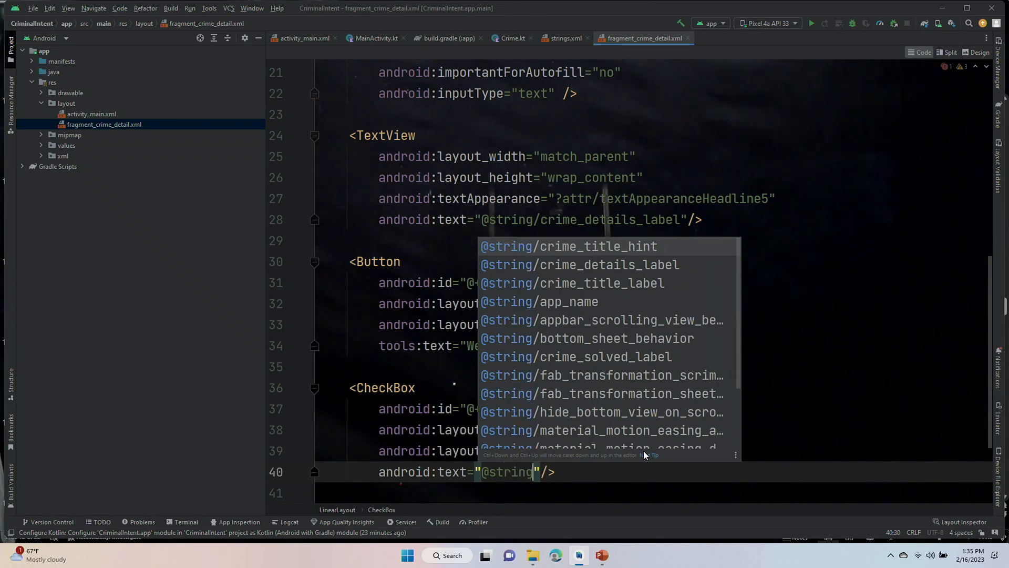
{"action": "type", "text": "/crime_solved_label"}
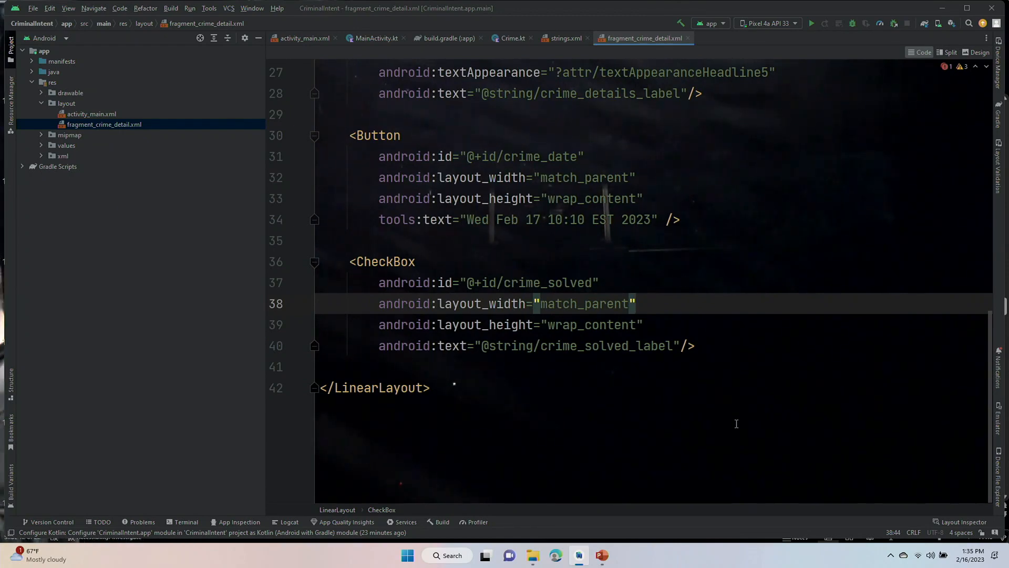
{"action": "mouse_move", "coordinate": [703, 302]}
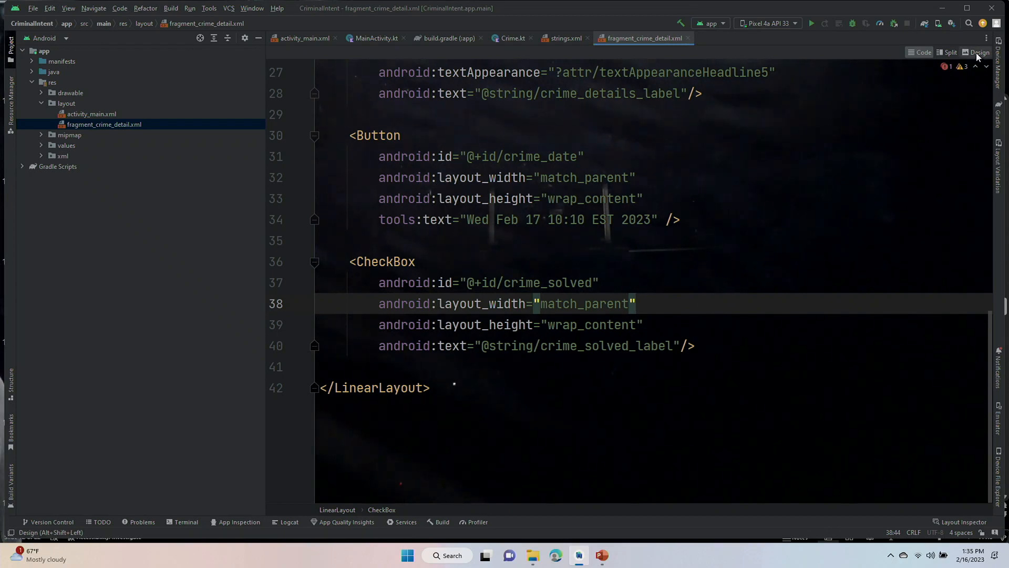
Switch to the Design view to preview Title, title field, Details, date button and Solved checkbox
{"action": "left_click", "coordinate": [978, 53]}
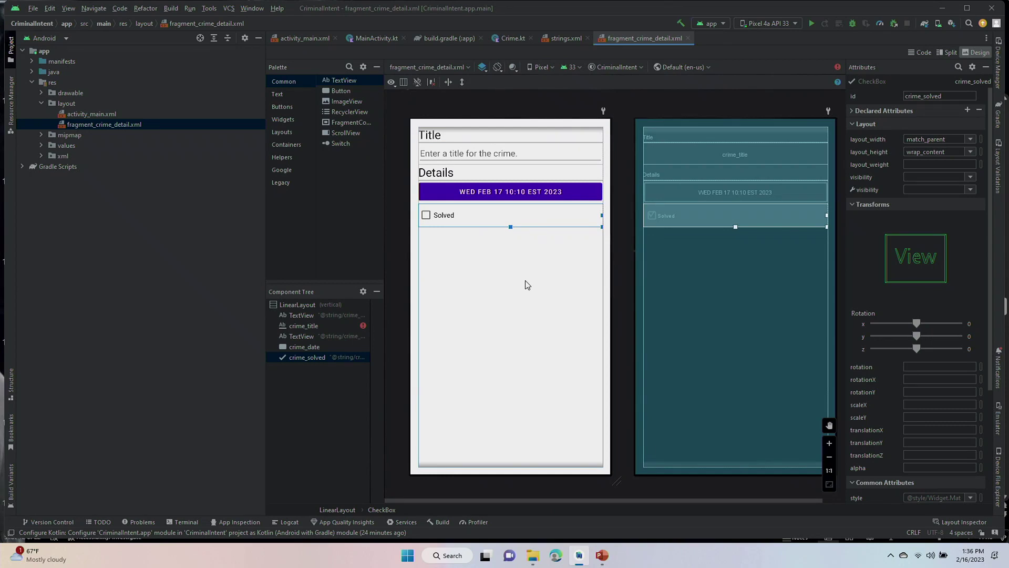
{"action": "mouse_move", "coordinate": [424, 323]}
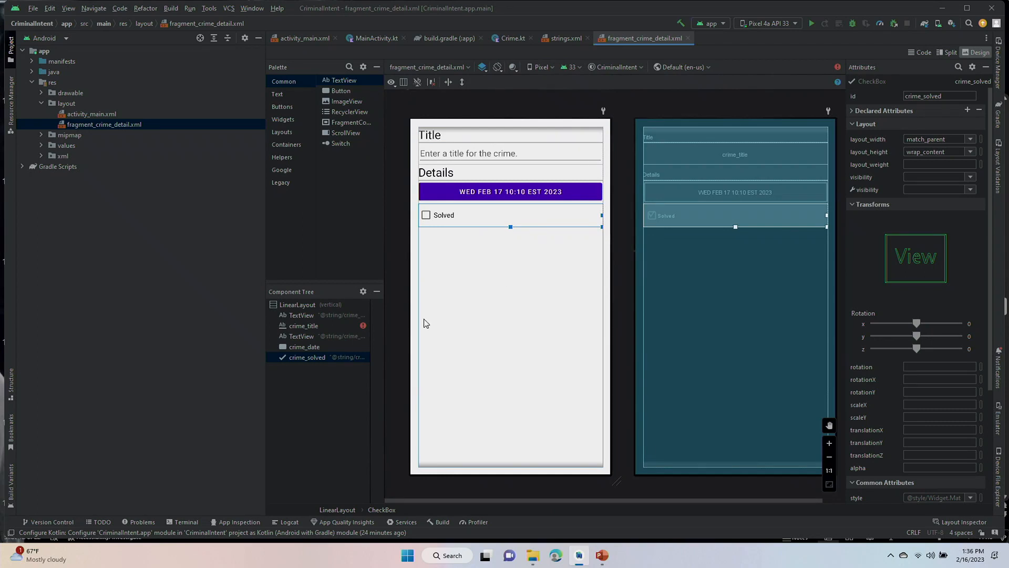
{"action": "mouse_move", "coordinate": [571, 37]}
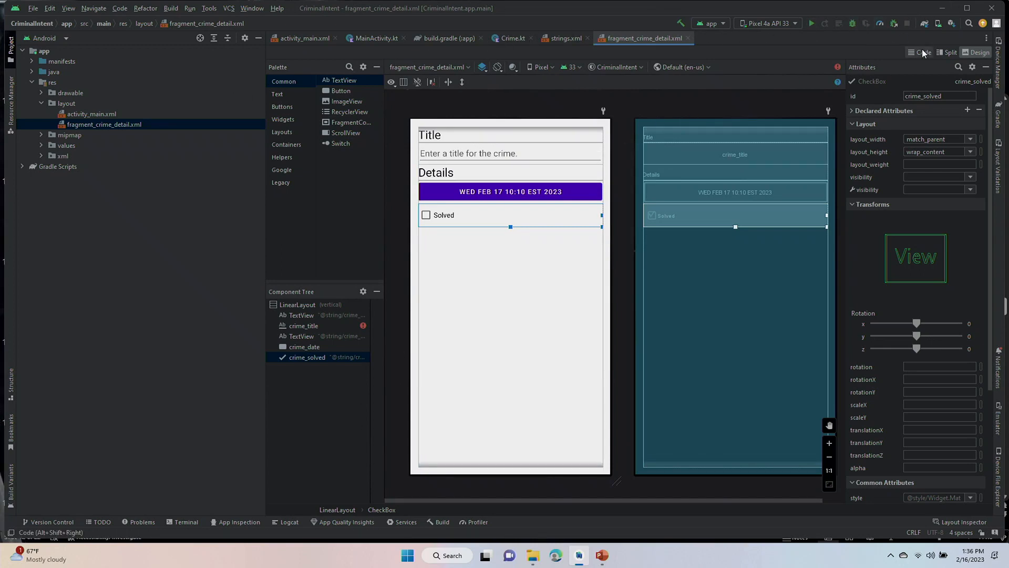
{"action": "left_click", "coordinate": [922, 53]}
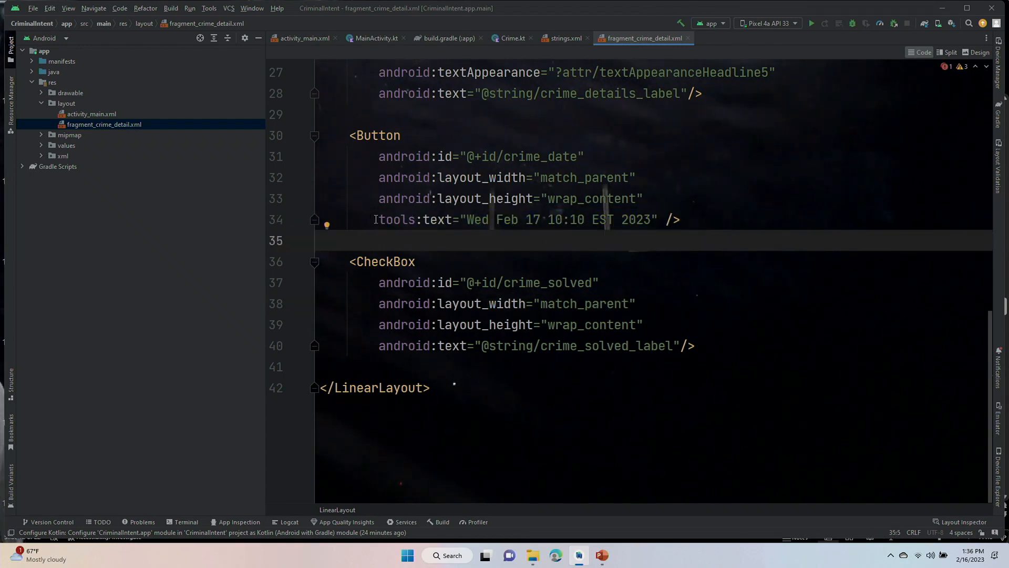
{"action": "double_click", "coordinate": [414, 220]}
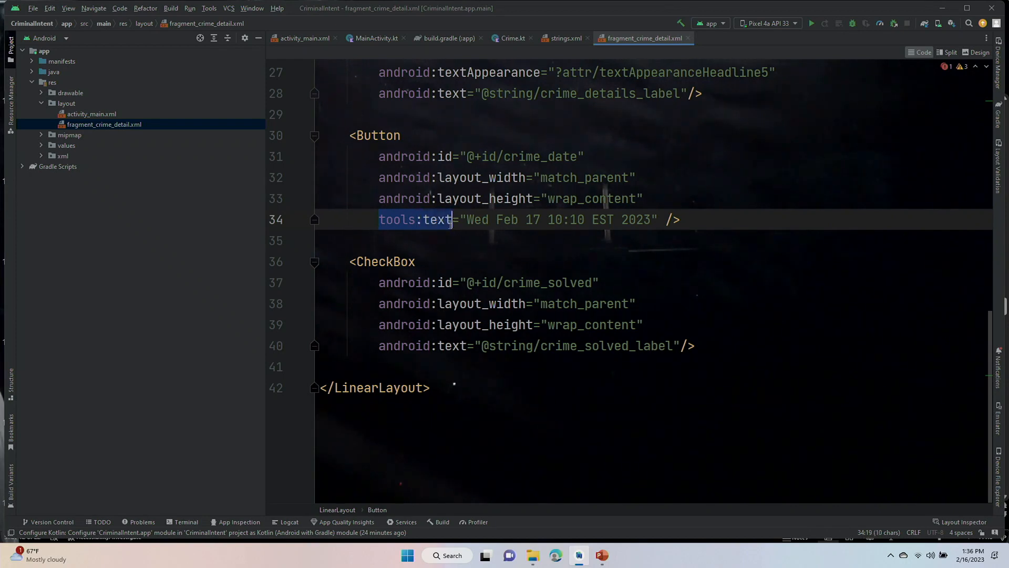
{"action": "mouse_move", "coordinate": [878, 88]}
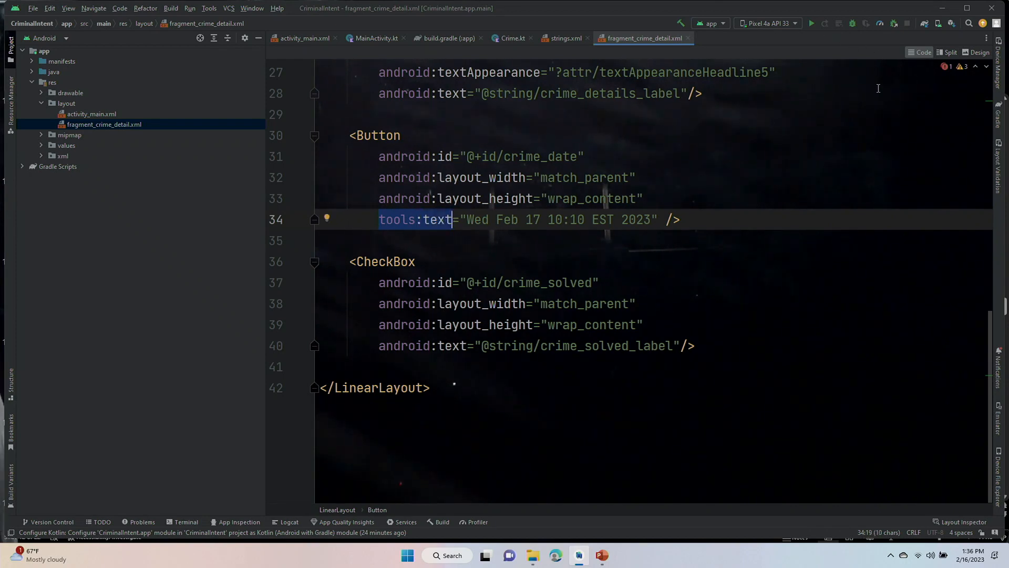
{"action": "mouse_move", "coordinate": [978, 52]}
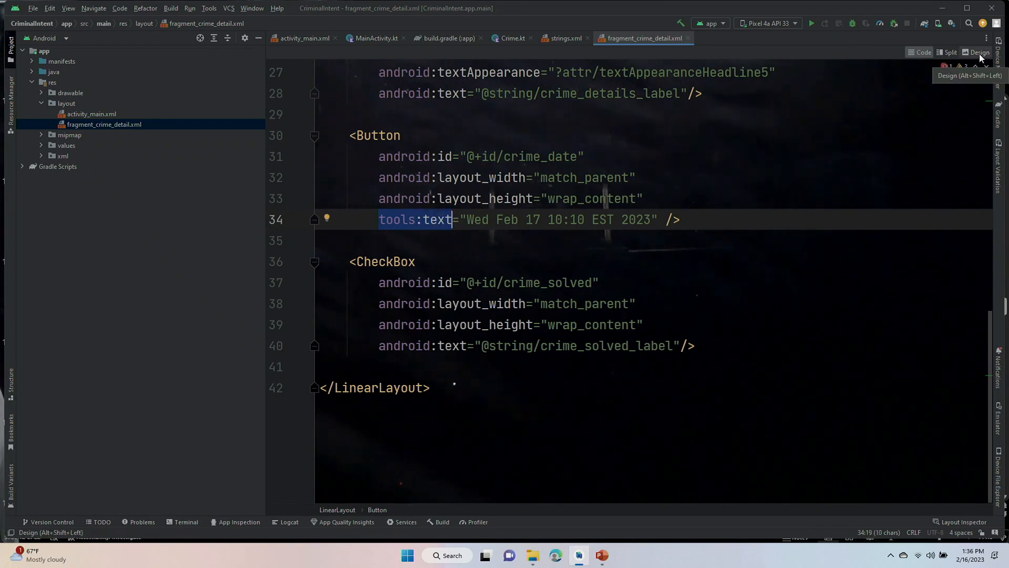
{"action": "left_click", "coordinate": [976, 53]}
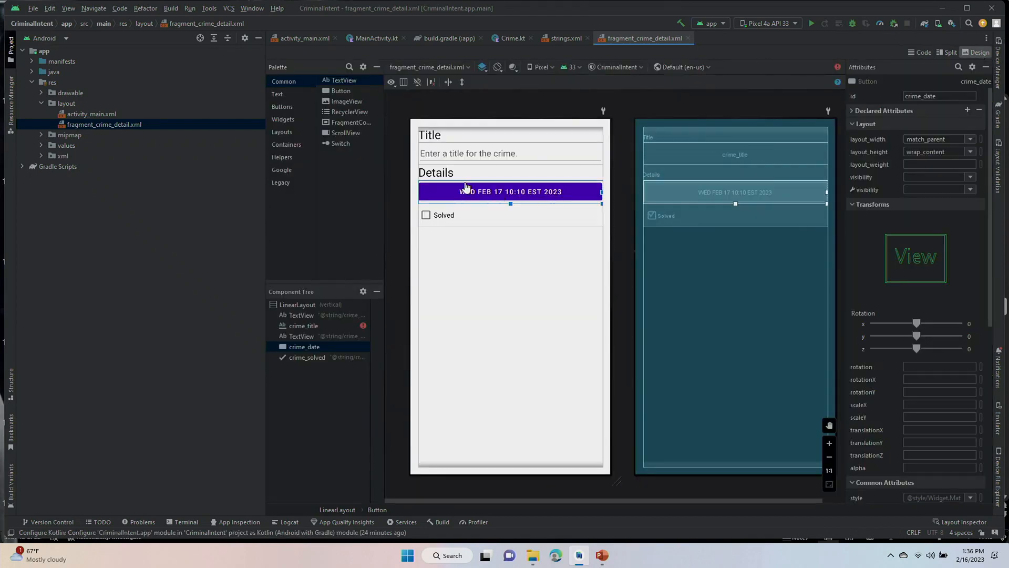
{"action": "mouse_move", "coordinate": [595, 368]}
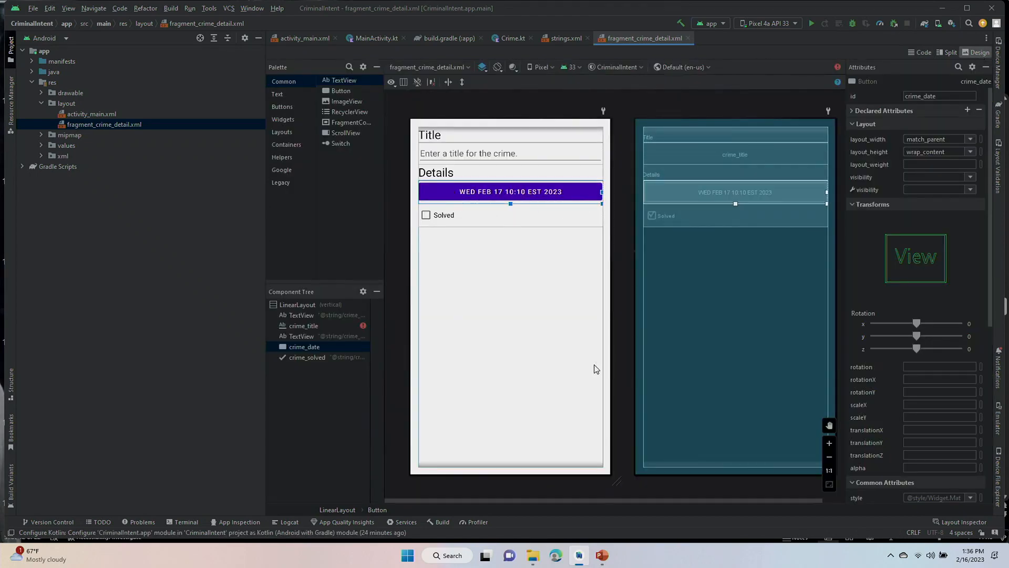
{"action": "mouse_move", "coordinate": [643, 218]}
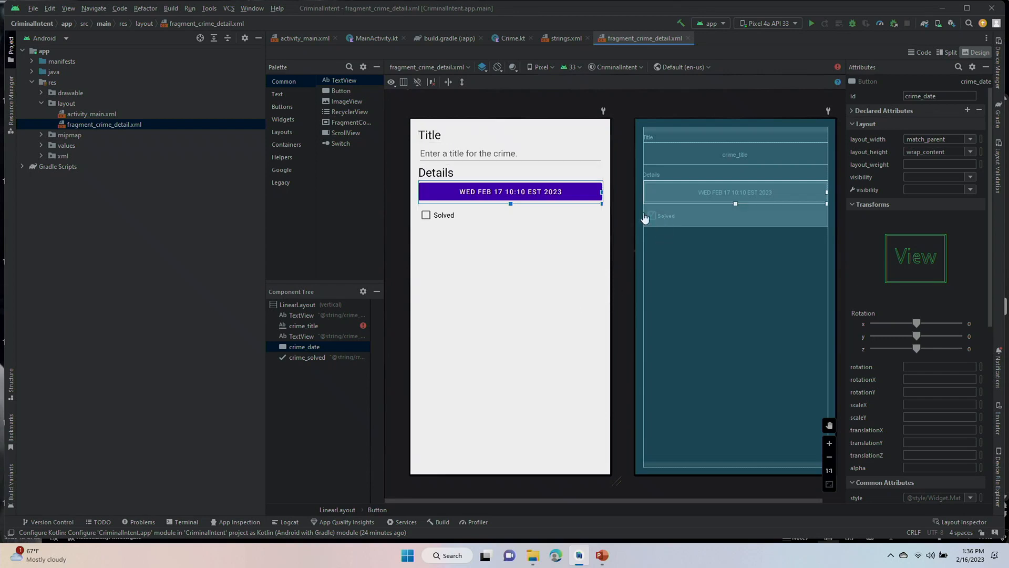
{"action": "mouse_move", "coordinate": [578, 555]}
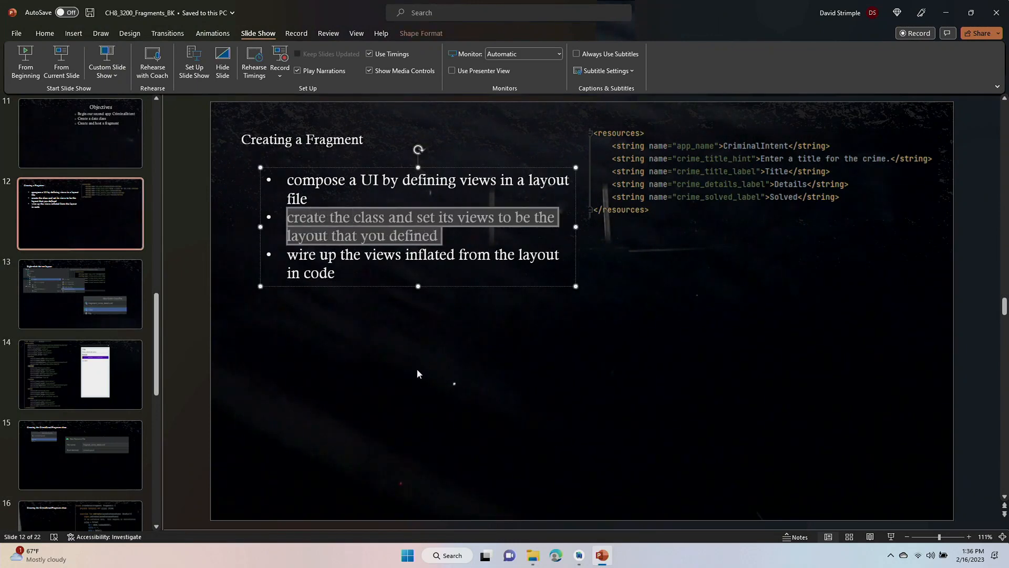
{"action": "mouse_move", "coordinate": [422, 370]}
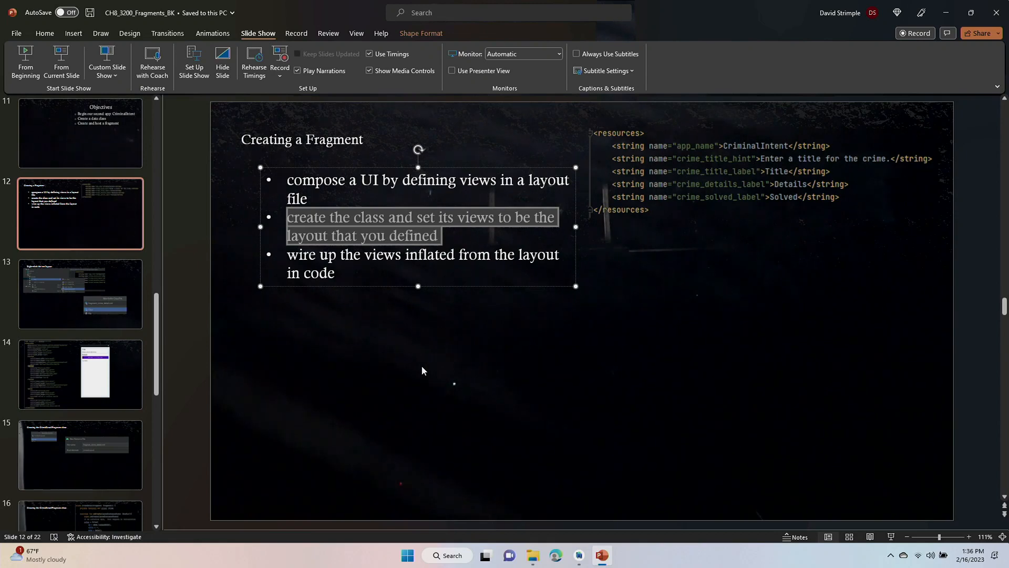
Deselect the bullet text on slide 12, "Creating a Fragment"
{"action": "left_click", "coordinate": [393, 364]}
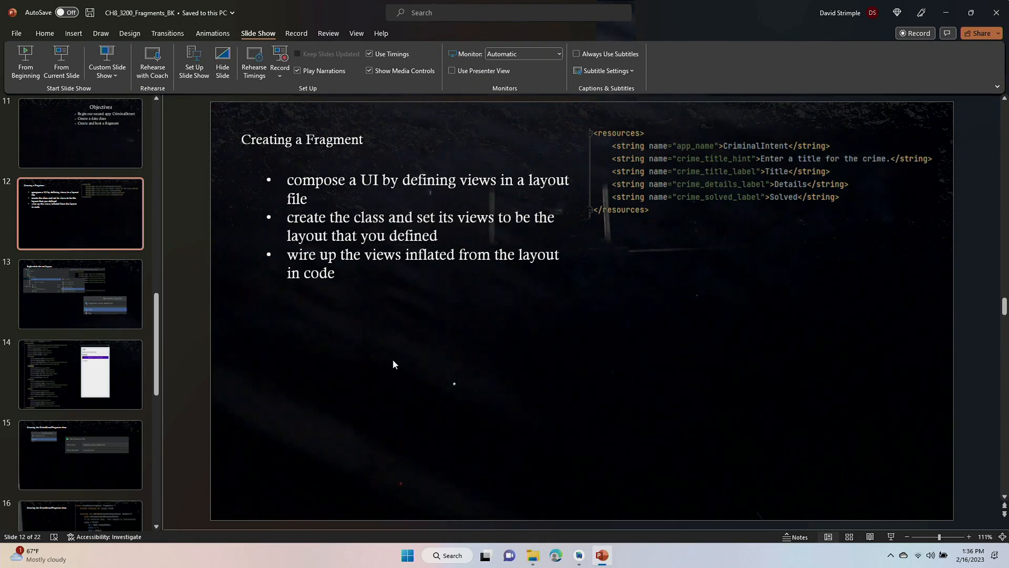